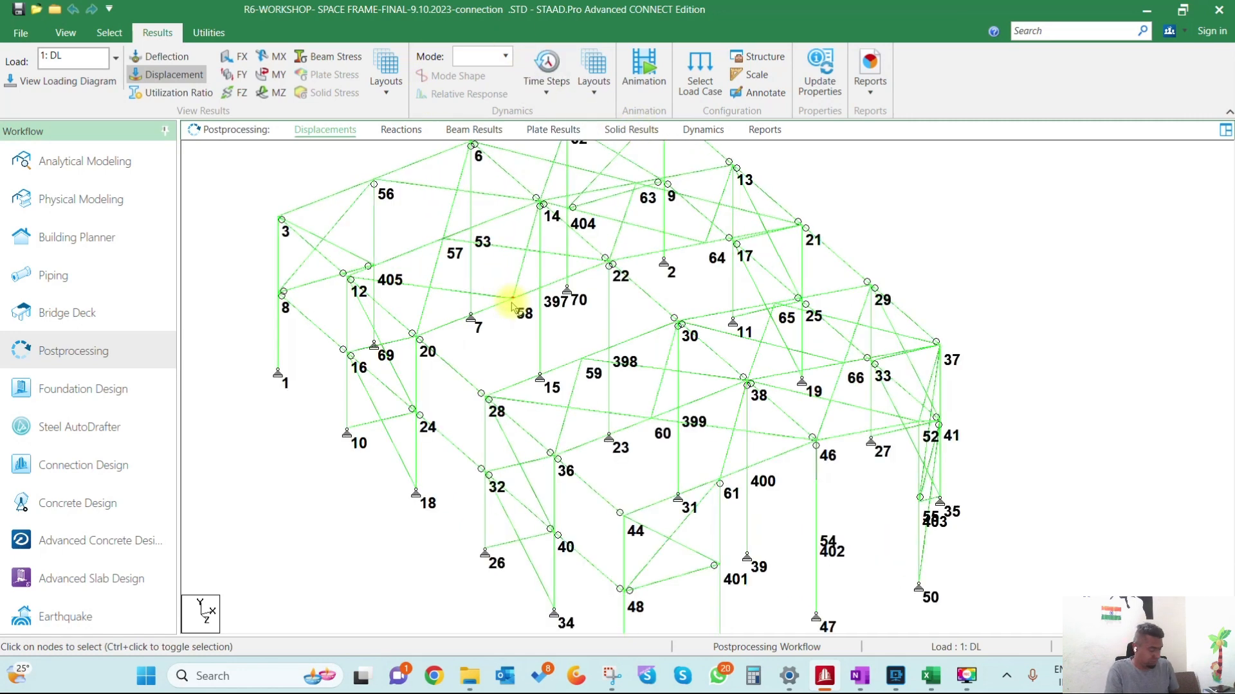
{"action": "mouse_move", "coordinate": [513, 306]}
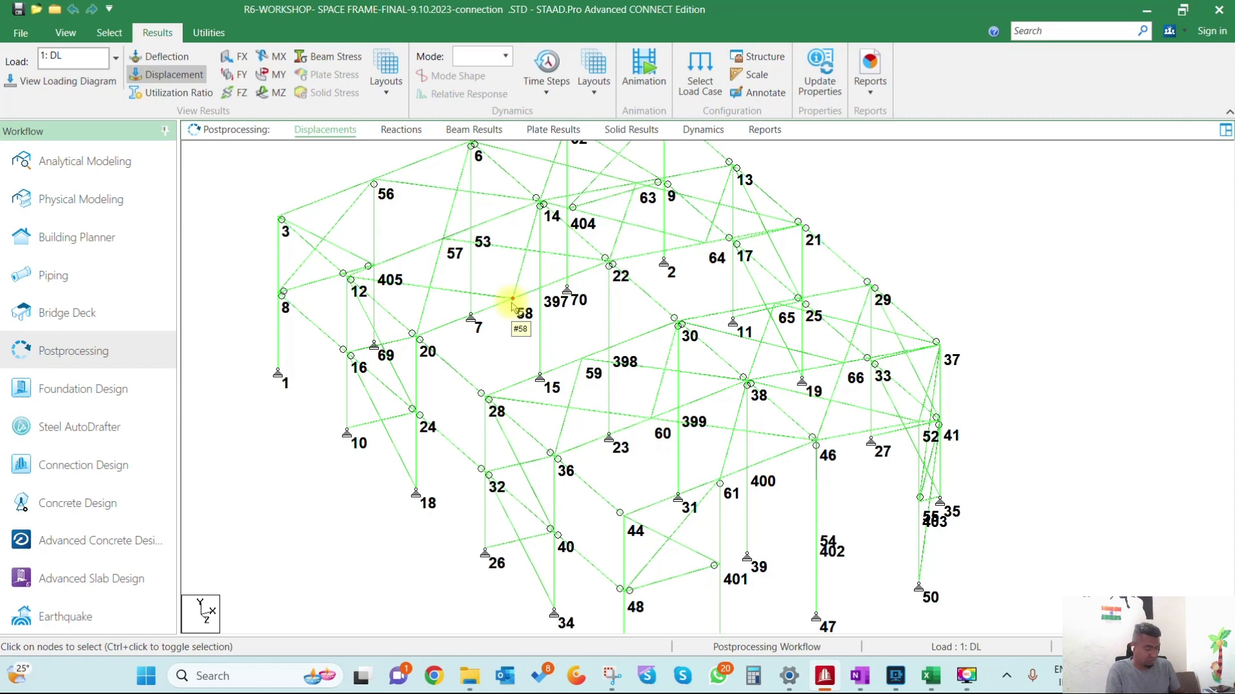
Step: Switch to the beam cursor and pick the ridge rafter members along the roof frames
{"action": "left_click", "coordinate": [108, 33]}
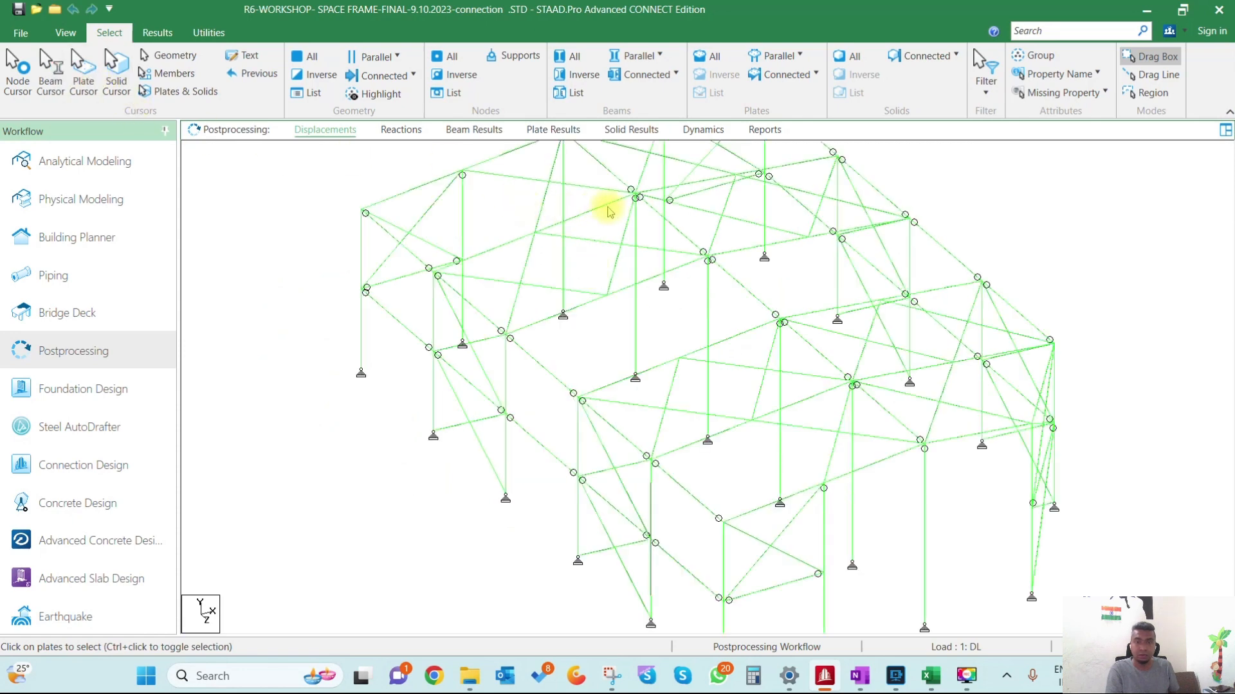
{"action": "left_click", "coordinate": [582, 213]}
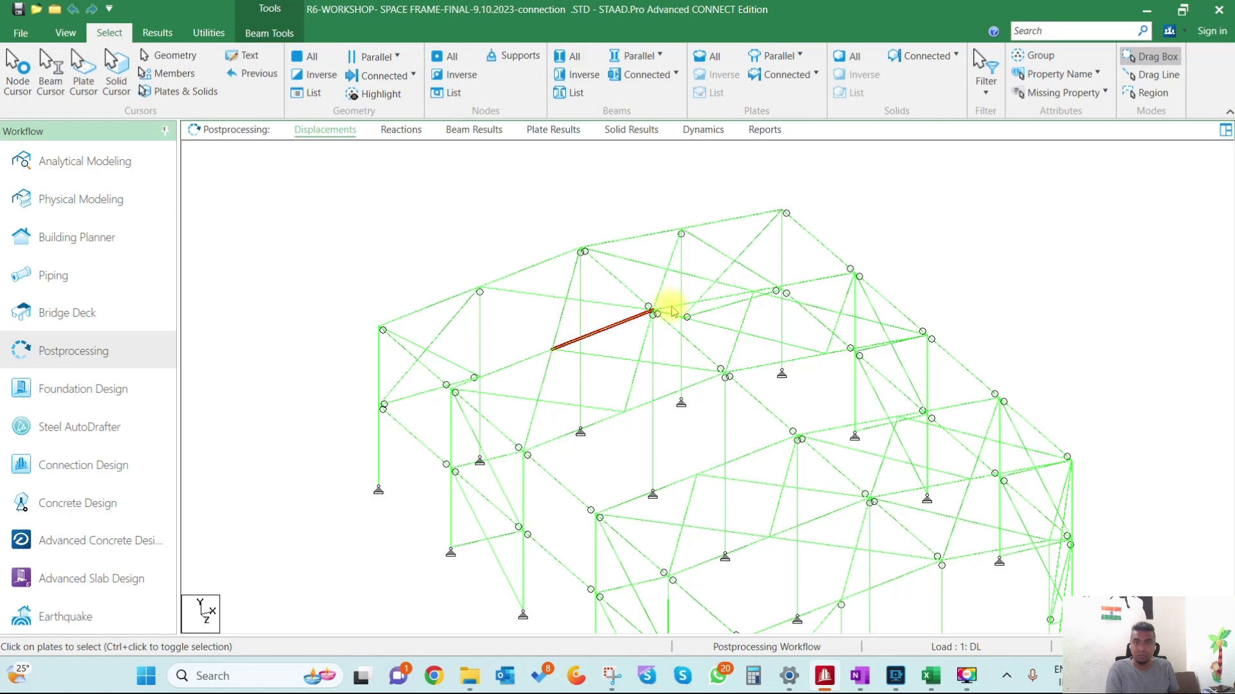
{"action": "left_click", "coordinate": [724, 376]}
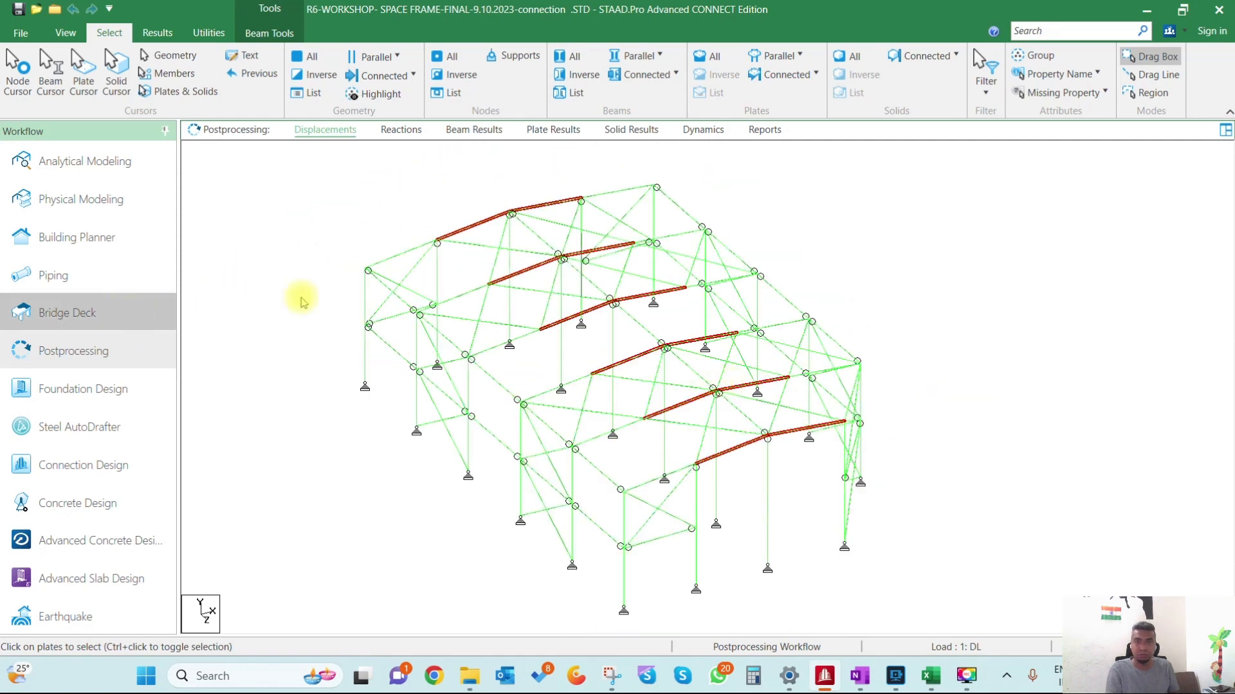
Step: Set the report setup range to the beam group G2:_MID
{"action": "left_click", "coordinate": [764, 130]}
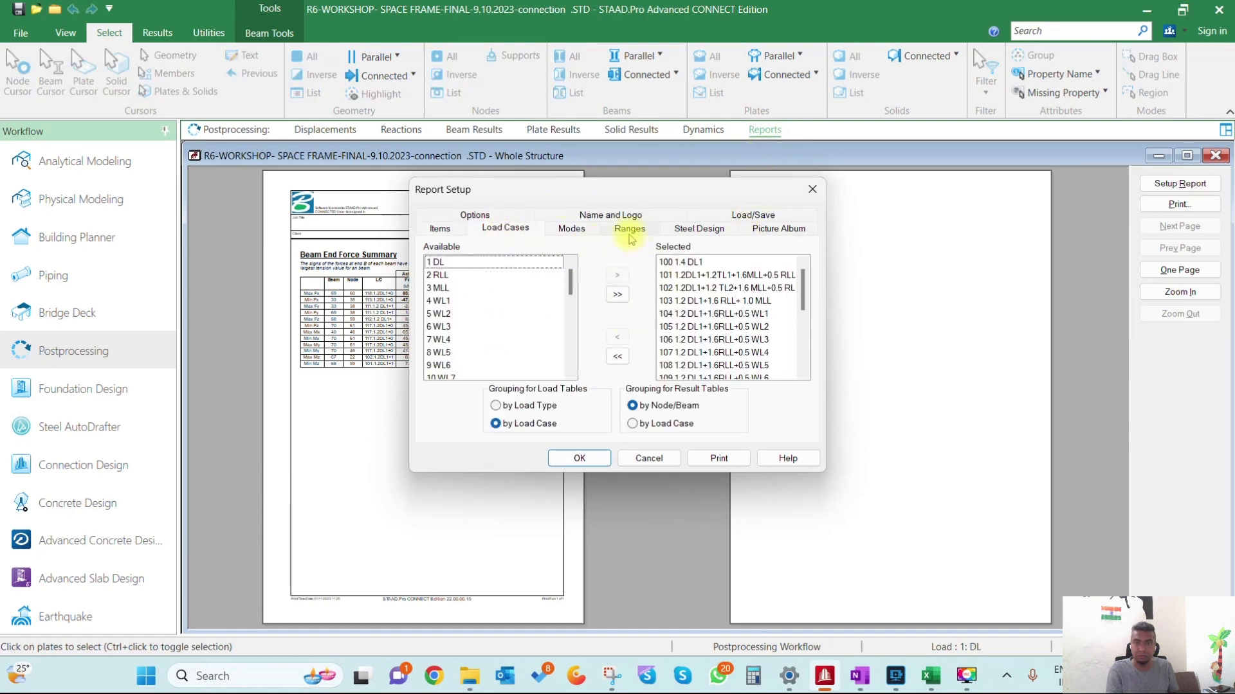
{"action": "left_click", "coordinate": [629, 228]}
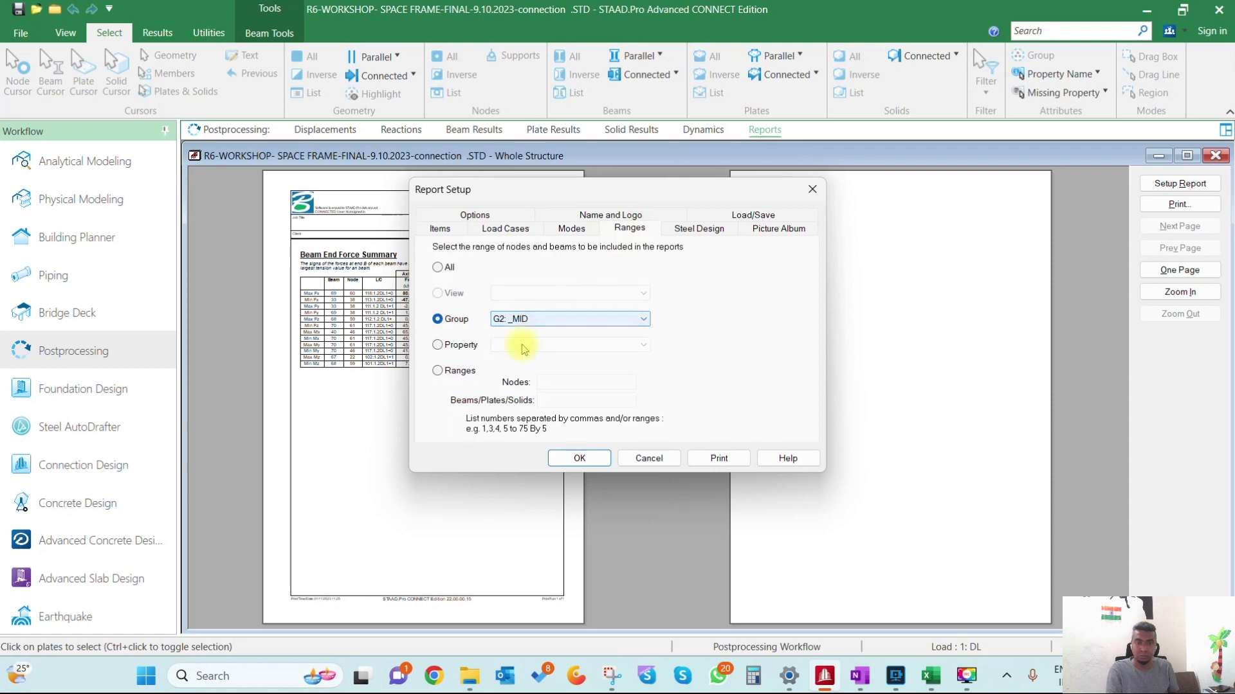
{"action": "left_click", "coordinate": [578, 457]}
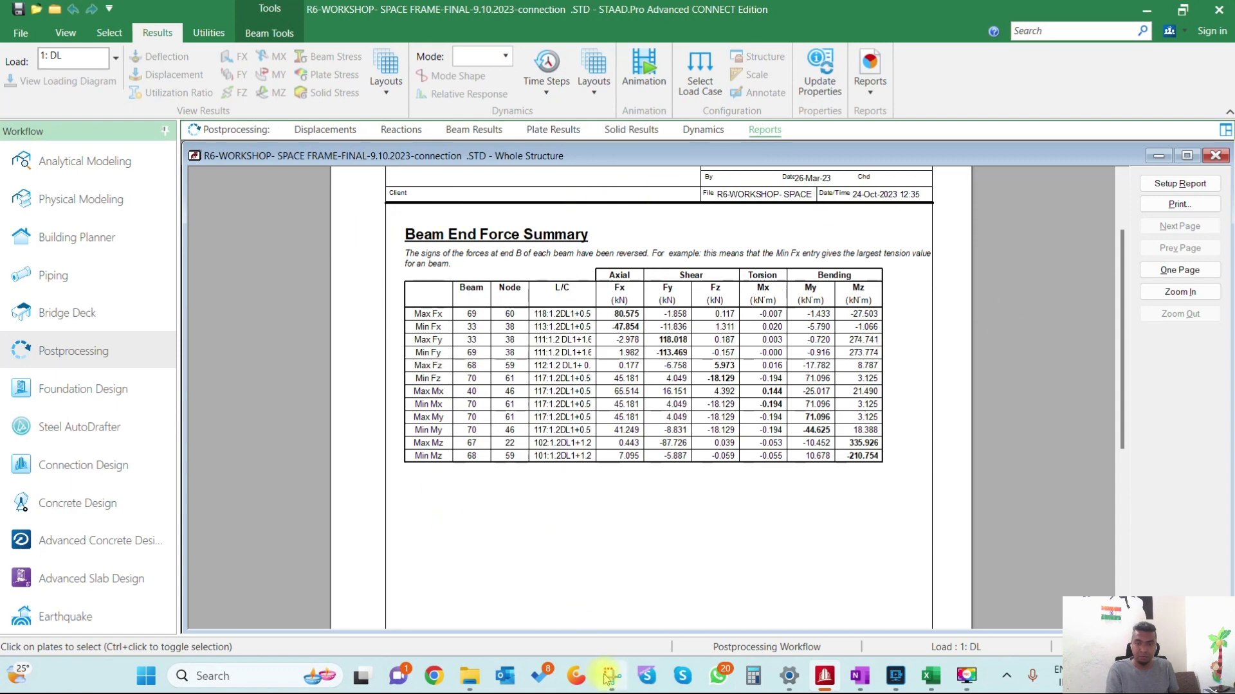
Step: Snip the Beam End Force Summary table, then close the report settings
{"action": "left_click", "coordinate": [606, 676]}
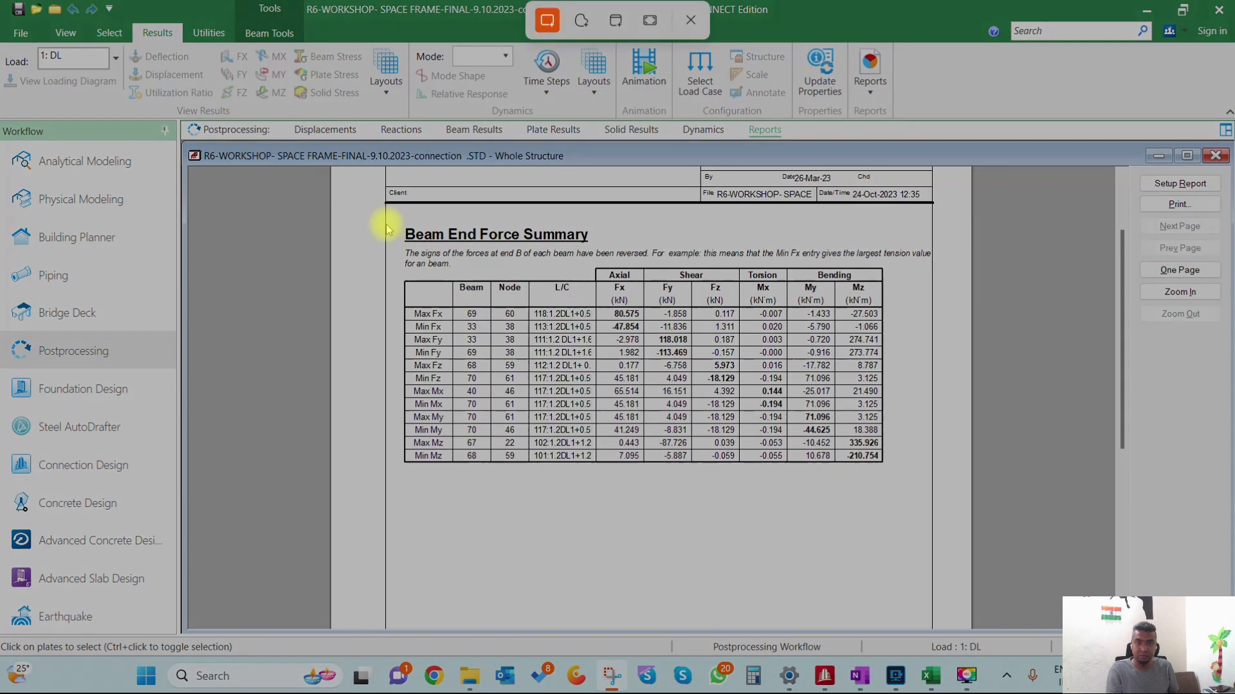
{"action": "left_click", "coordinate": [688, 20]}
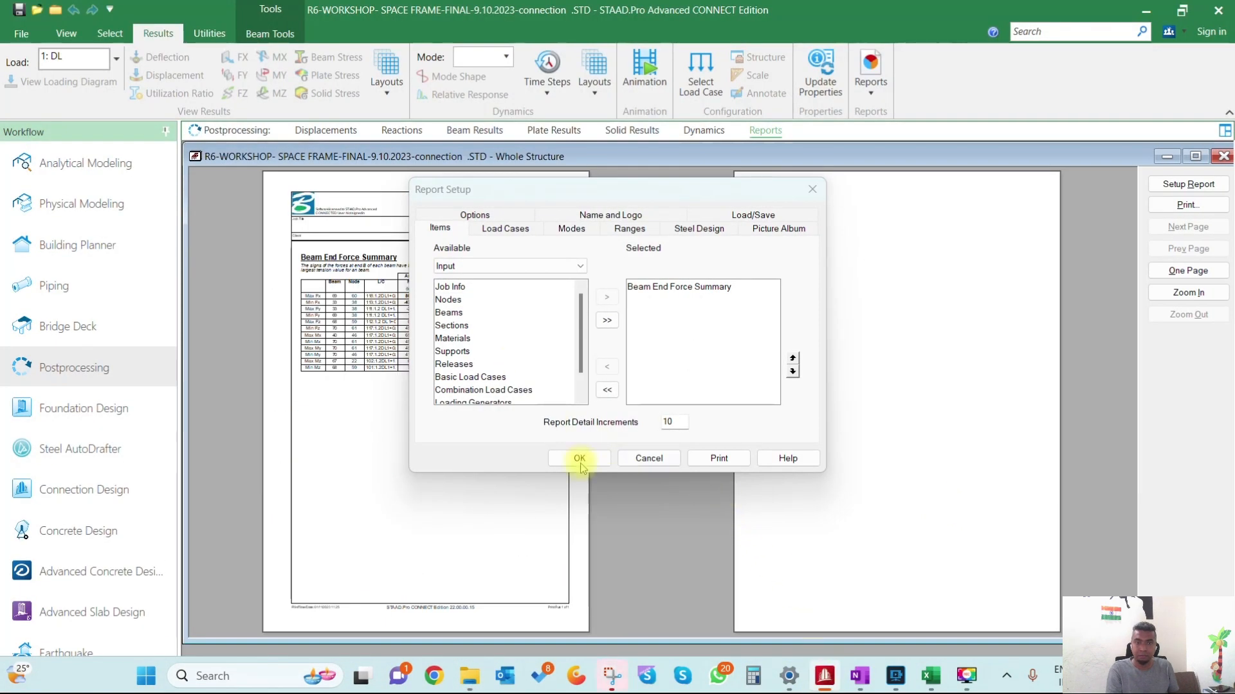
{"action": "left_click", "coordinate": [449, 313]}
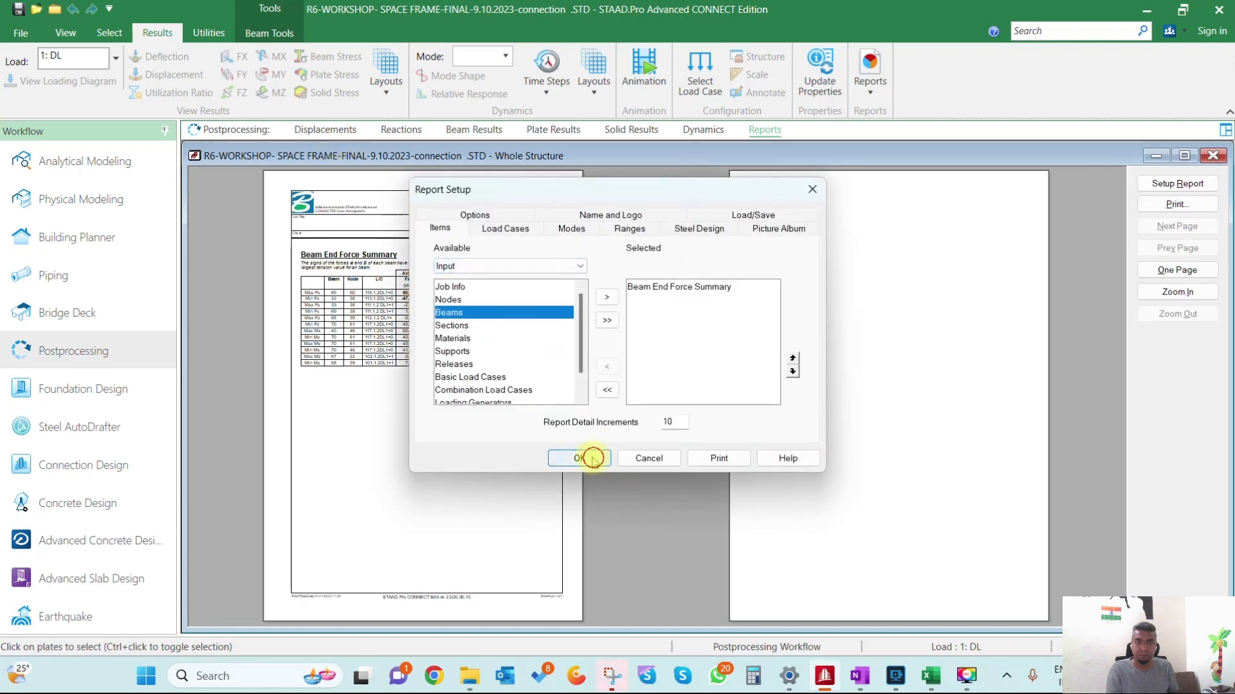
{"action": "left_click", "coordinate": [578, 458]}
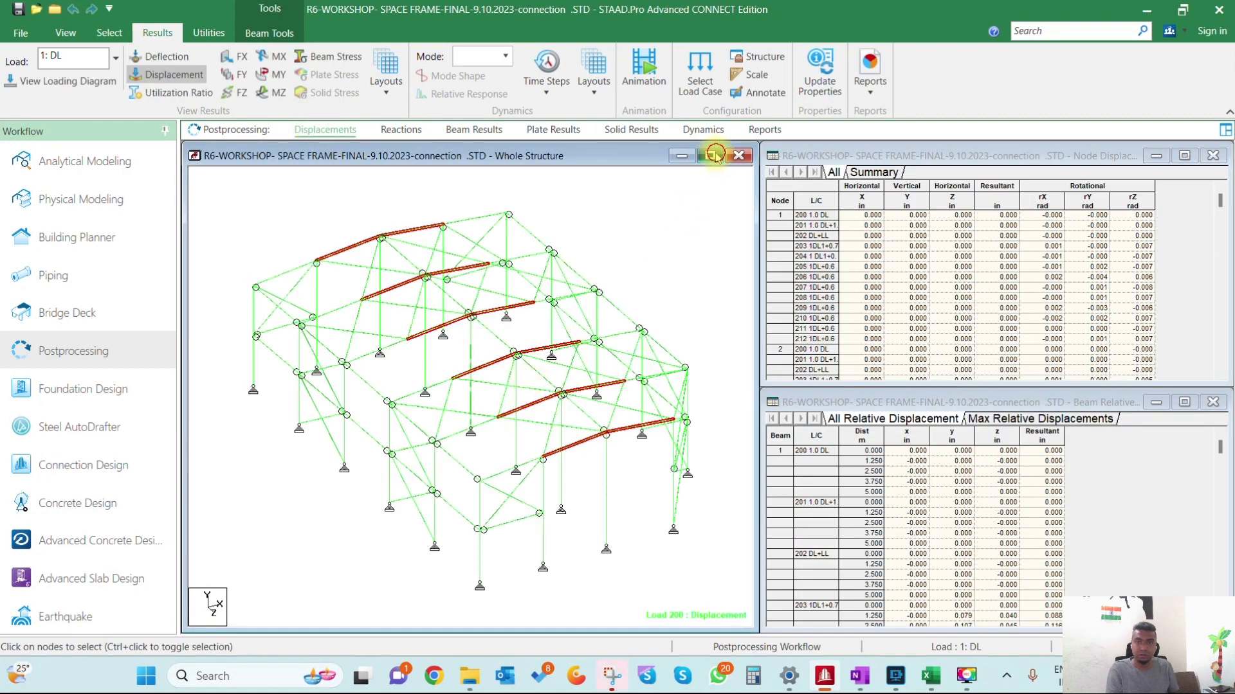
Step: Maximize the structure view and label the nodes with Shift+N
{"action": "left_click", "coordinate": [714, 155]}
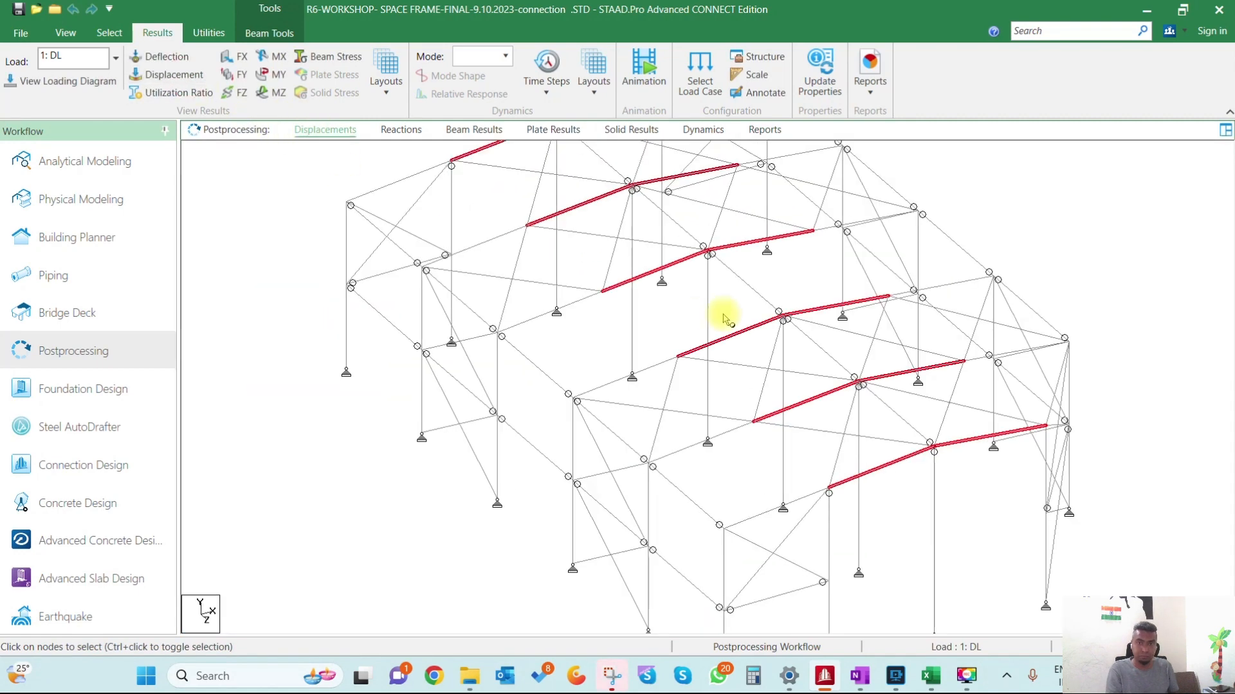
{"action": "key", "text": "Shift+N"}
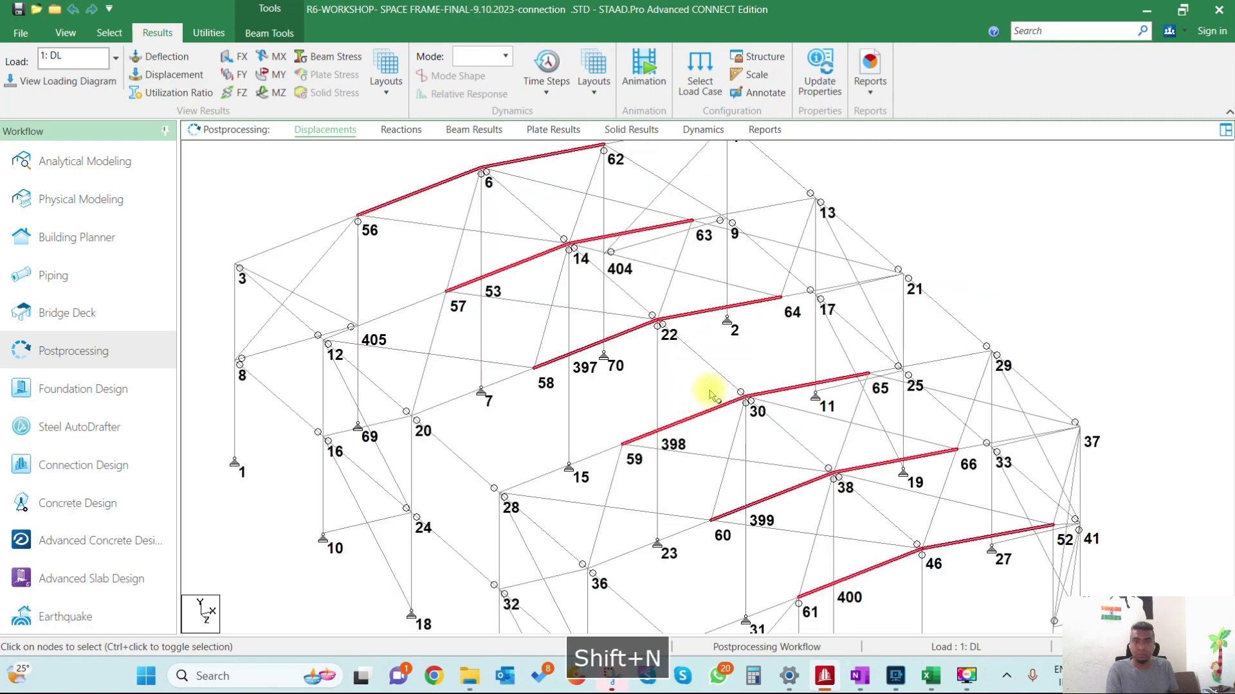
{"action": "mouse_move", "coordinate": [542, 232]}
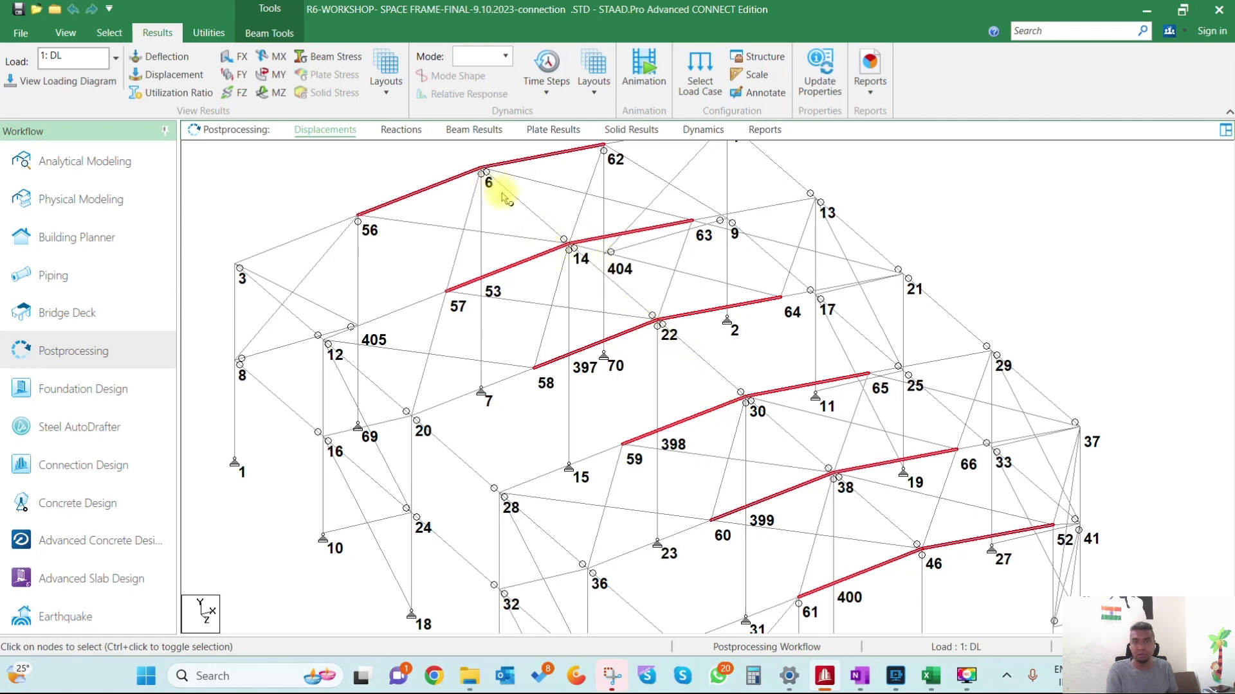
{"action": "mouse_move", "coordinate": [927, 558]}
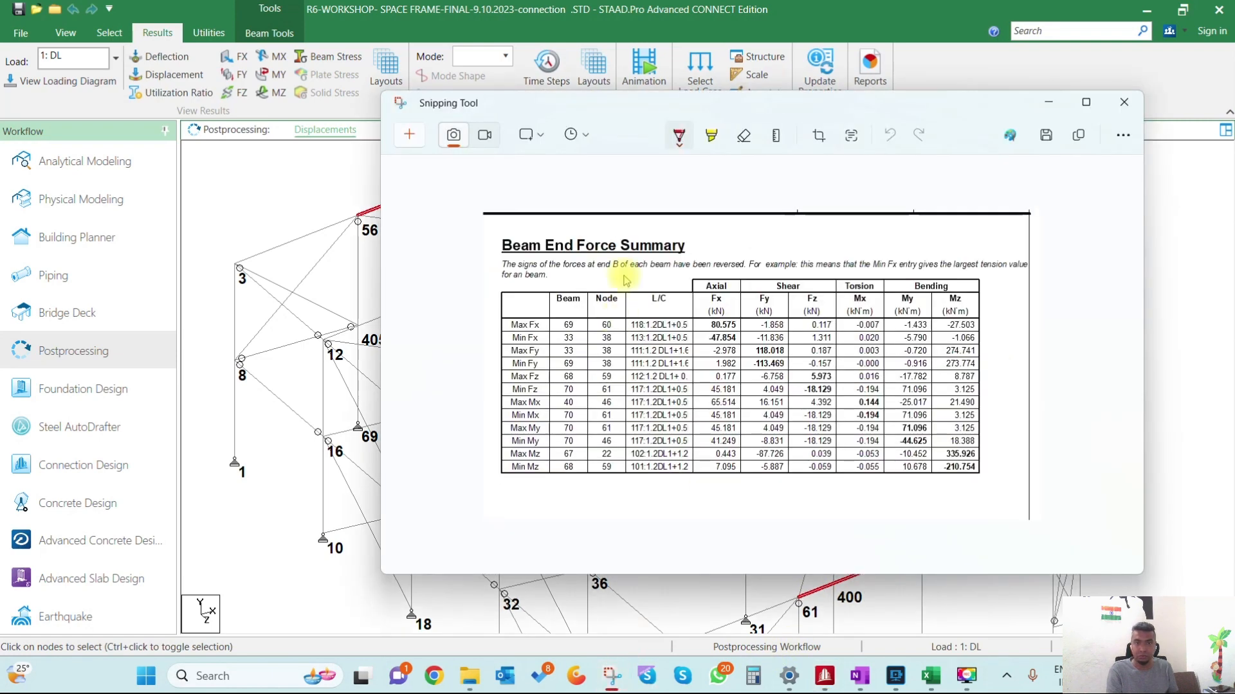
Step: Move the Snipping Tool capture beside the model to mark nodes 60, 59 and 61
{"action": "left_click_drag", "start_coordinate": [708, 102], "coordinate": [565, 214]}
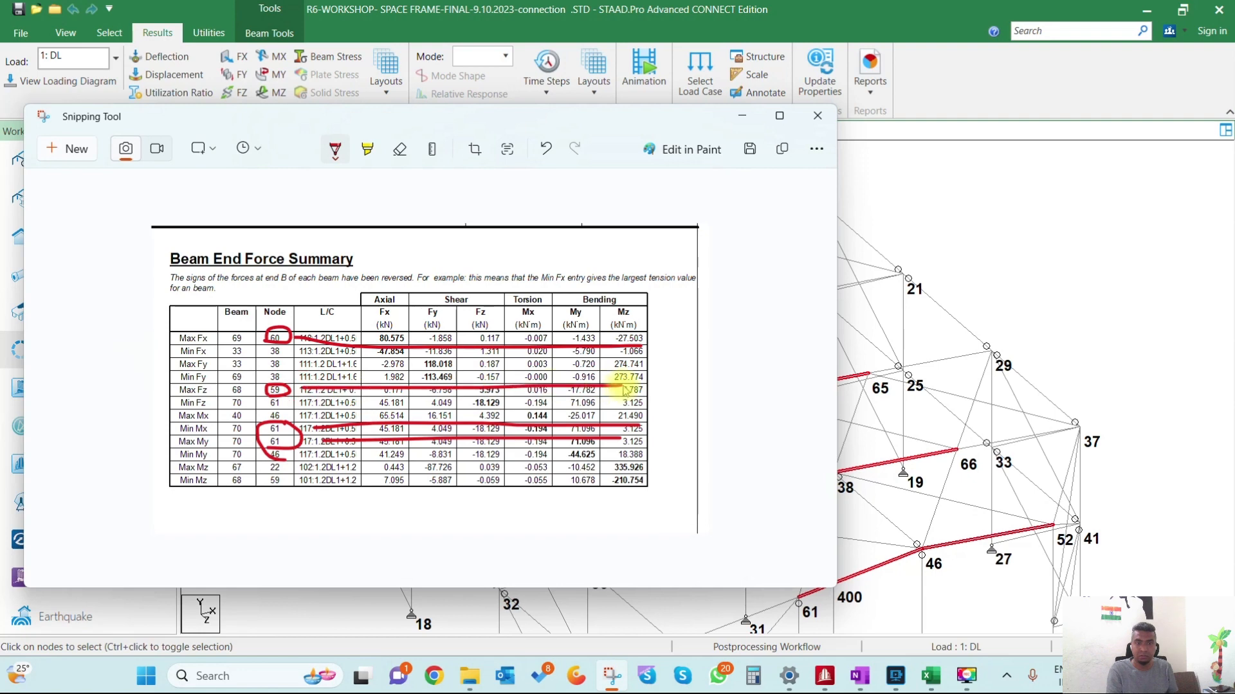
{"action": "mouse_move", "coordinate": [762, 177]}
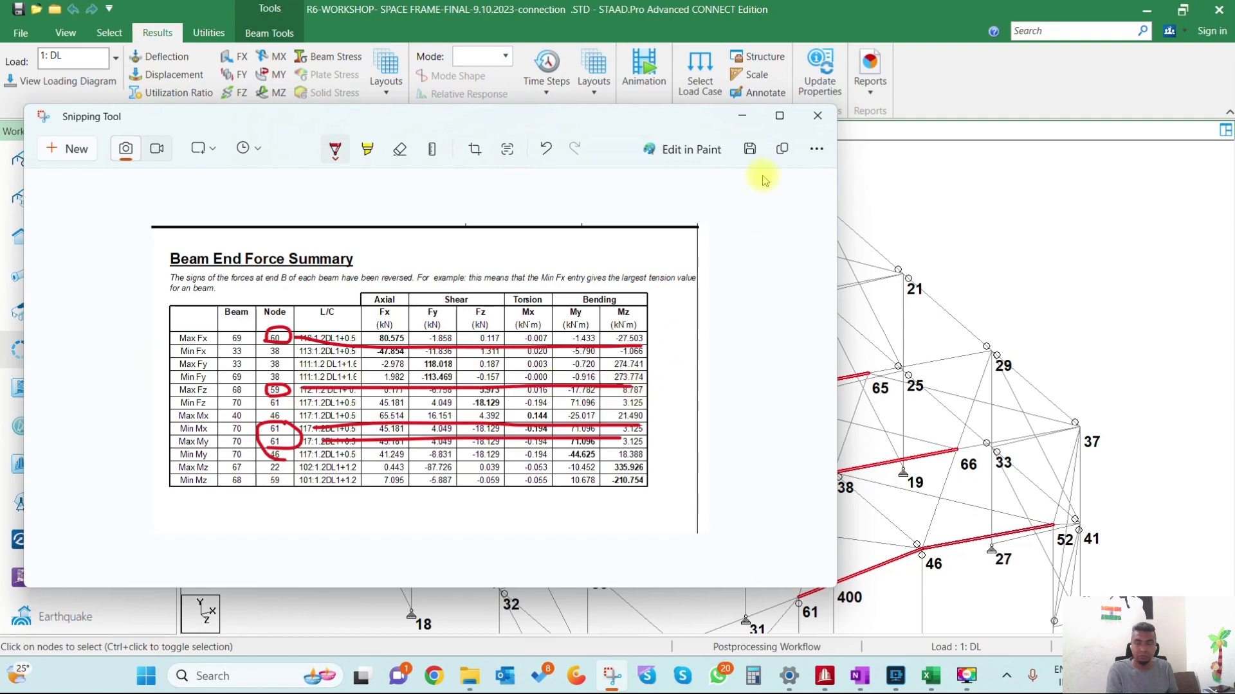
Step: Close the annotated capture and show the MZ bending moment diagrams
{"action": "left_click", "coordinate": [816, 116]}
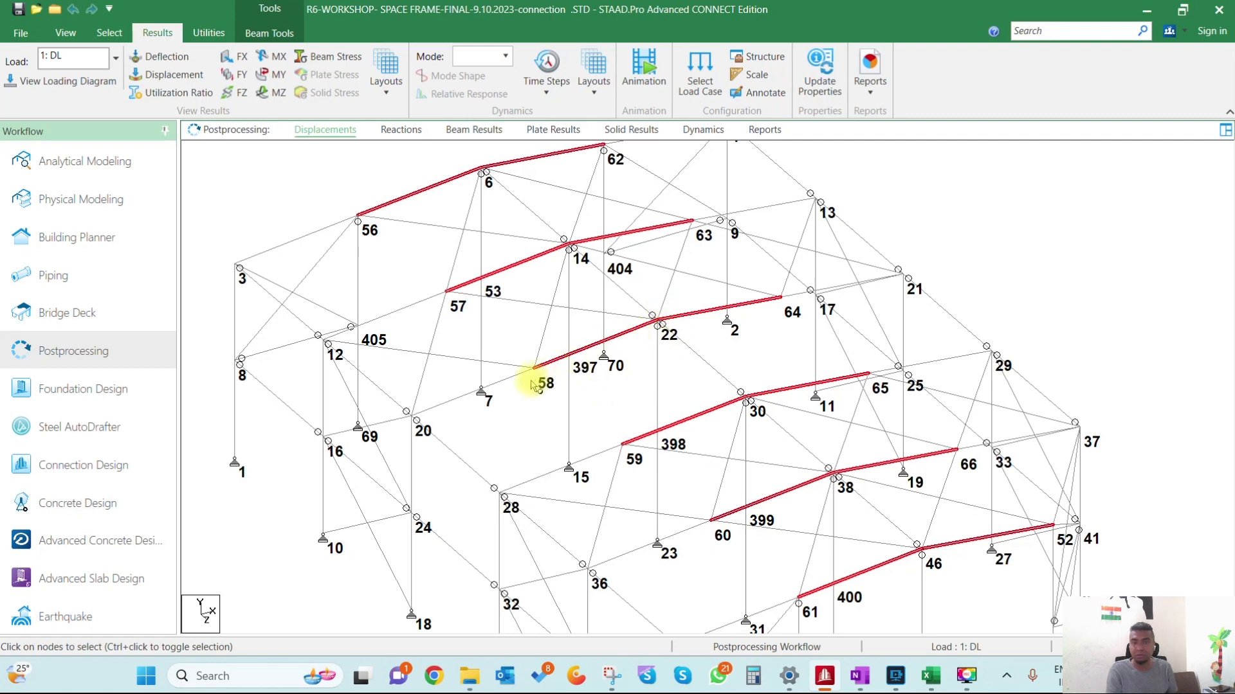
{"action": "mouse_move", "coordinate": [630, 358]}
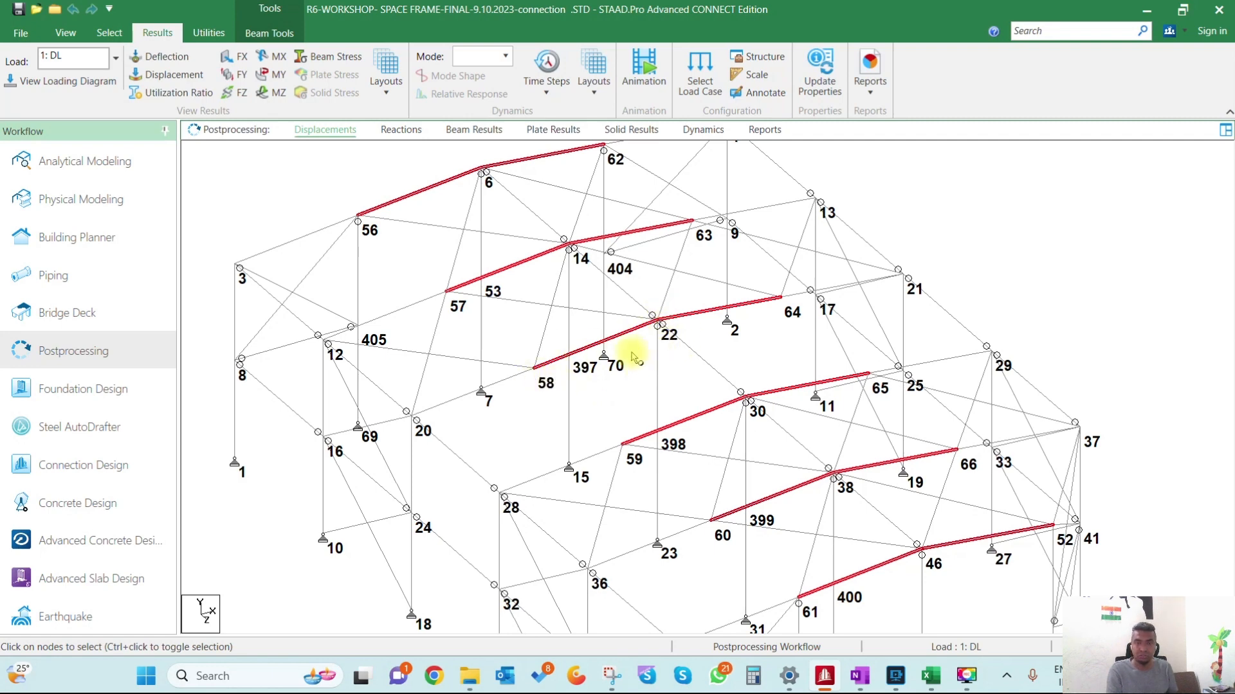
{"action": "mouse_move", "coordinate": [536, 374]}
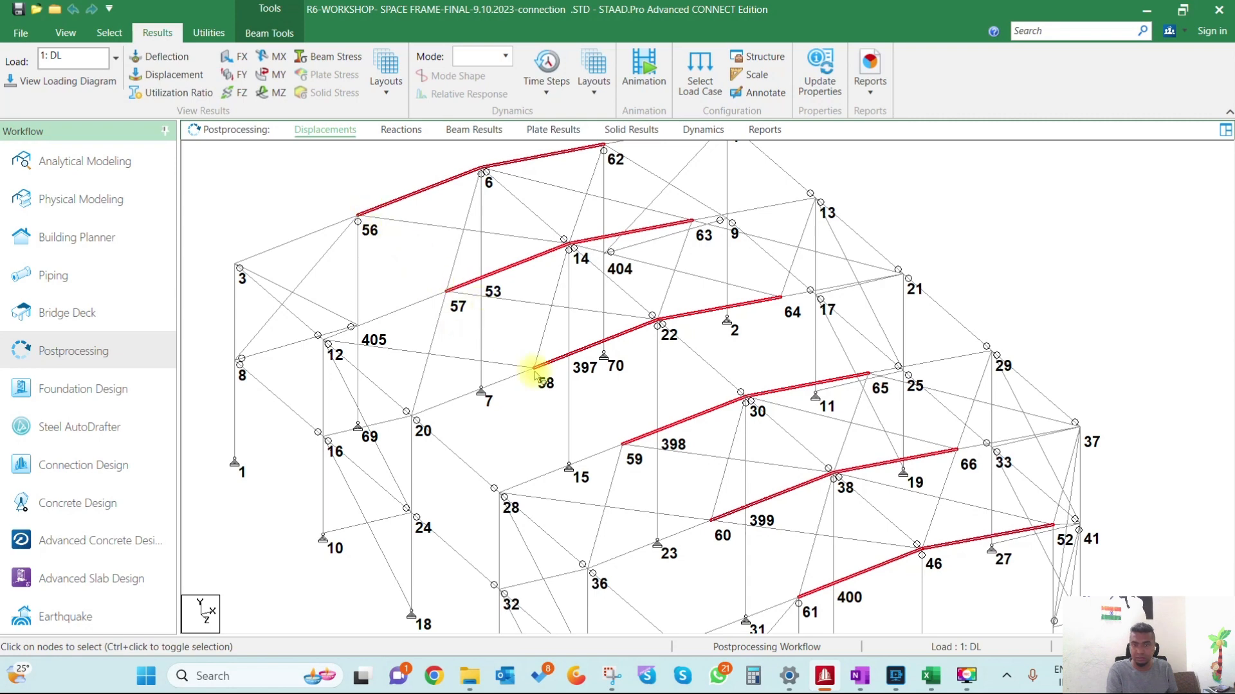
{"action": "mouse_move", "coordinate": [653, 323]}
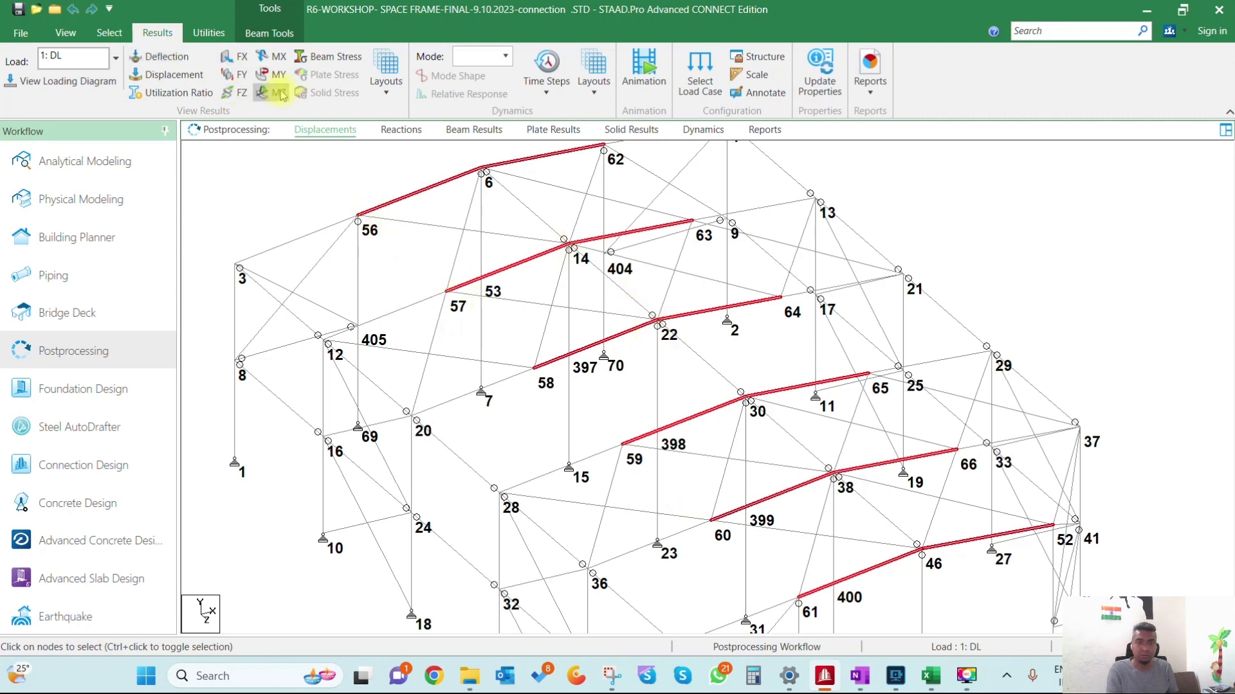
{"action": "left_click", "coordinate": [271, 92]}
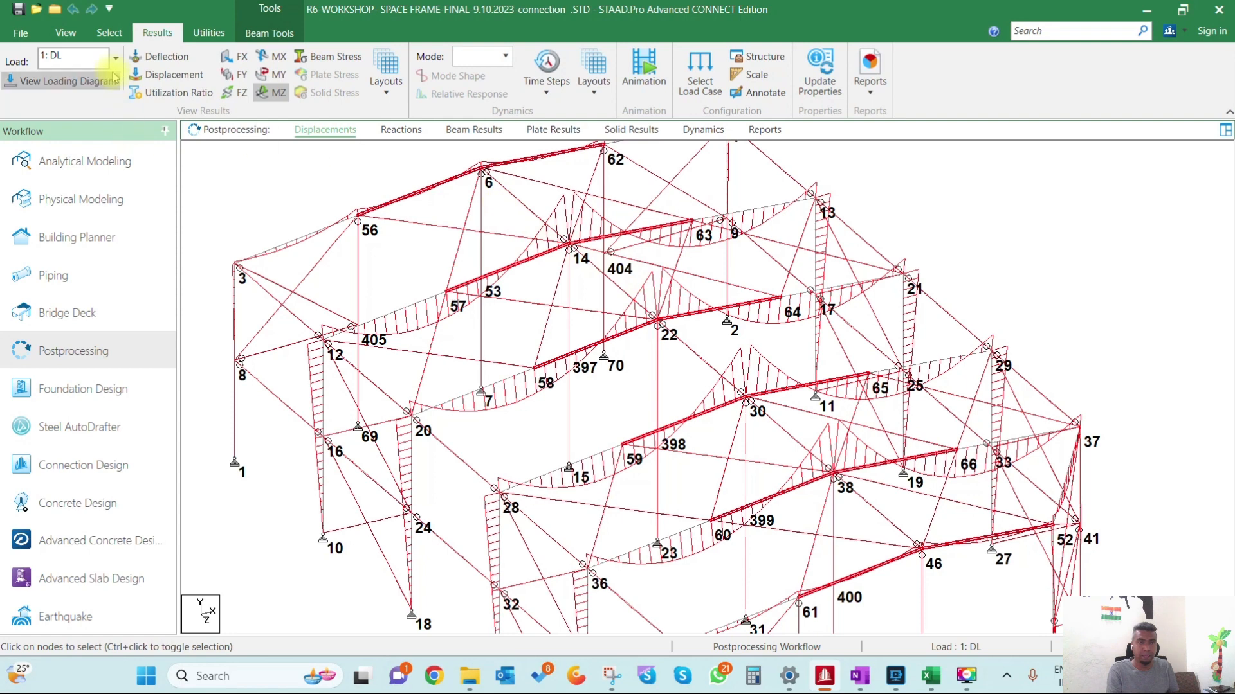
Step: Switch the displayed load case to primary case 6: WL3
{"action": "left_click", "coordinate": [115, 56]}
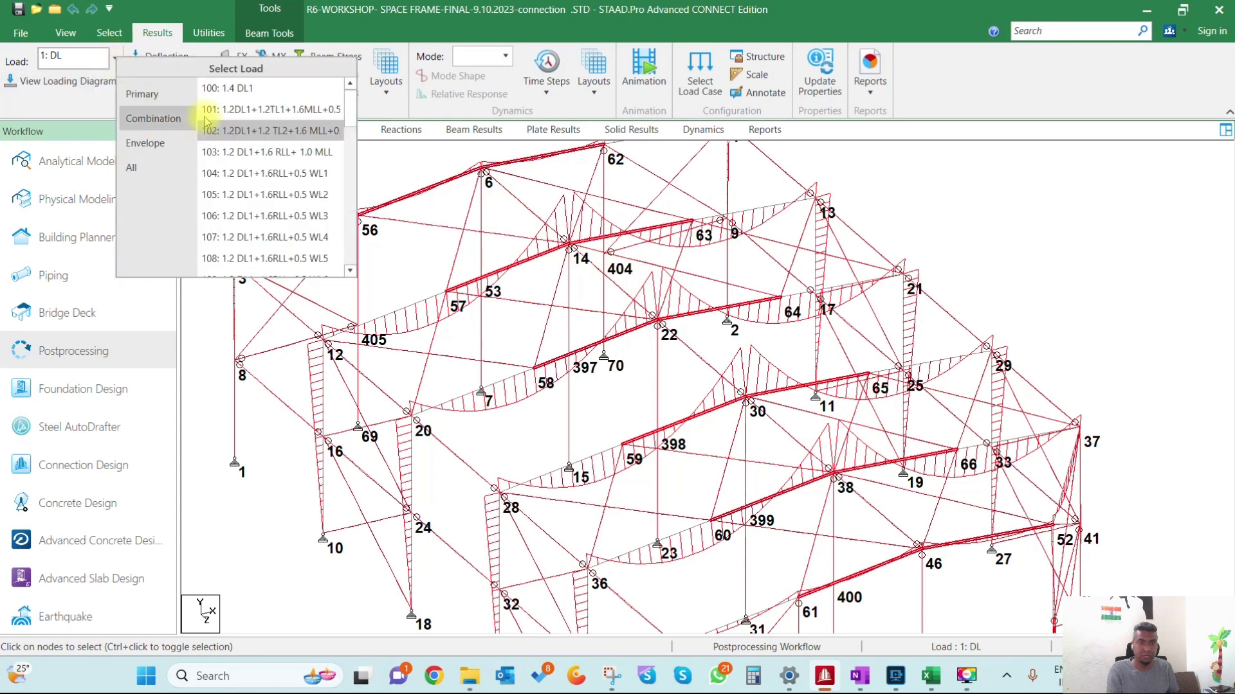
{"action": "left_click", "coordinate": [142, 93]}
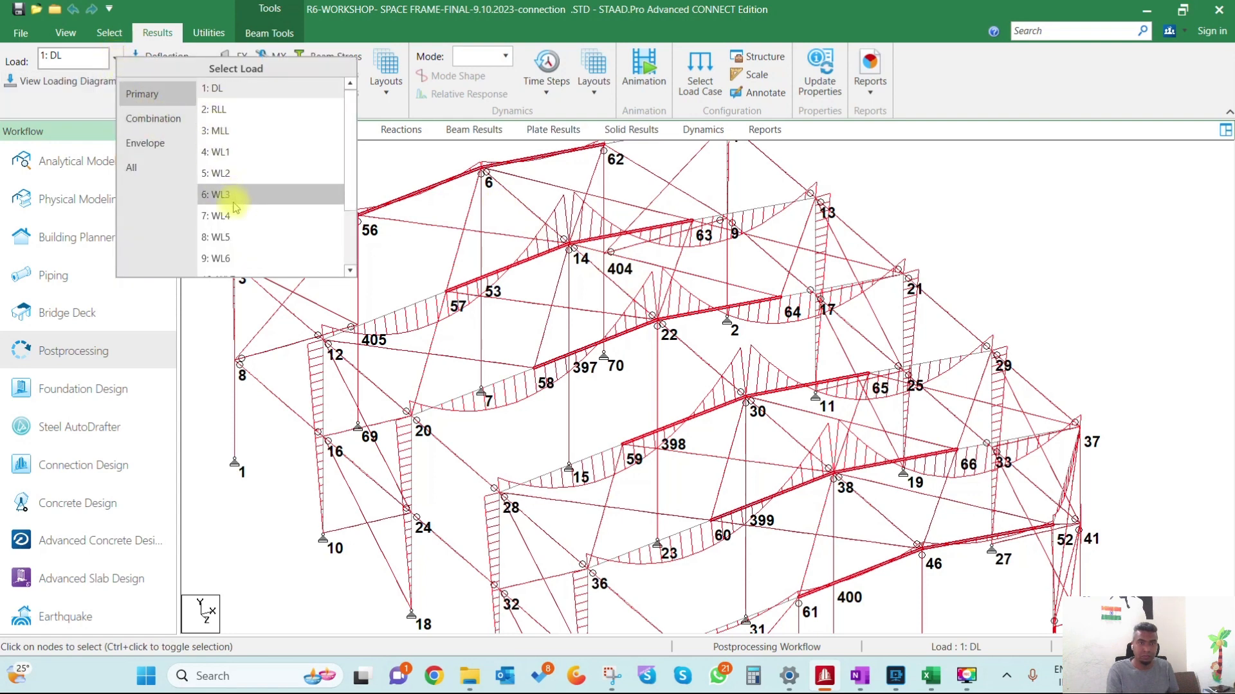
{"action": "left_click", "coordinate": [228, 194]}
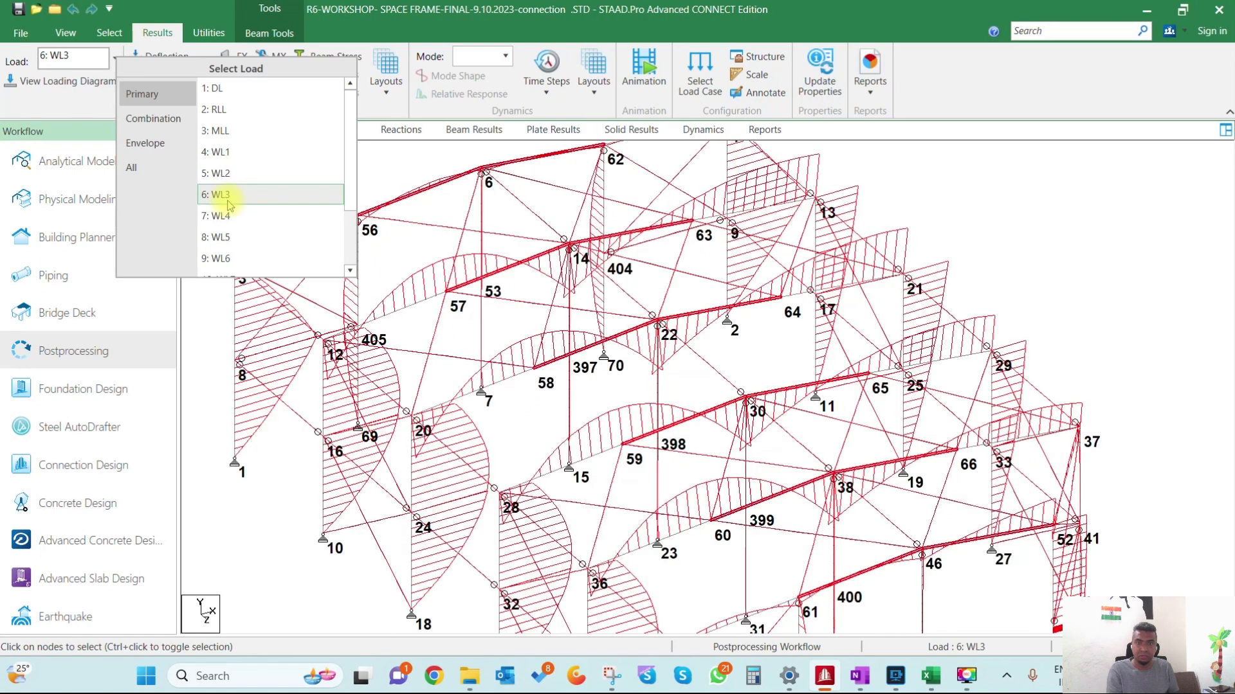
{"action": "mouse_move", "coordinate": [578, 441]}
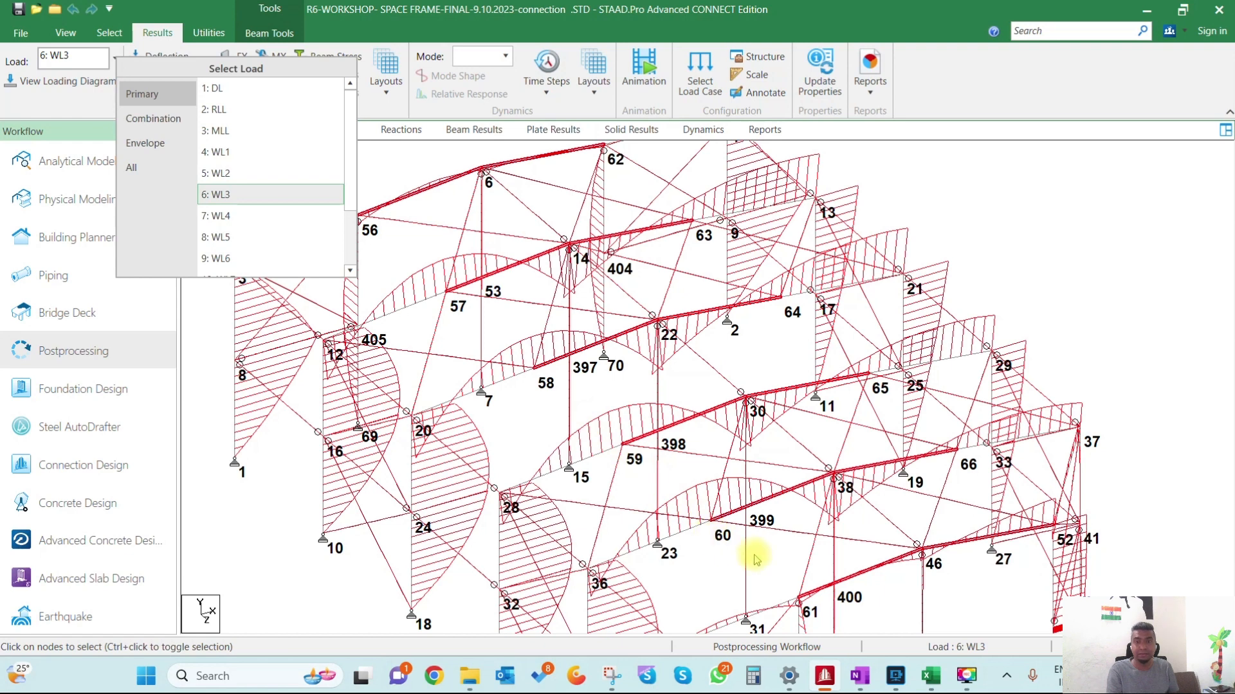
{"action": "mouse_move", "coordinate": [406, 162]}
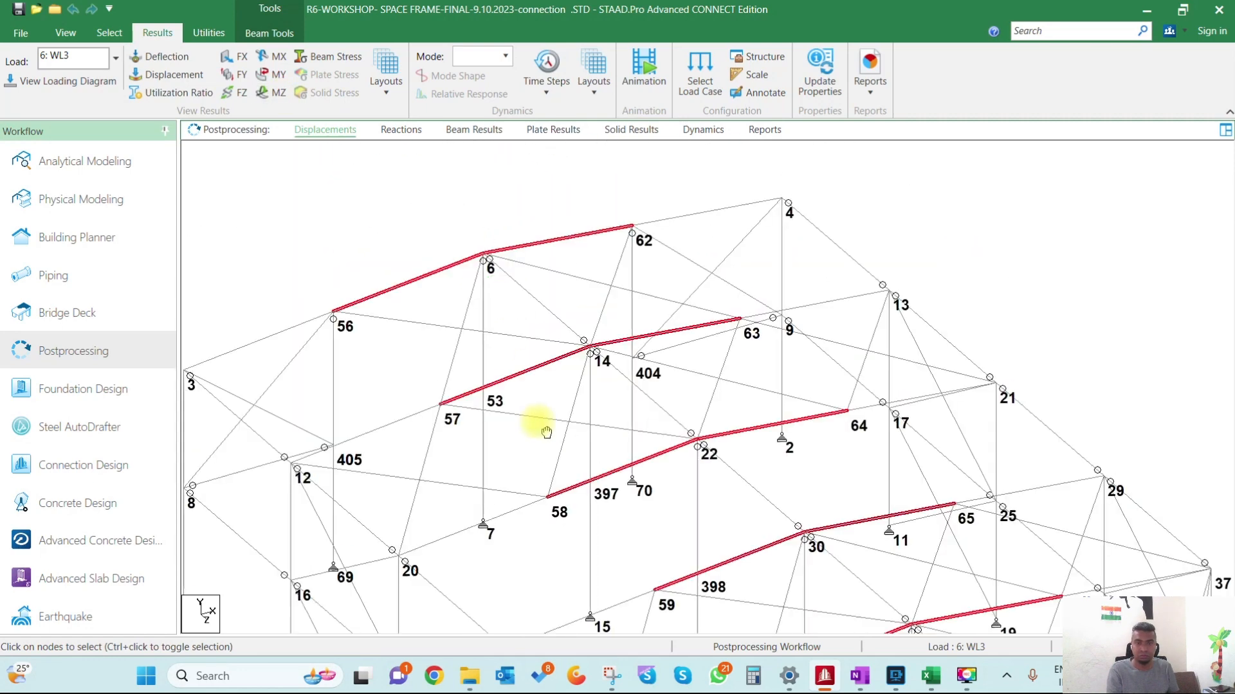
{"action": "mouse_move", "coordinate": [866, 629]}
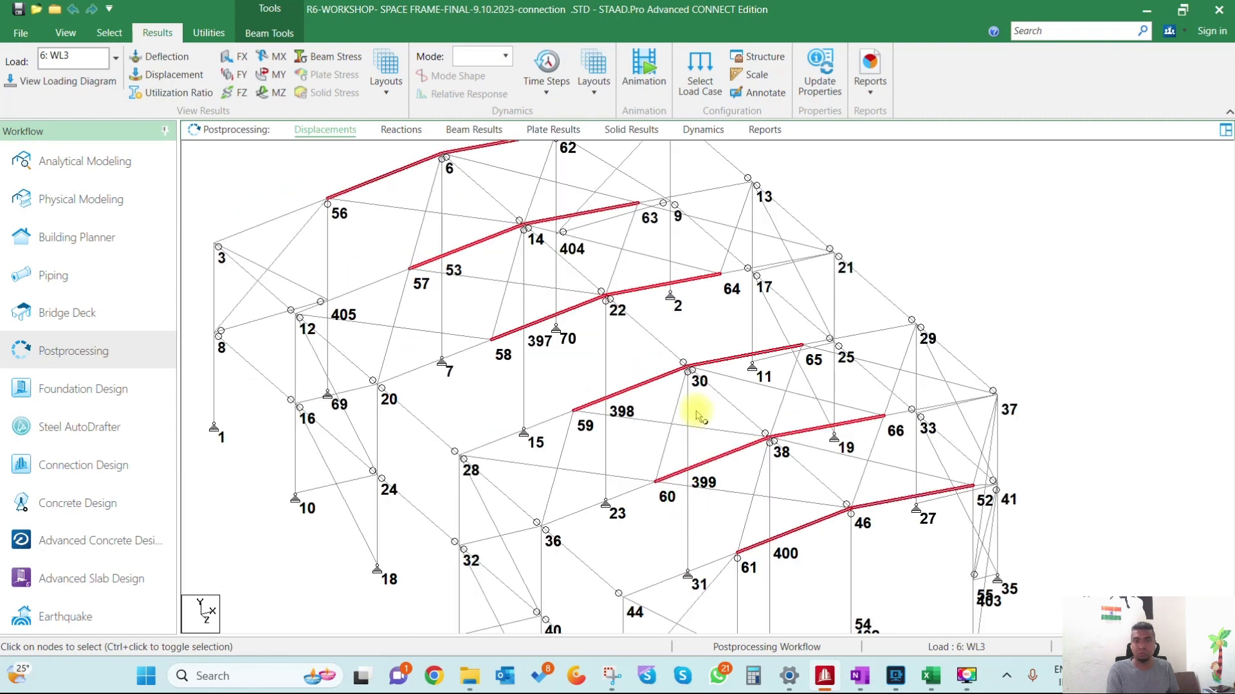
{"action": "mouse_move", "coordinate": [653, 358]}
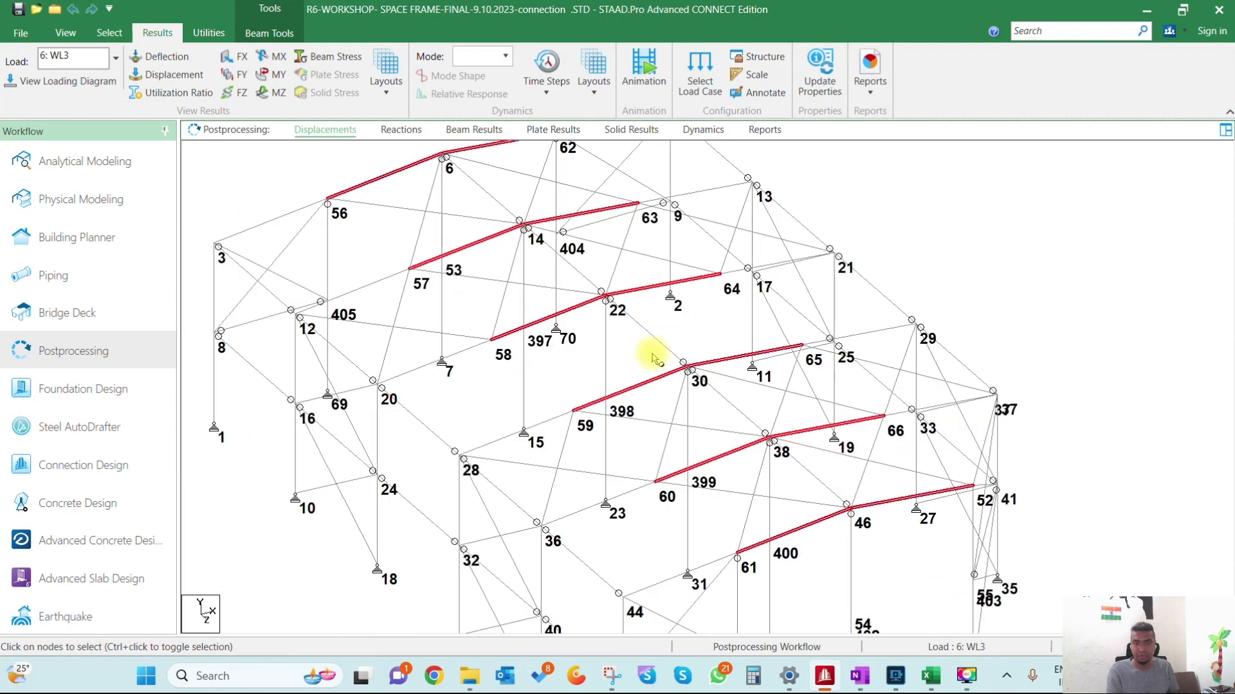
{"action": "mouse_move", "coordinate": [839, 110]}
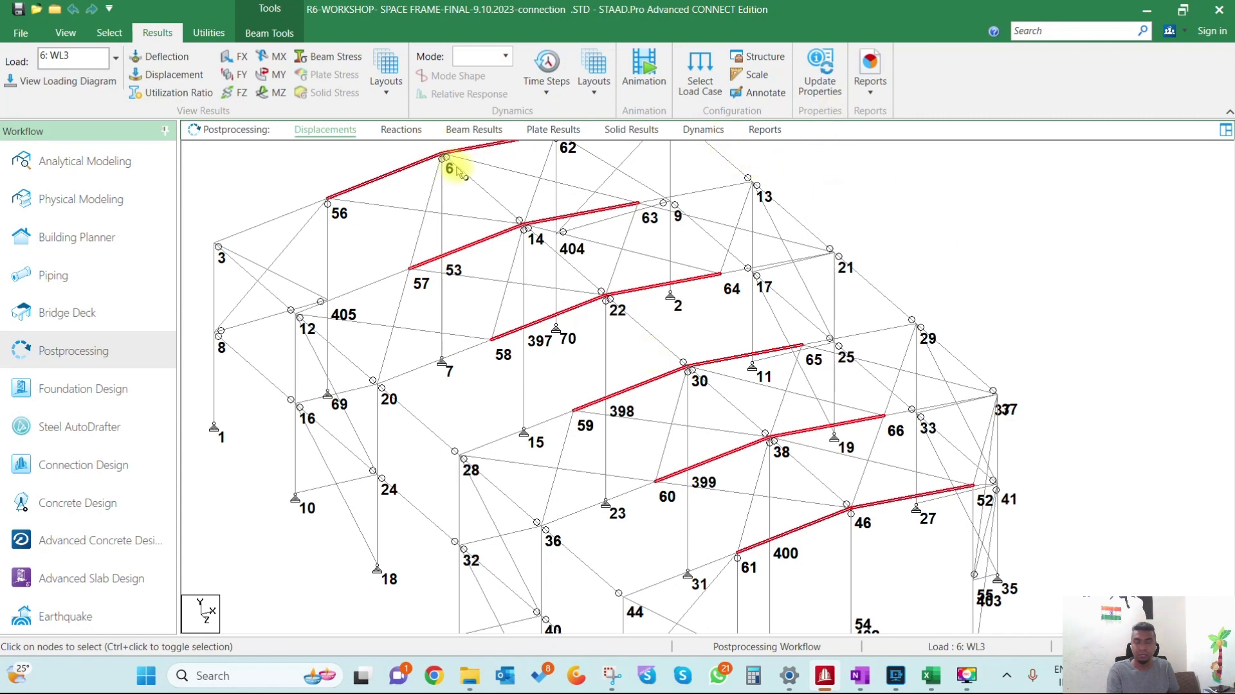
{"action": "mouse_move", "coordinate": [876, 535]}
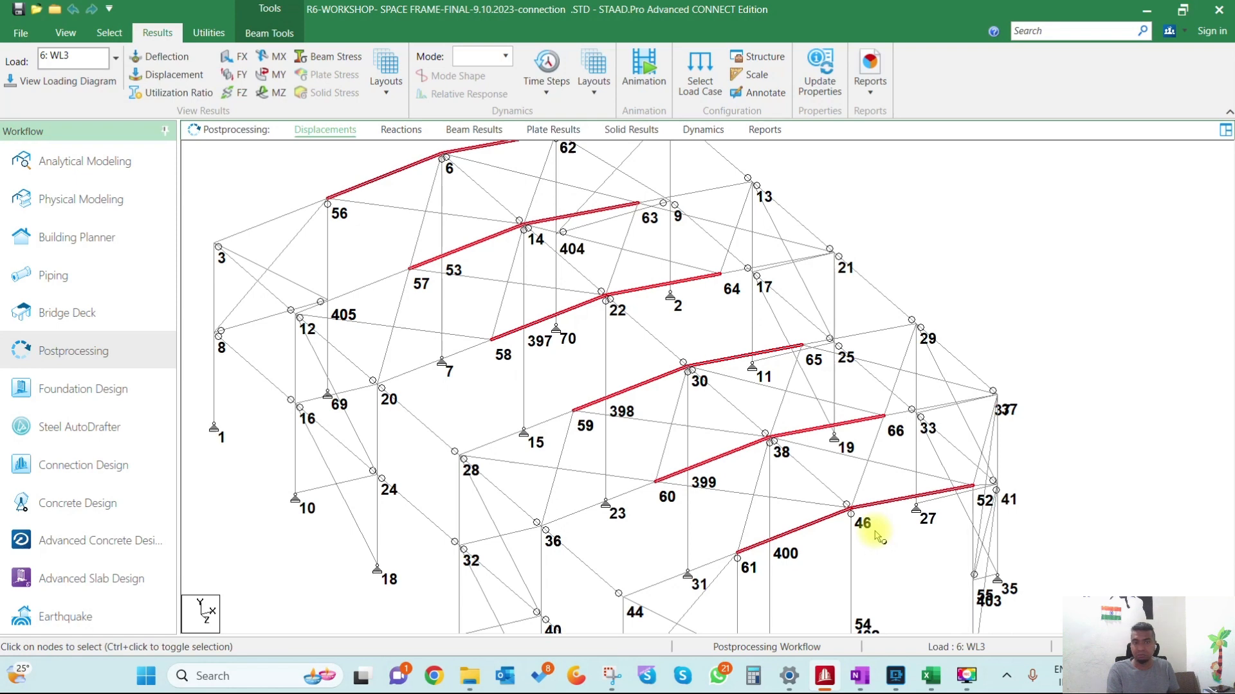
{"action": "mouse_move", "coordinate": [823, 476]}
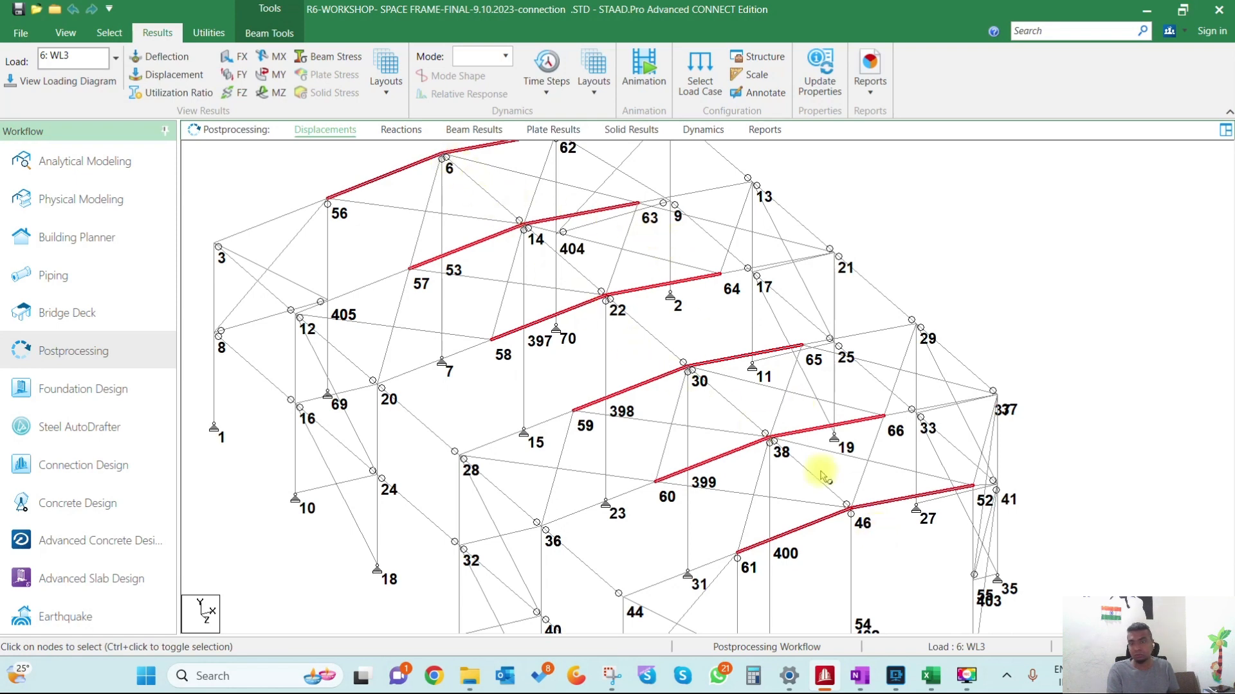
{"action": "mouse_move", "coordinate": [551, 248]}
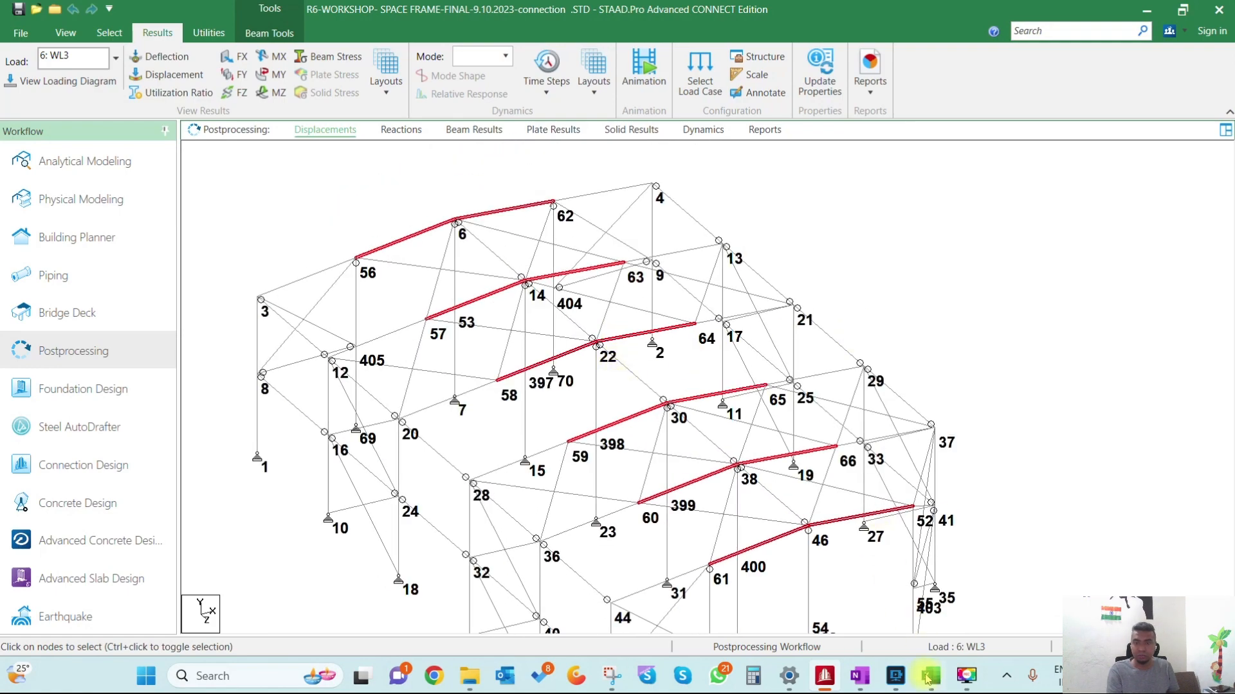
Step: In the Connection Force Extractor workbook, clear the All forces sheet with CLEAR CELLS
{"action": "left_click", "coordinate": [927, 676]}
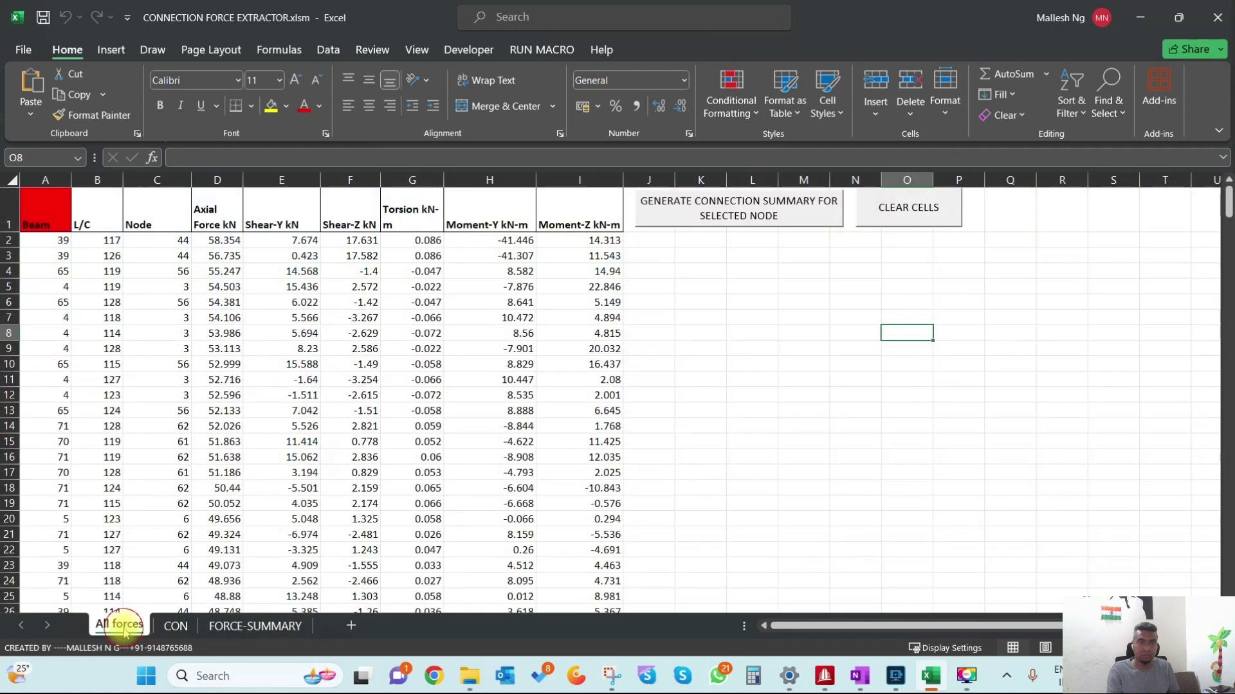
{"action": "left_click", "coordinate": [824, 307]}
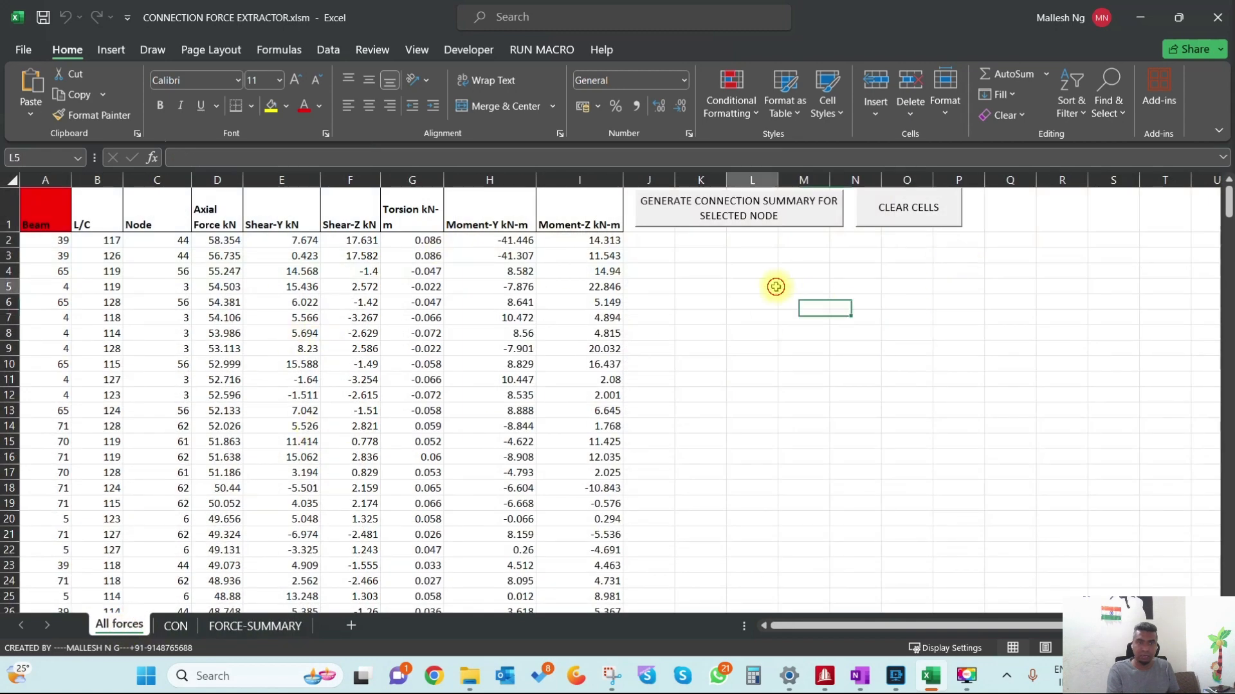
{"action": "left_click", "coordinate": [907, 207]}
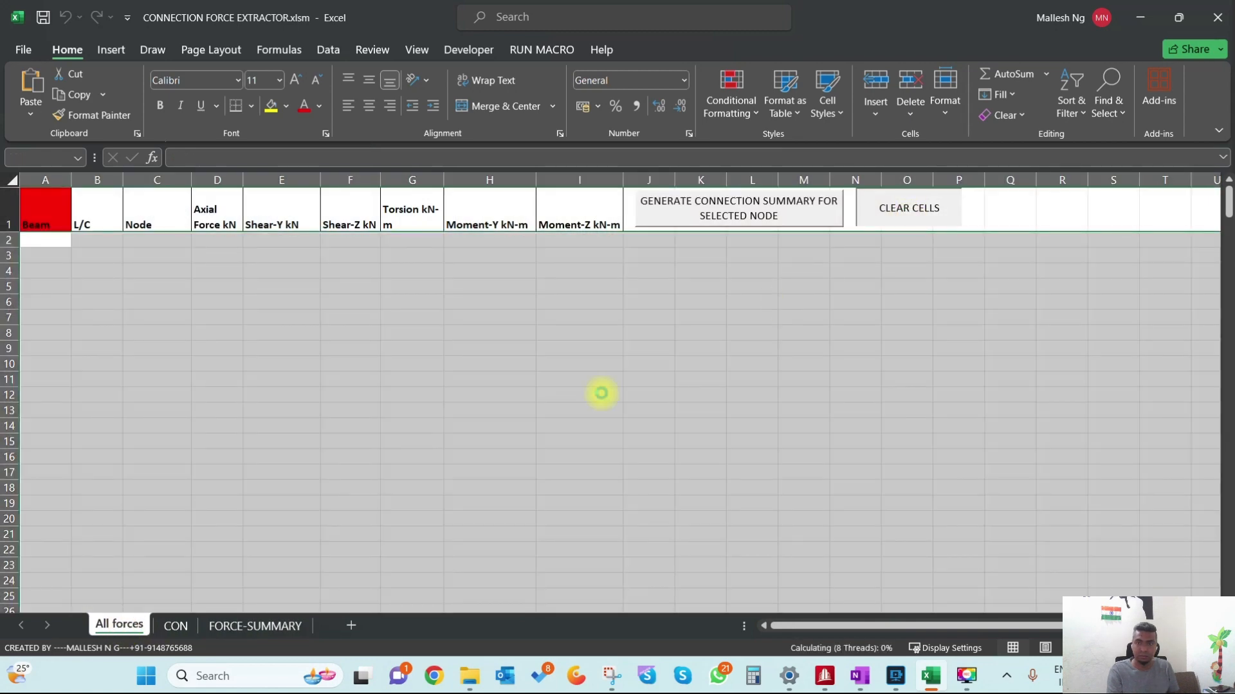
Step: Return to STAAD.Pro and open the Reports dropdown on the Results ribbon
{"action": "left_click", "coordinate": [579, 393]}
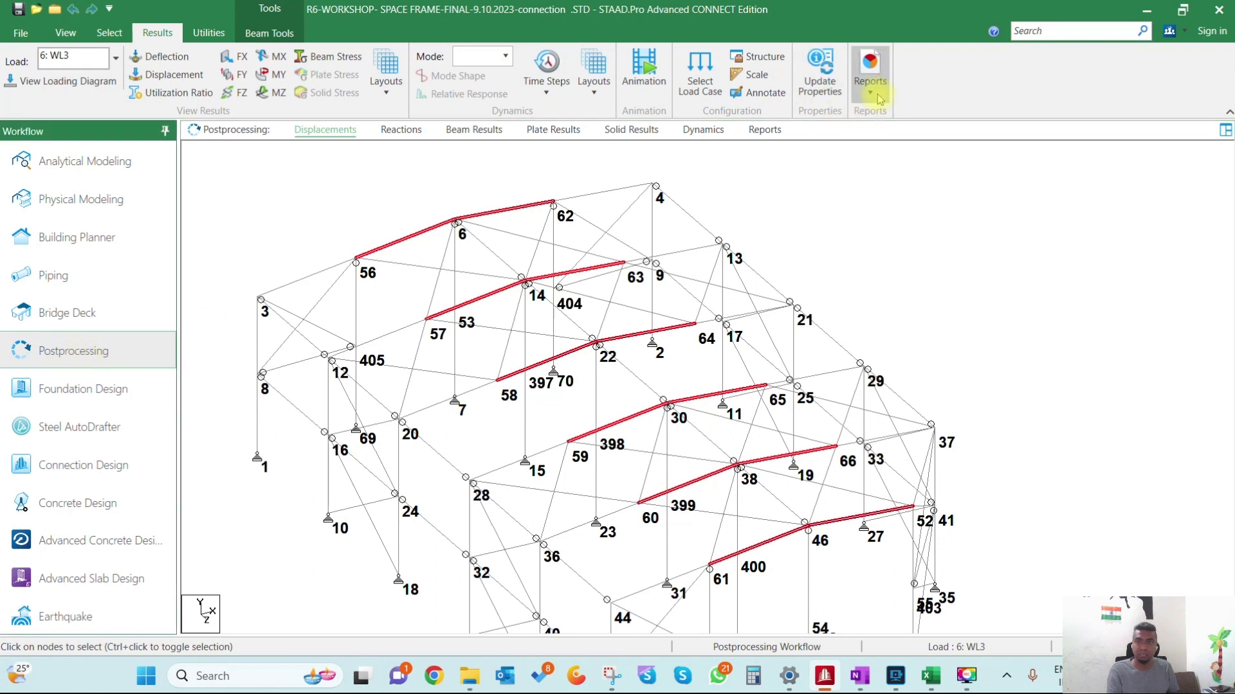
{"action": "mouse_move", "coordinate": [764, 130]}
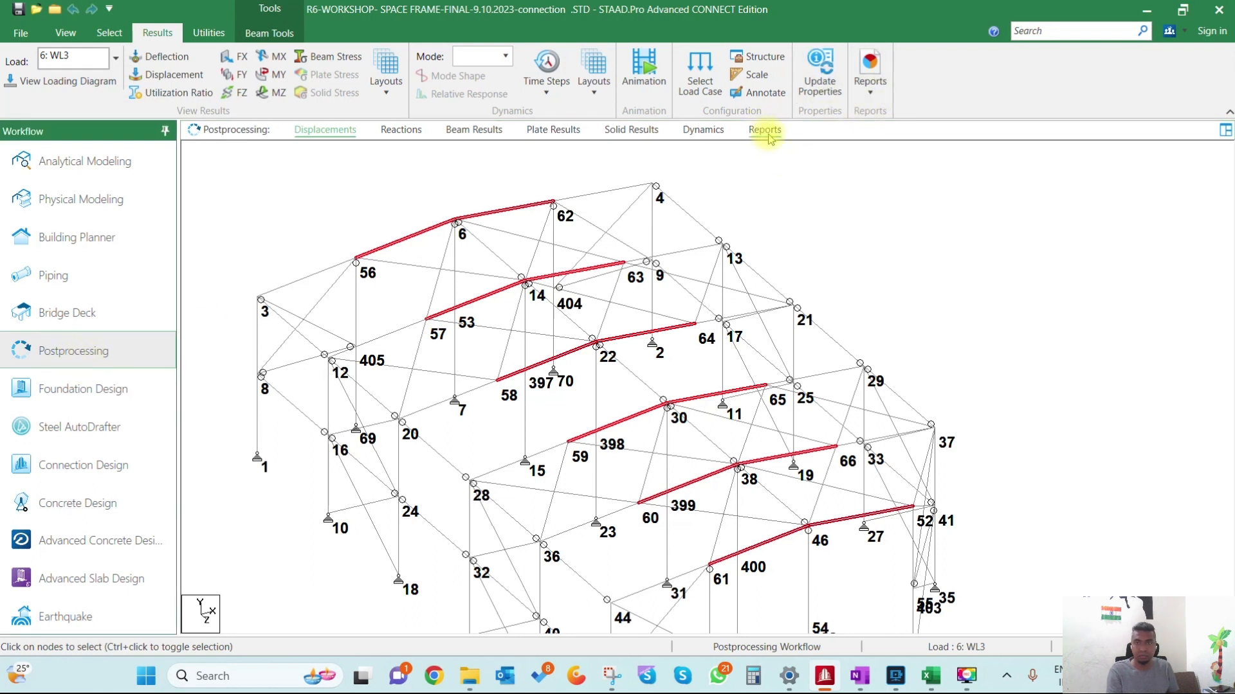
{"action": "left_click", "coordinate": [869, 71]}
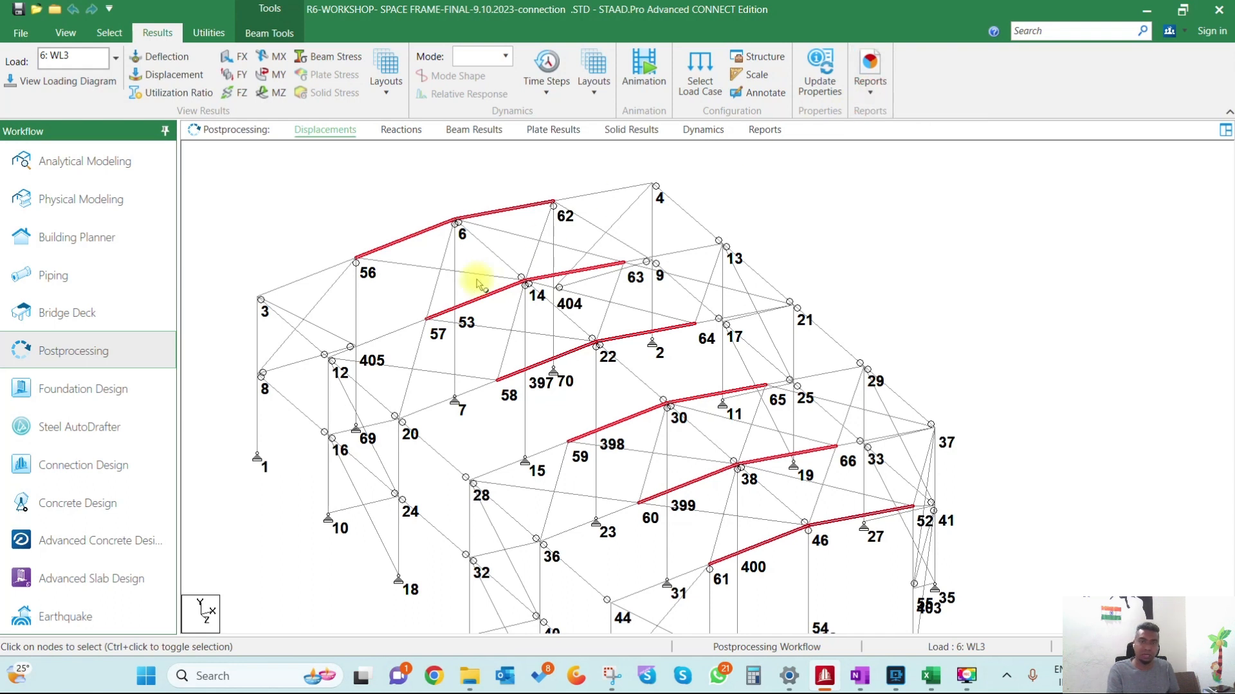
{"action": "mouse_move", "coordinate": [780, 469]}
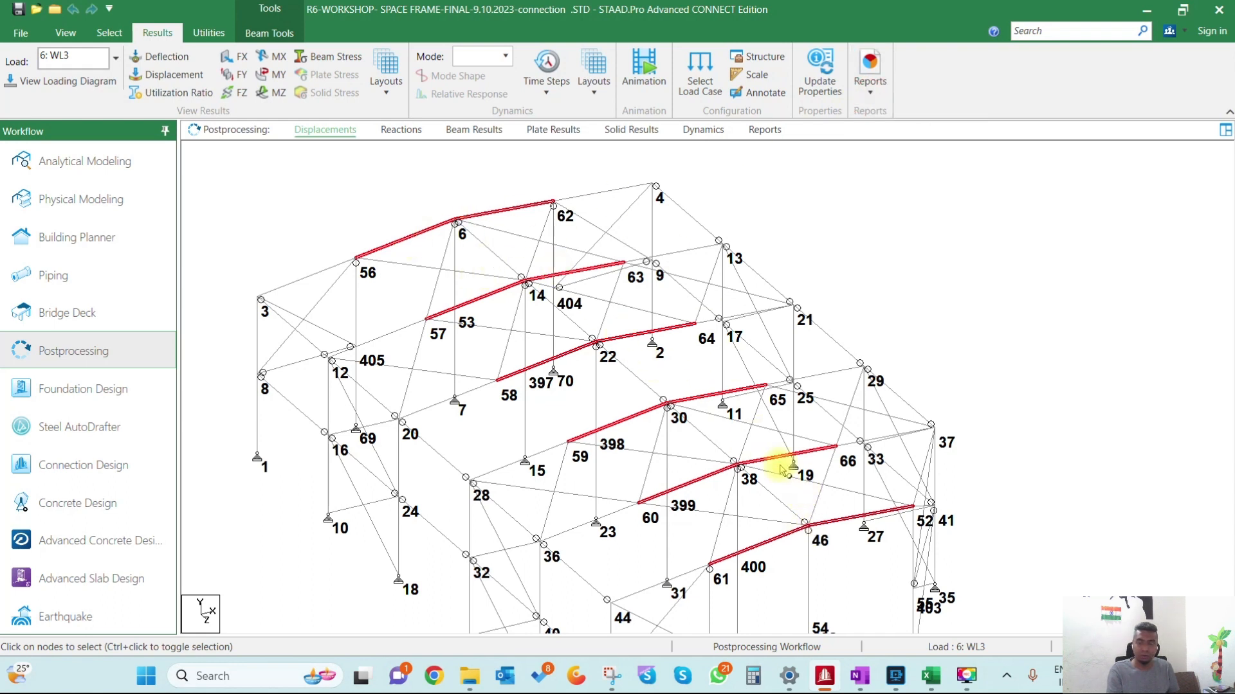
{"action": "mouse_move", "coordinate": [827, 524]}
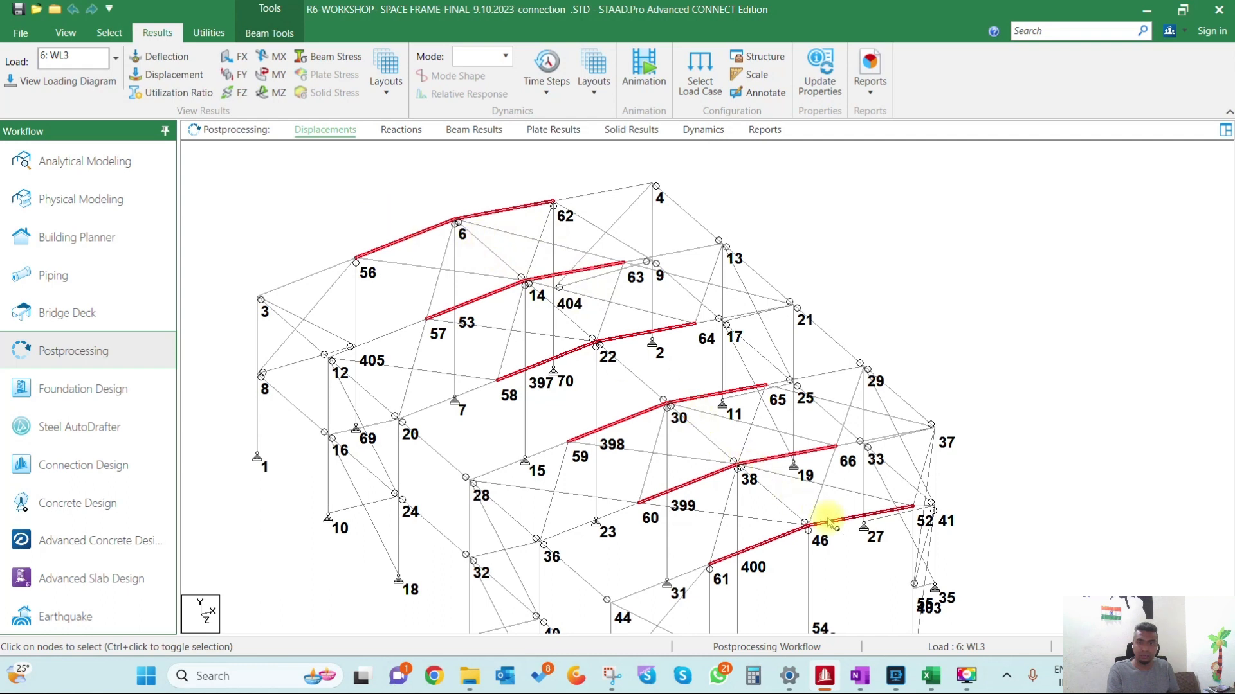
{"action": "mouse_move", "coordinate": [895, 170]}
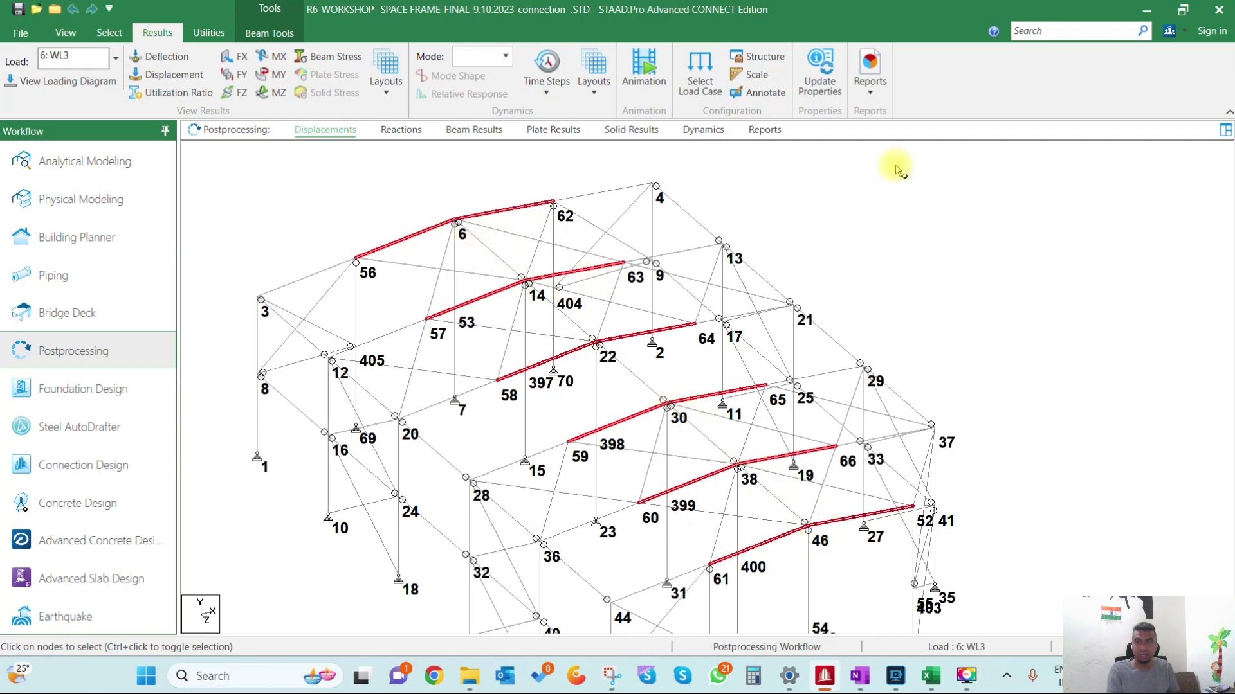
{"action": "left_click", "coordinate": [870, 71]}
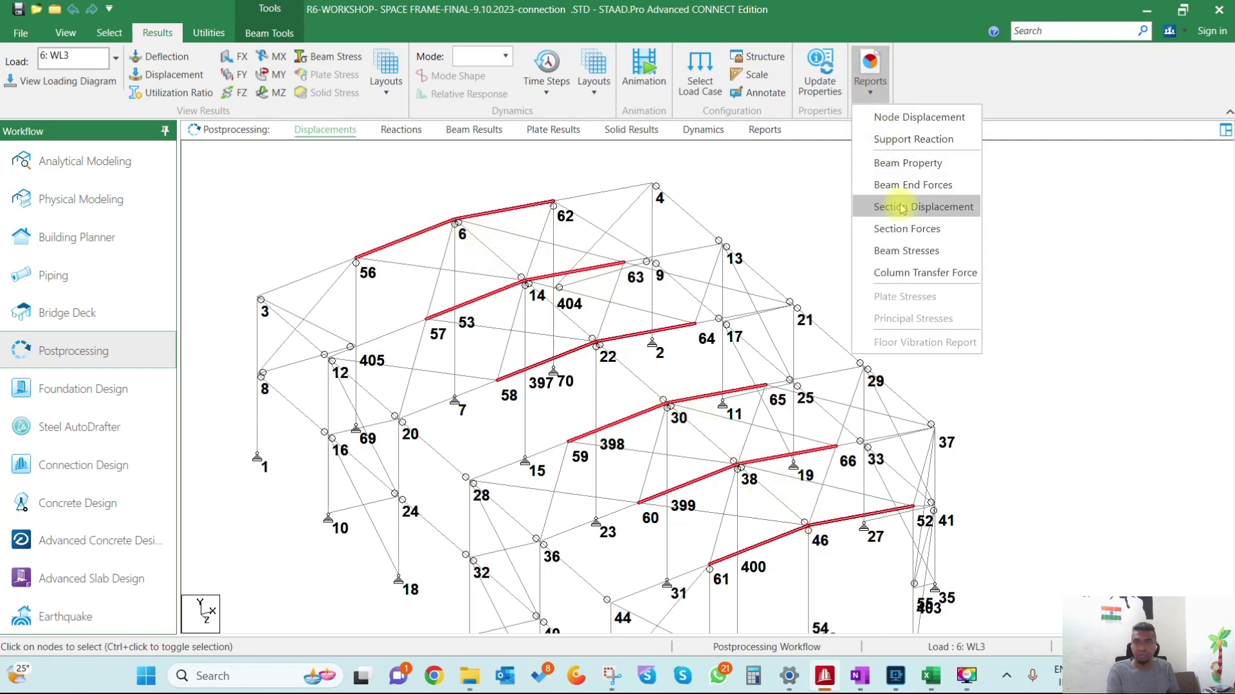
Step: Generate a Beam End Forces report sorted by axial force, including only combination load cases
{"action": "left_click", "coordinate": [913, 184]}
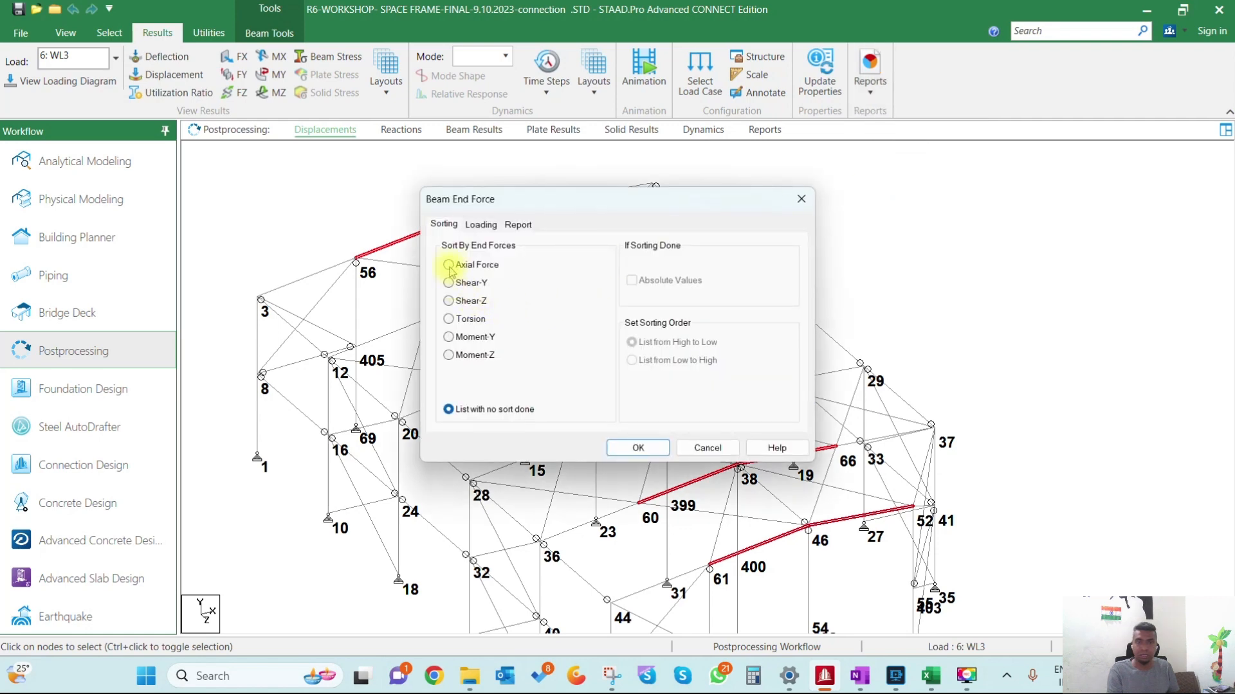
{"action": "left_click", "coordinate": [448, 265]}
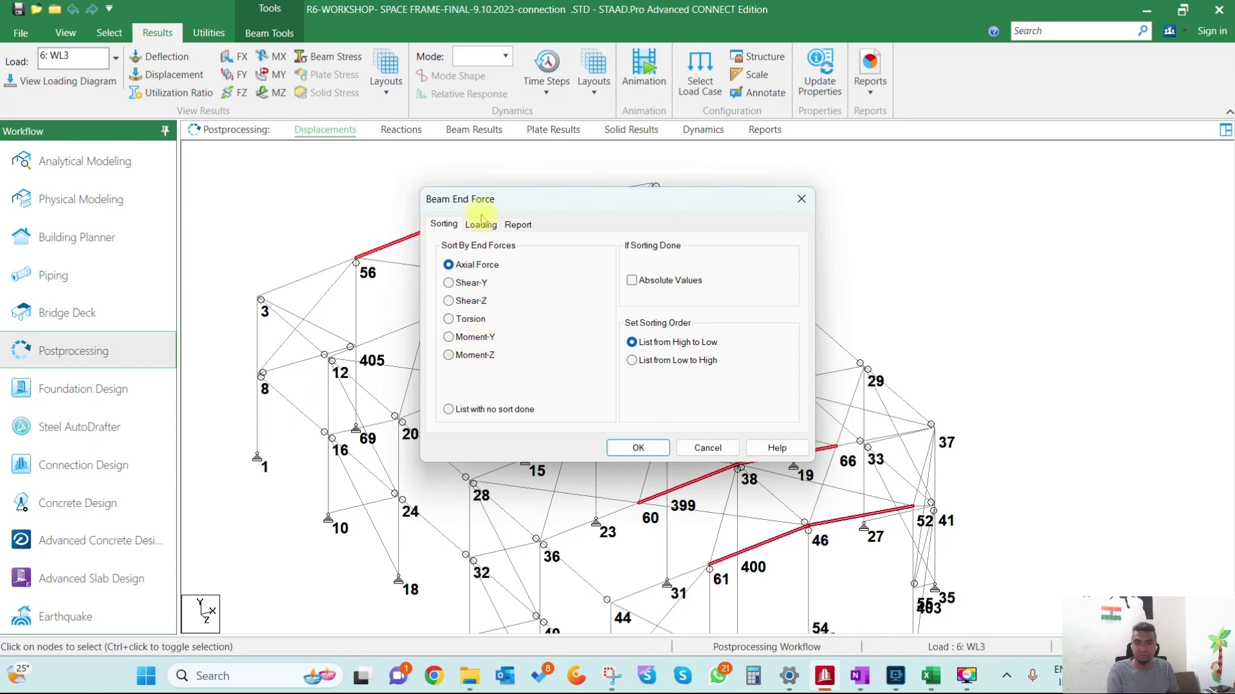
{"action": "mouse_move", "coordinate": [573, 397]}
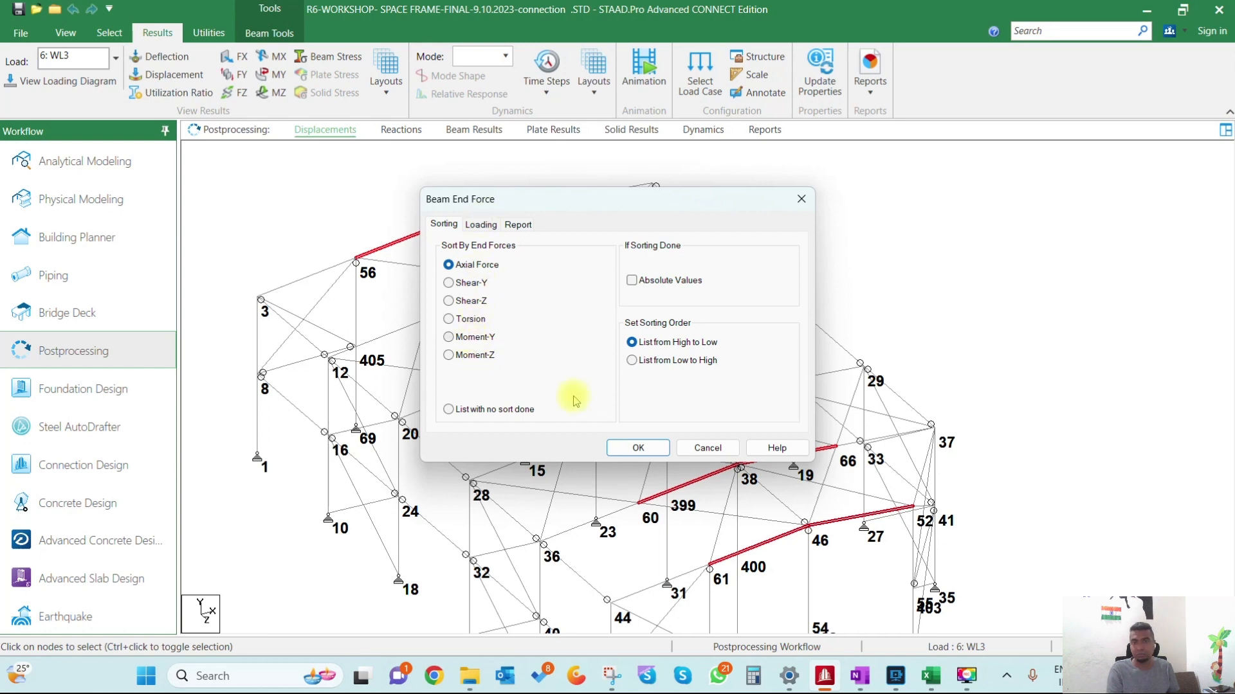
{"action": "mouse_move", "coordinate": [730, 437]}
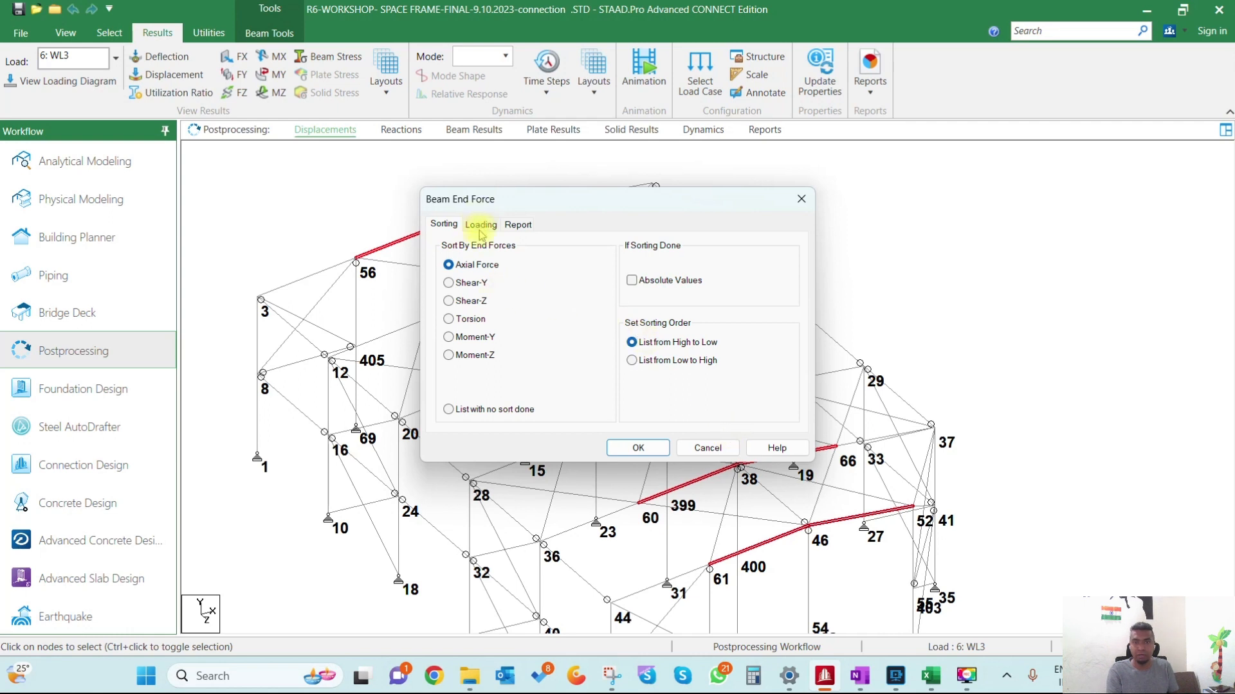
{"action": "left_click", "coordinate": [480, 224]}
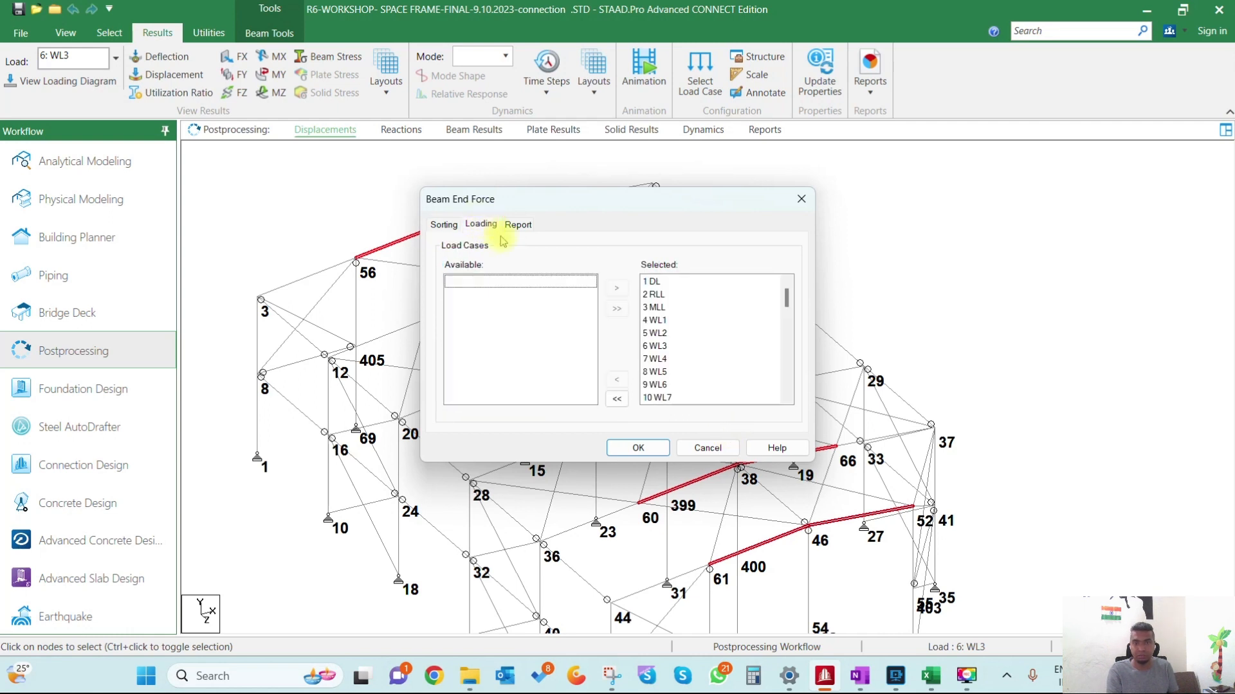
{"action": "left_click", "coordinate": [617, 399]}
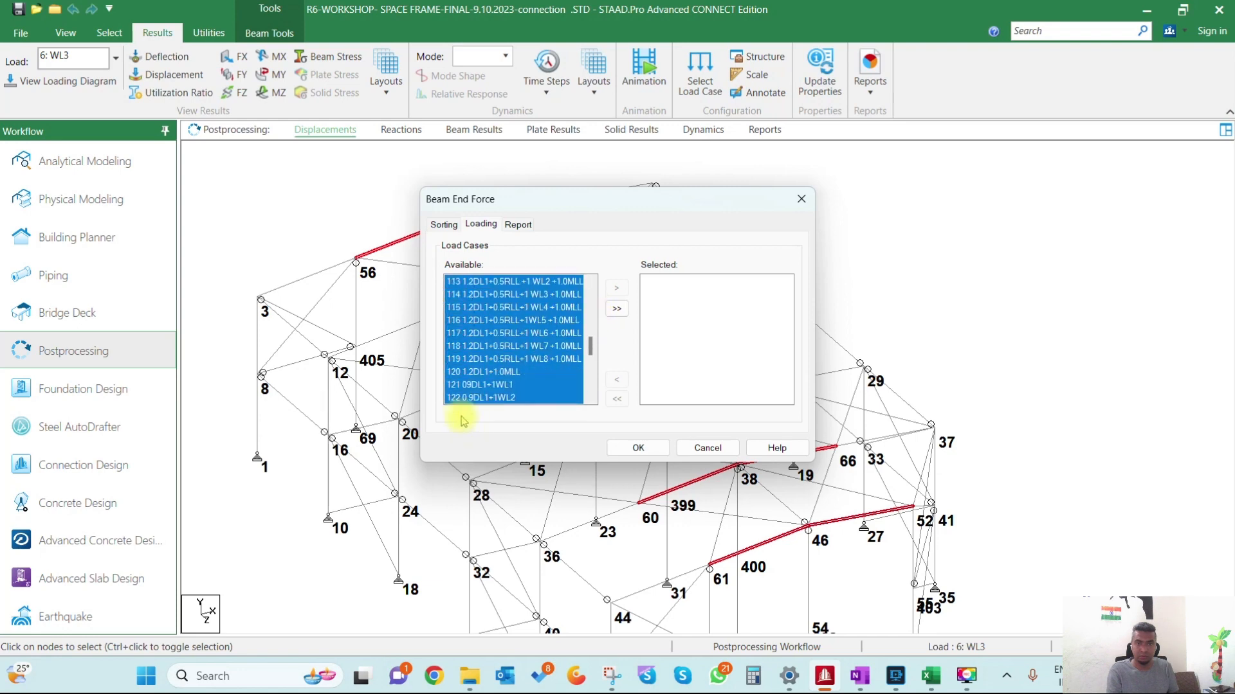
{"action": "left_click", "coordinate": [617, 308]}
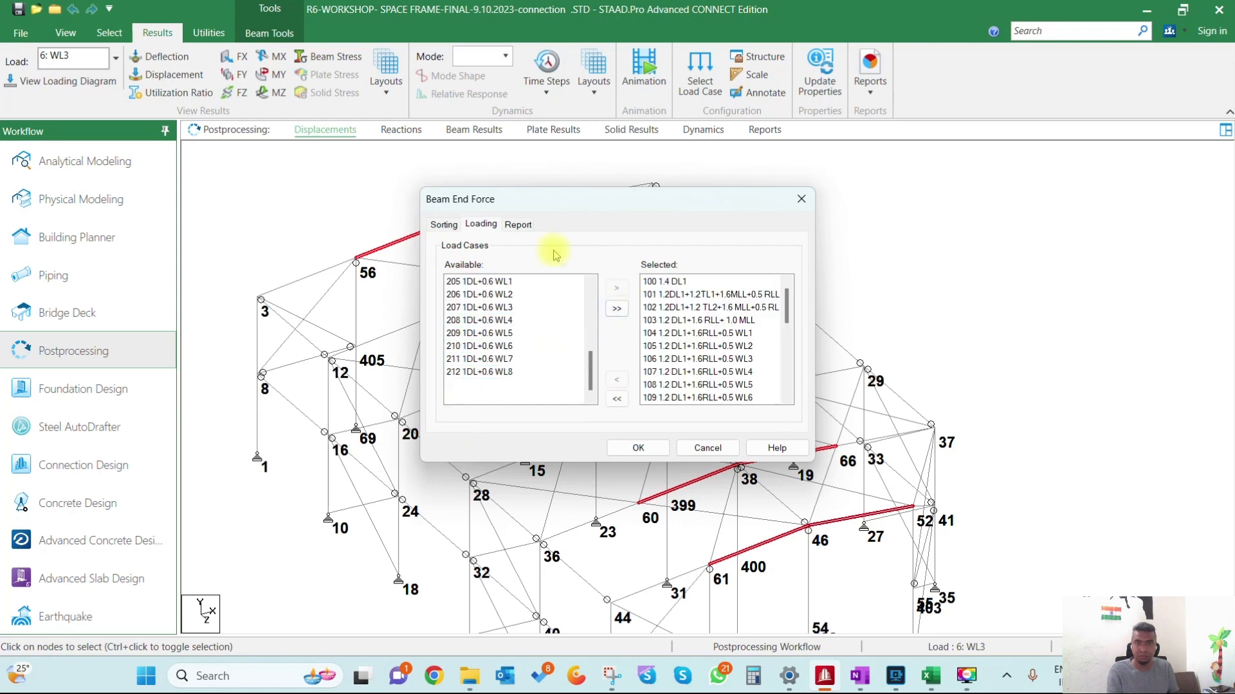
{"action": "left_click", "coordinate": [636, 447]}
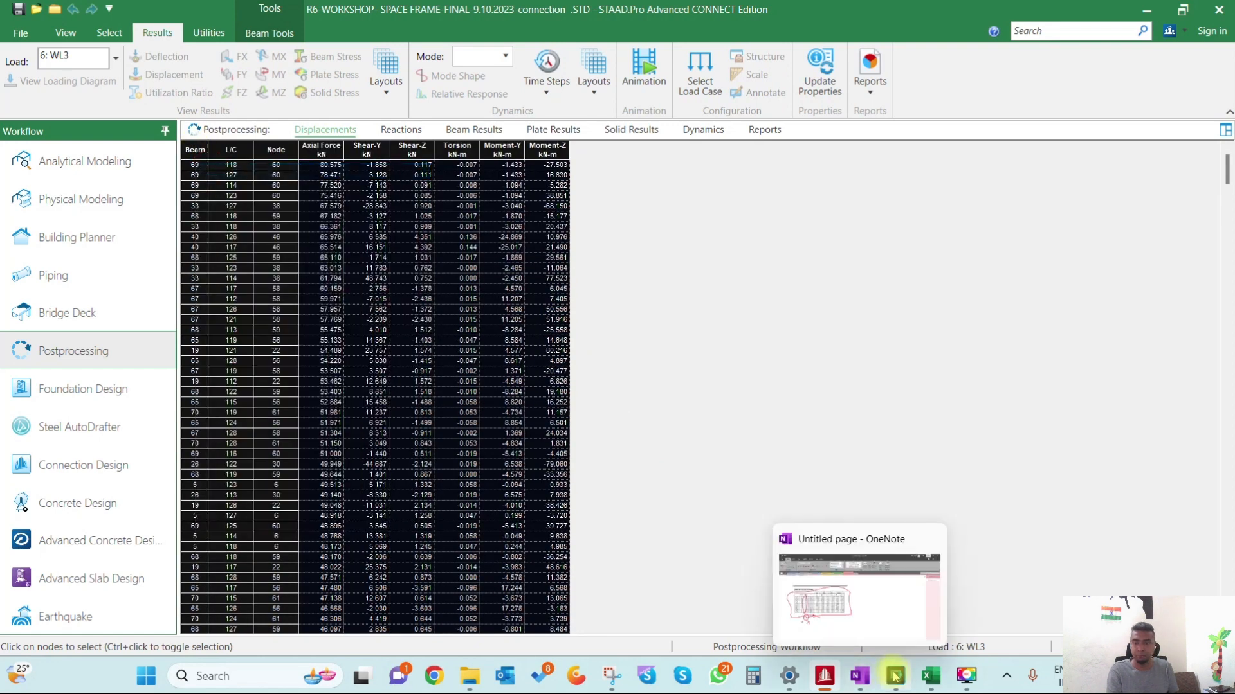
{"action": "mouse_move", "coordinate": [893, 676]}
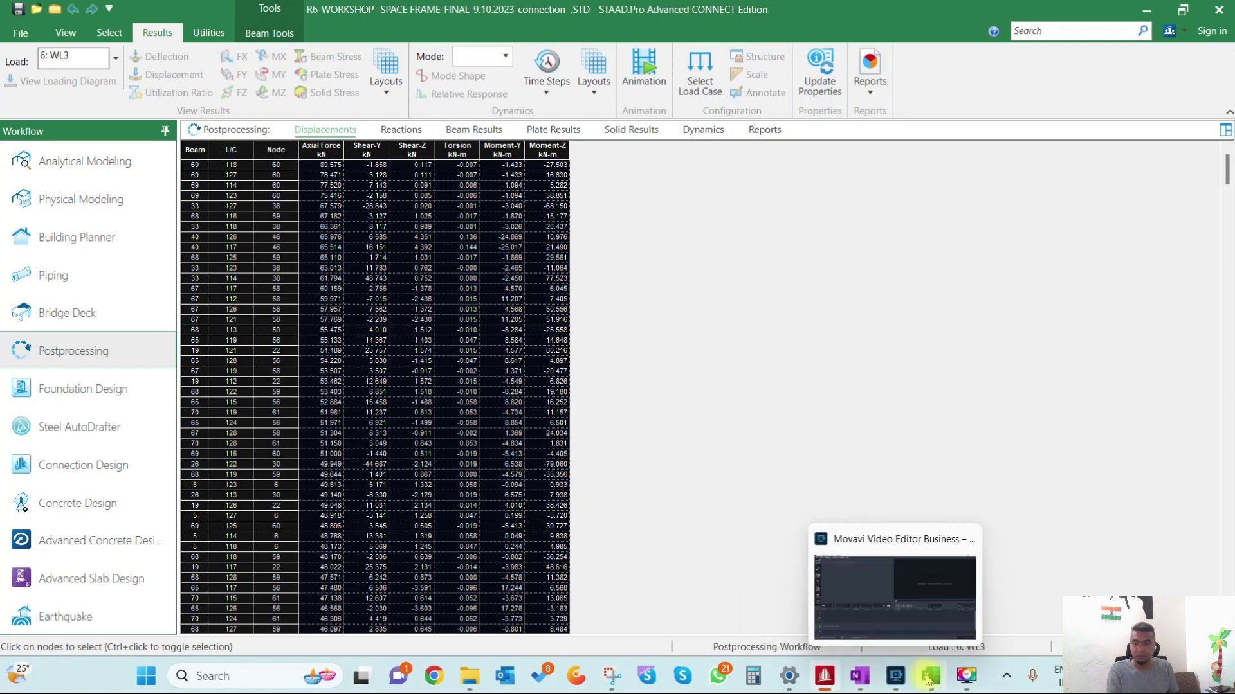
Step: Paste the beam end force table into the All forces sheet, then return to STAAD.Pro
{"action": "left_click", "coordinate": [929, 676]}
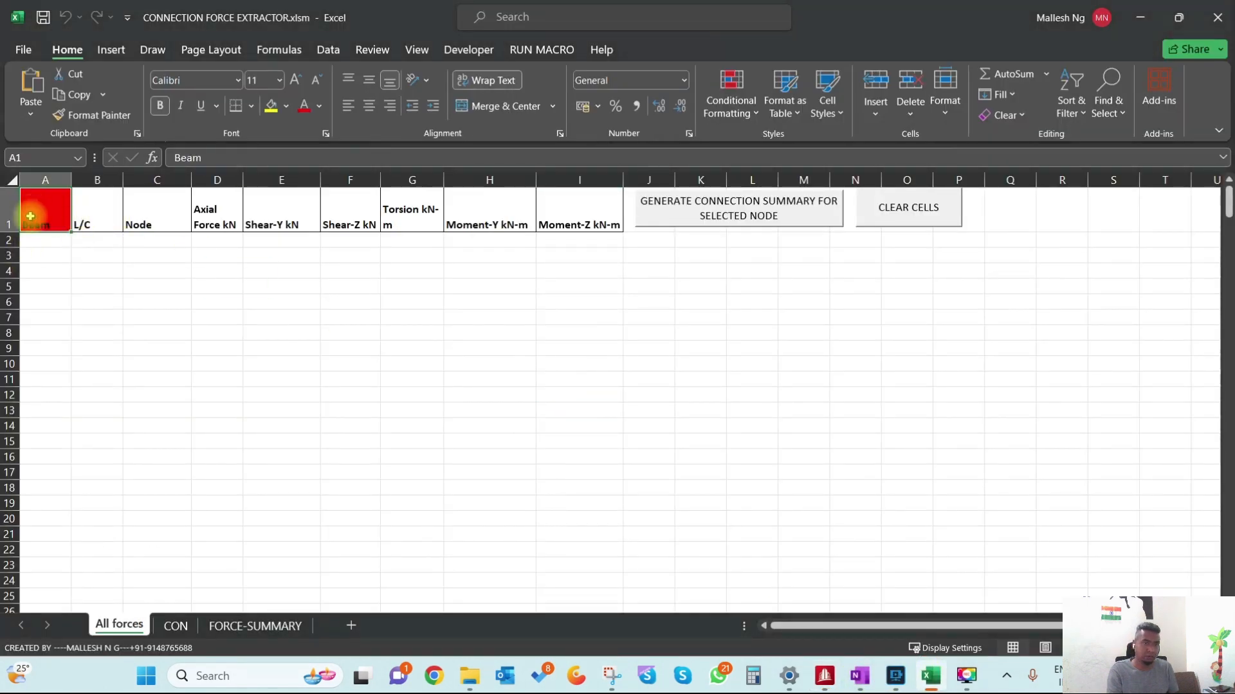
{"action": "key", "text": "ctrl+v"}
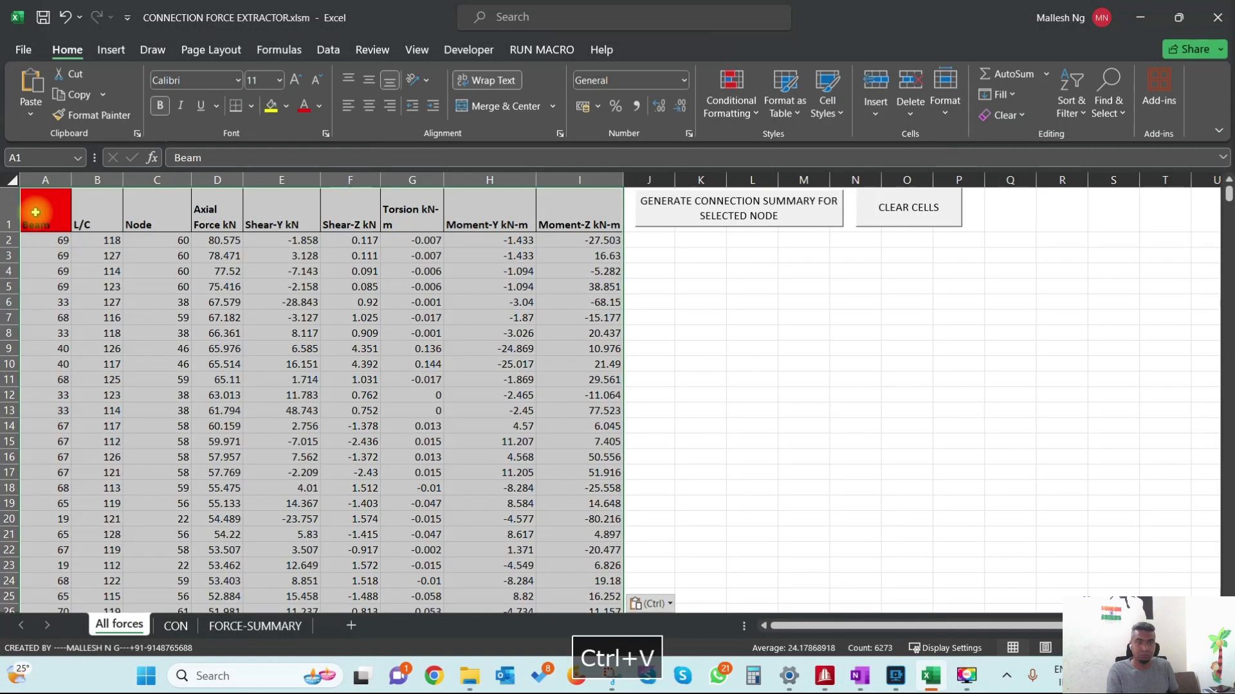
{"action": "left_click", "coordinate": [281, 332]}
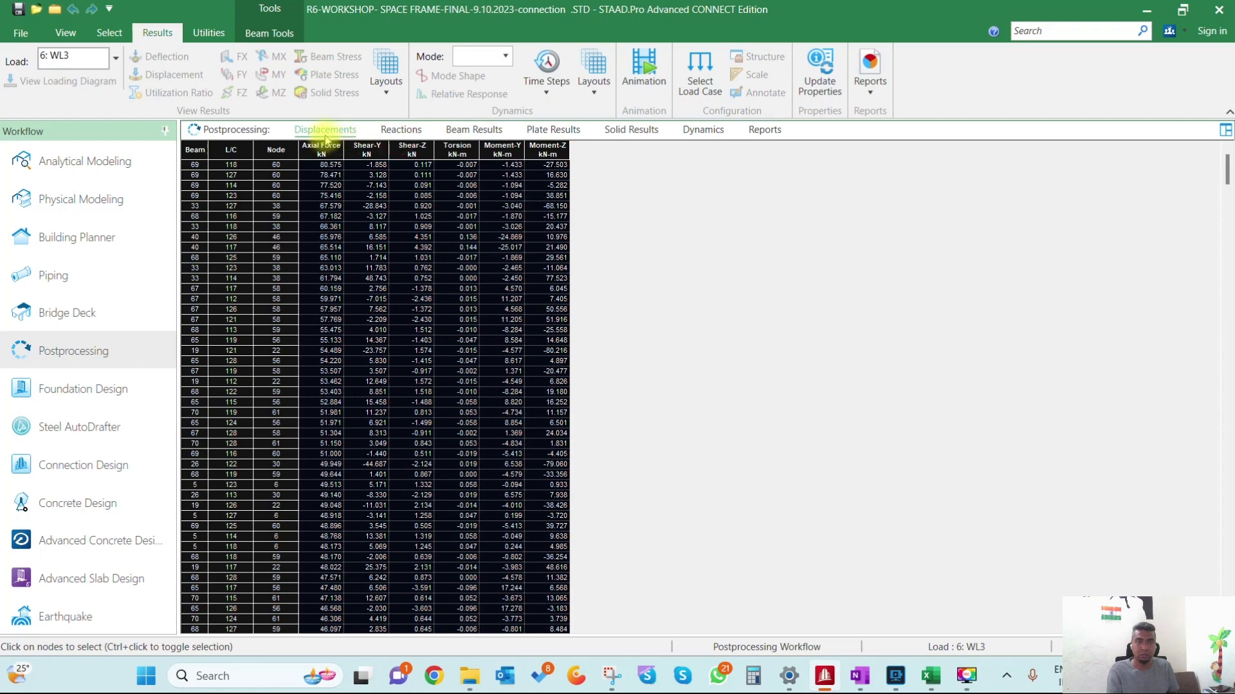
Step: Show the STAAD frame model with node labels, inspect the nodes, and return to Excel
{"action": "left_click", "coordinate": [172, 74]}
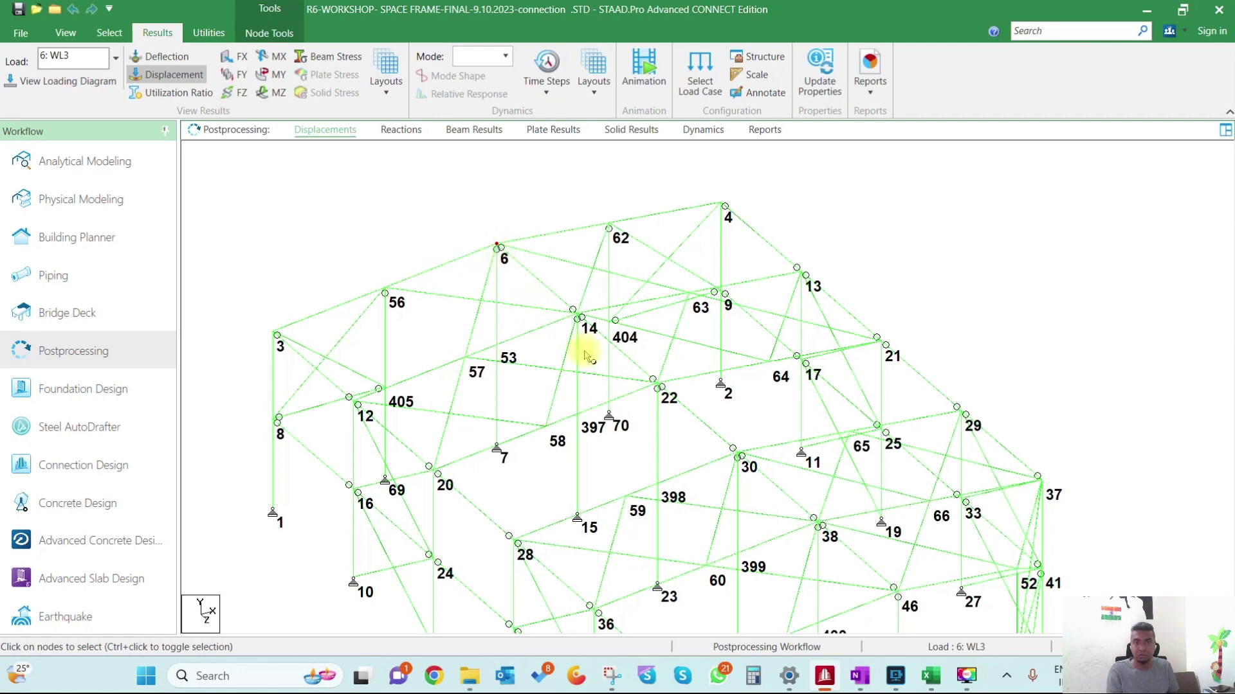
{"action": "left_click", "coordinate": [574, 317]}
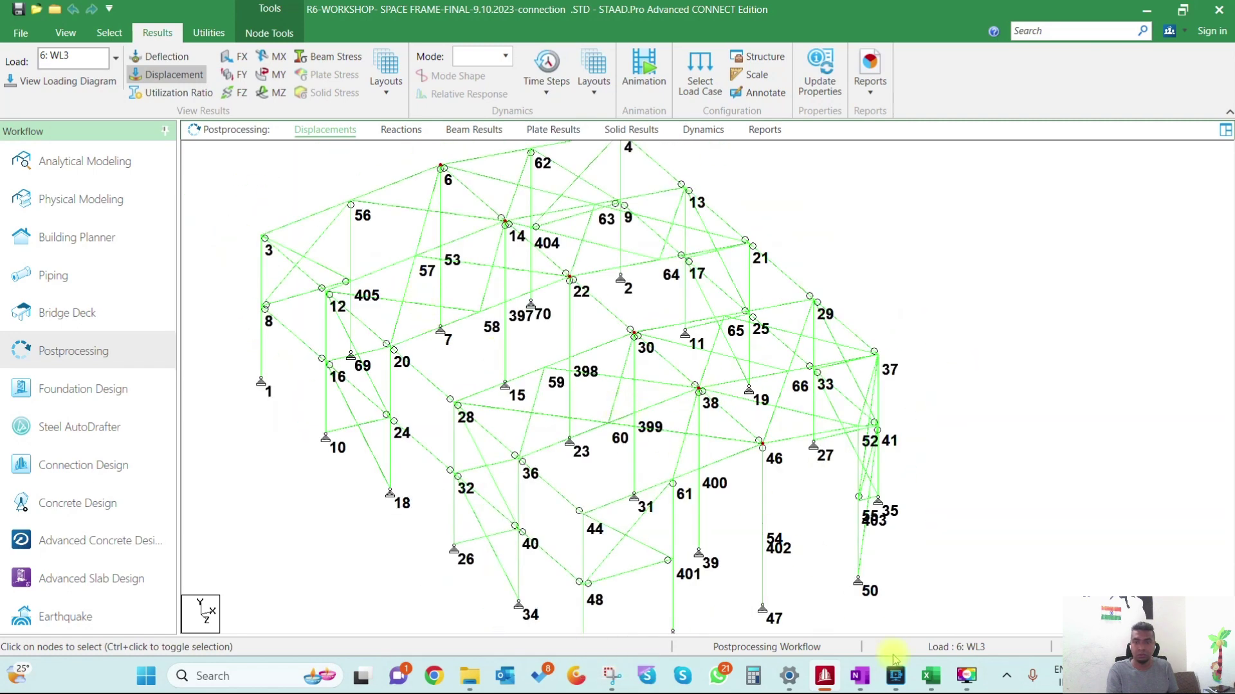
{"action": "left_click", "coordinate": [894, 676]}
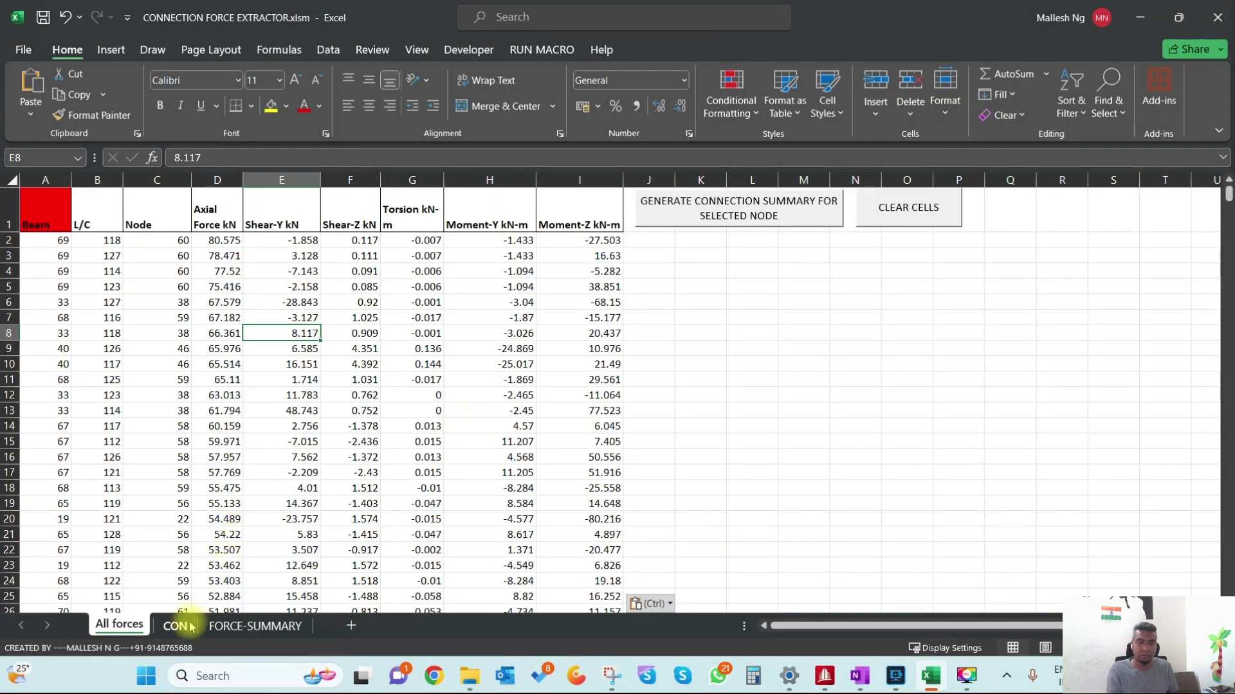
Step: Enter nodes 6, 14, 22, 30, 38 and 46 under NODE NO on CON and select them
{"action": "left_click", "coordinate": [174, 625]}
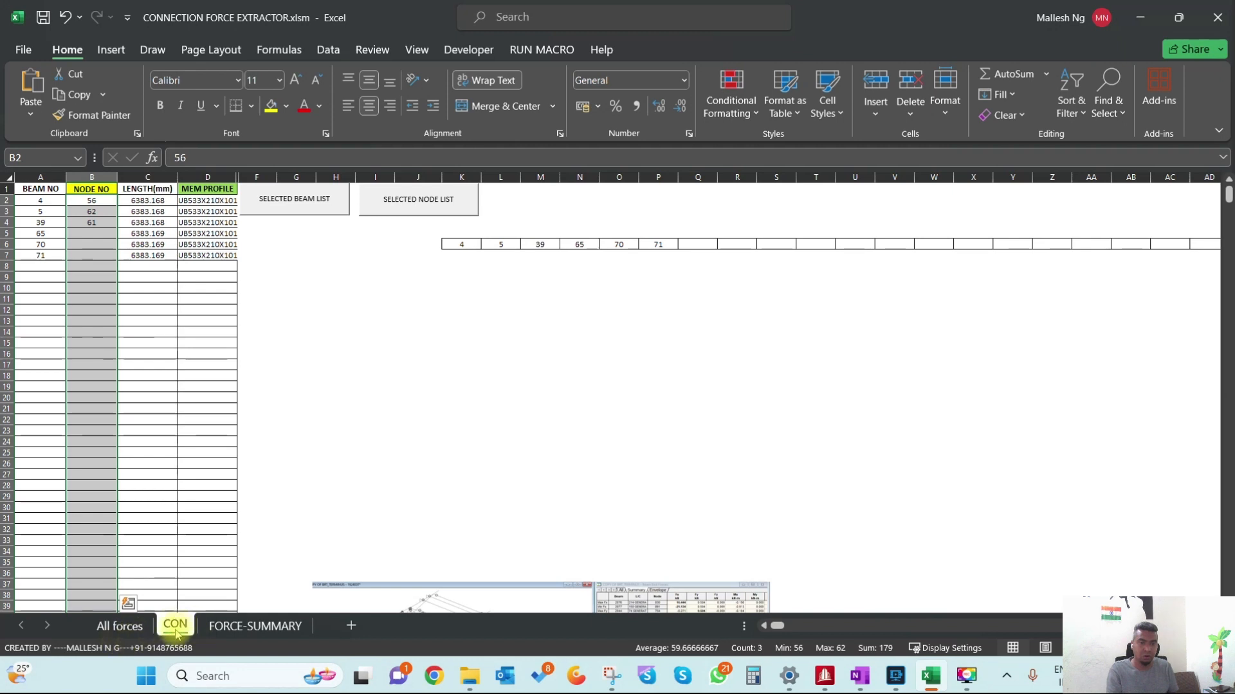
{"action": "left_click", "coordinate": [362, 243]}
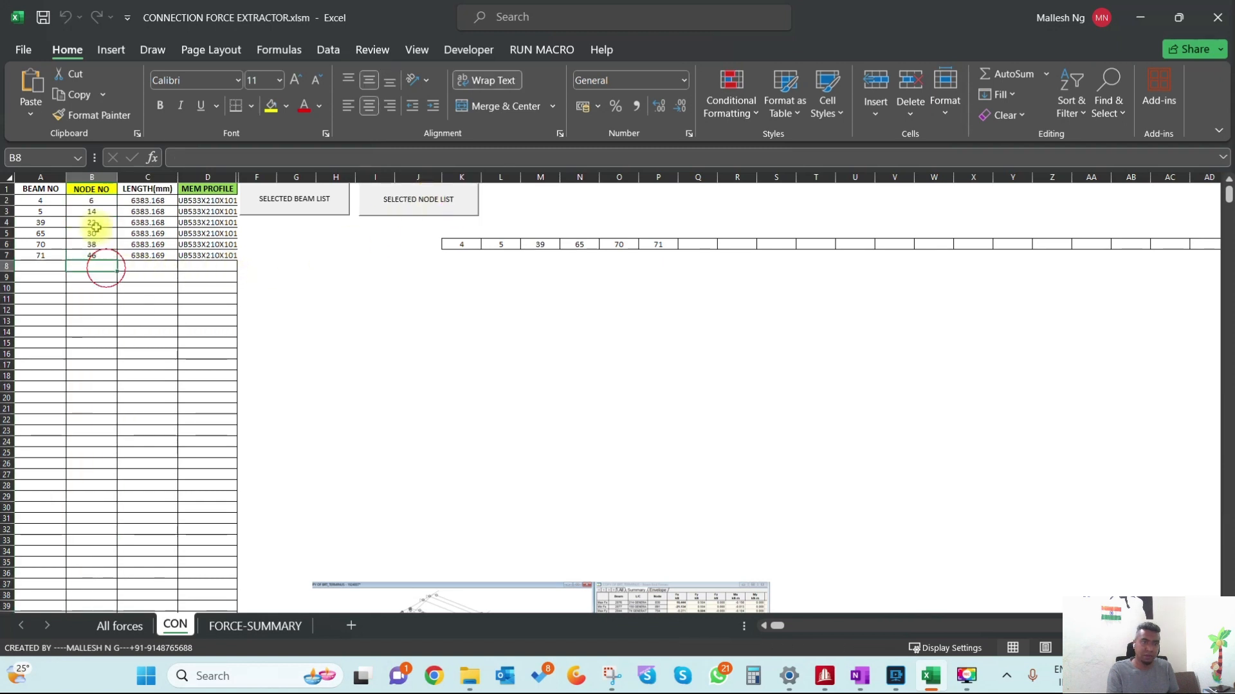
{"action": "left_click_drag", "start_coordinate": [91, 200], "coordinate": [91, 255]}
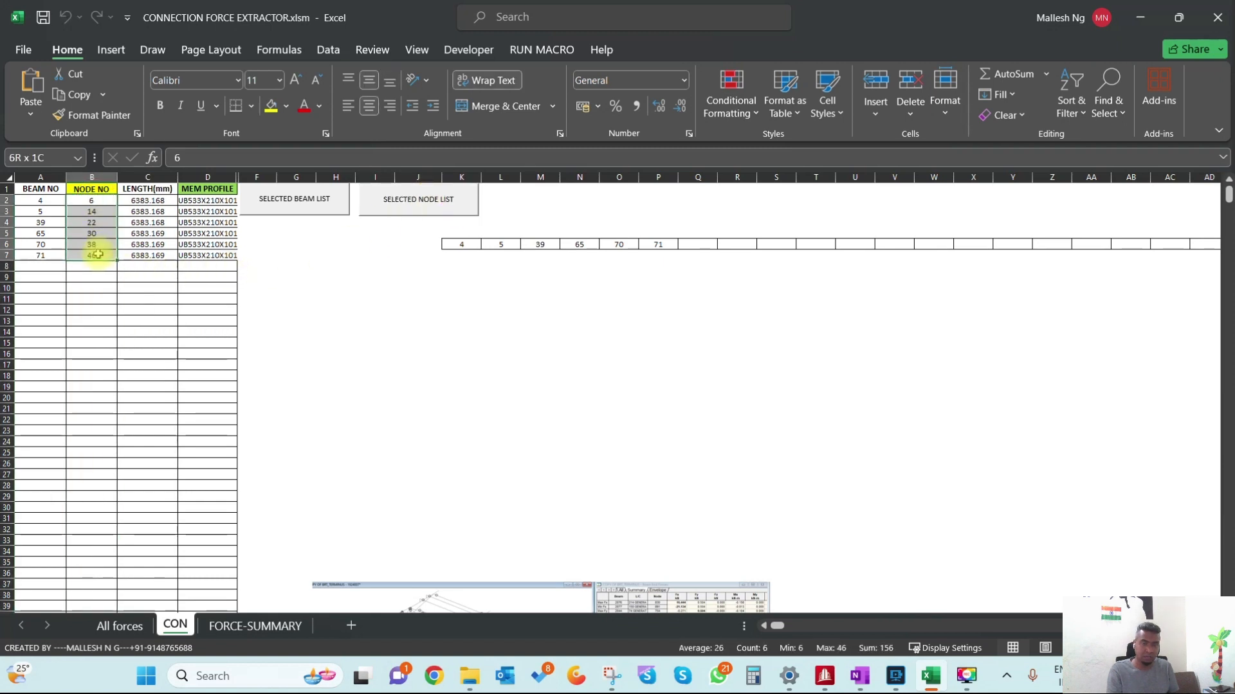
{"action": "left_click", "coordinate": [90, 200]}
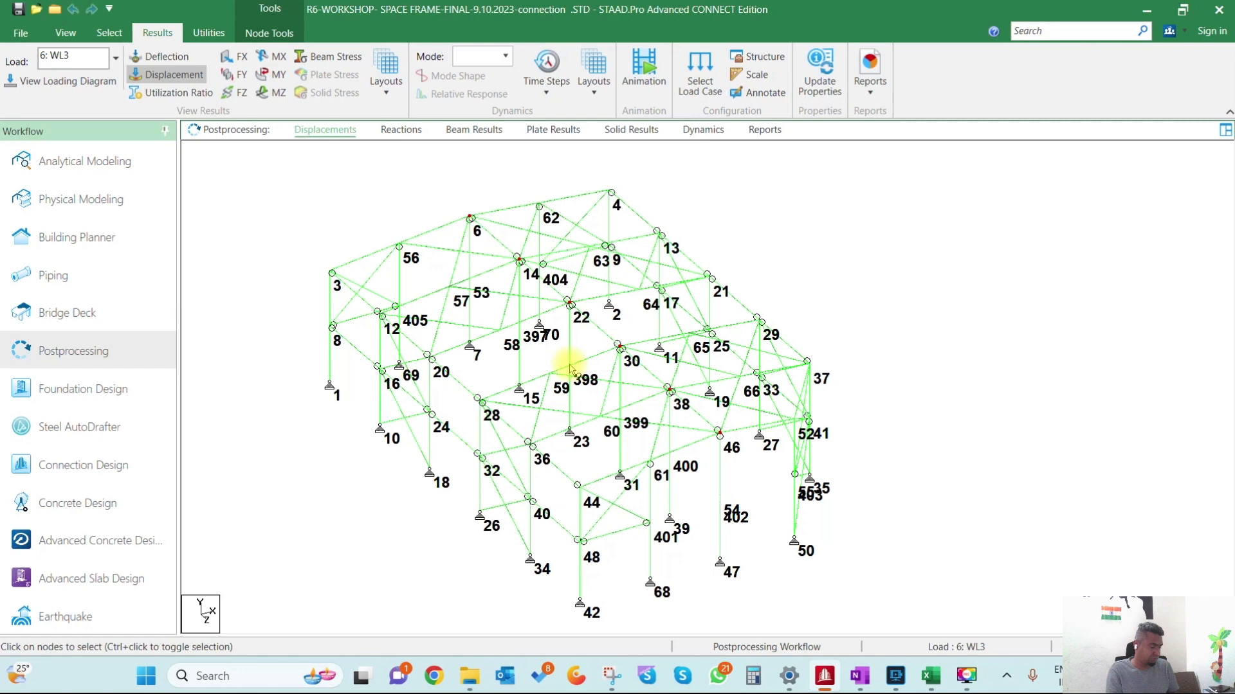
{"action": "mouse_move", "coordinate": [571, 371]}
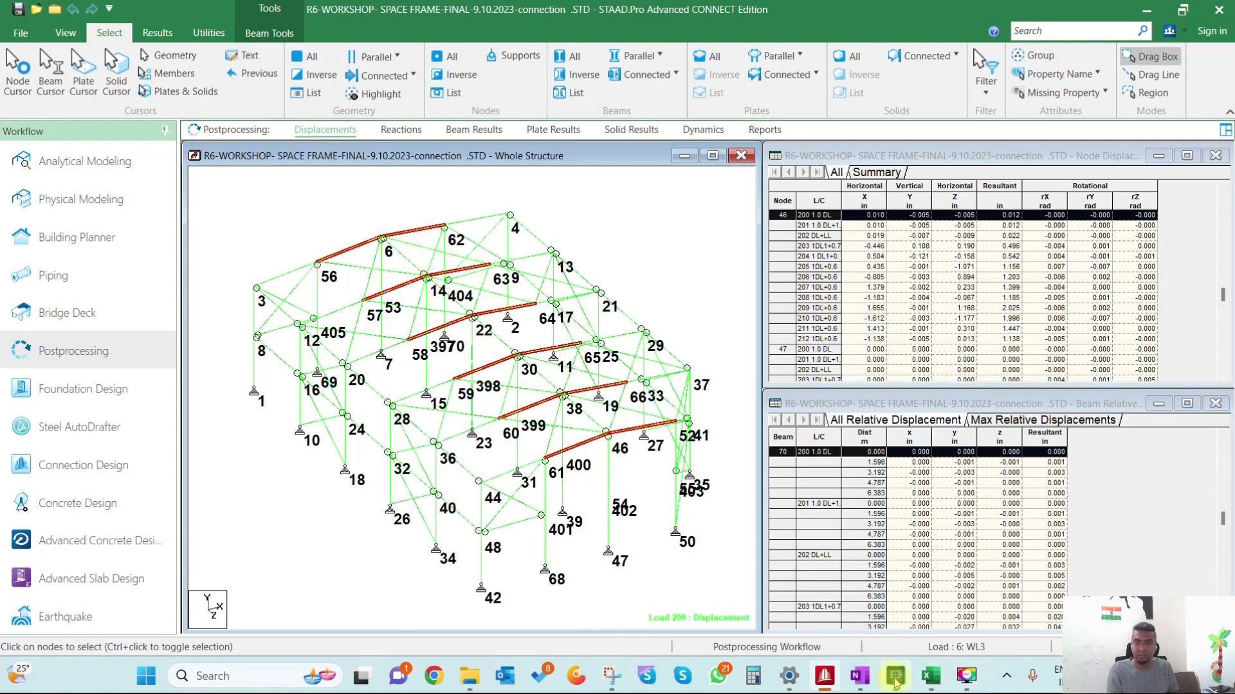
Step: Return to Excel, where CON lists ridge beams 5, 12, 19, 26, 33, 40 and 65–70
{"action": "left_click", "coordinate": [929, 675]}
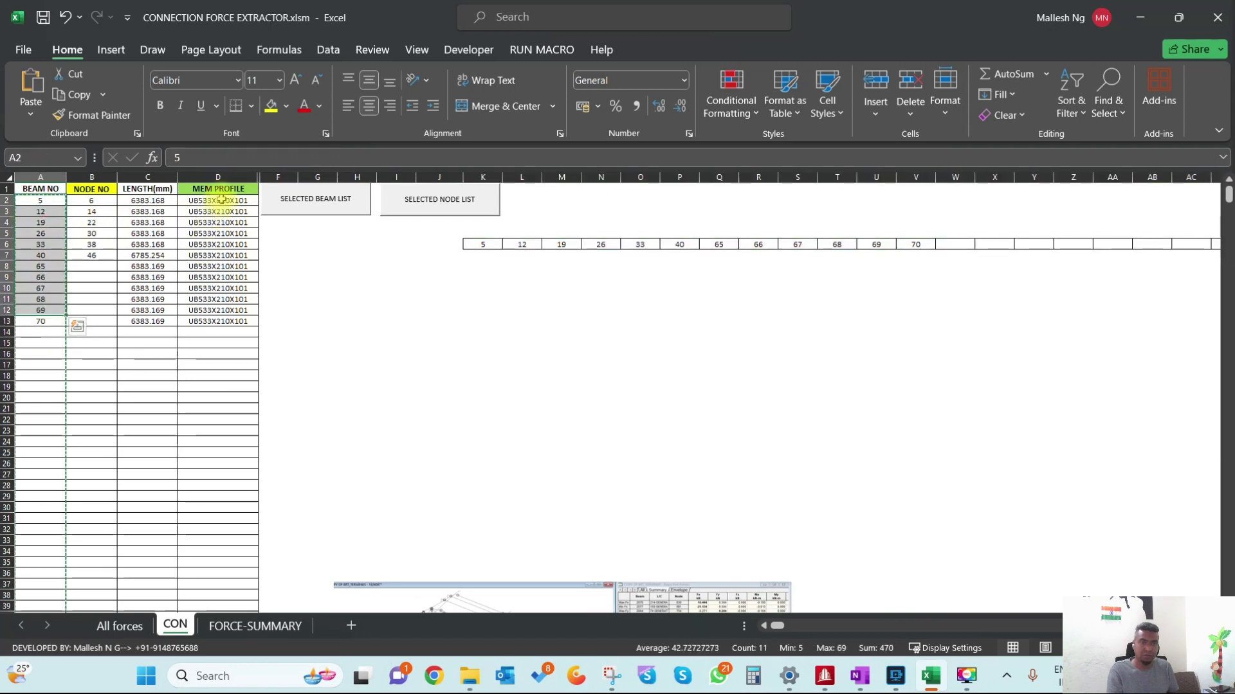
Step: Review the CON beam and profile columns, then select the six ridge node numbers
{"action": "left_click_drag", "start_coordinate": [217, 200], "coordinate": [218, 310]}
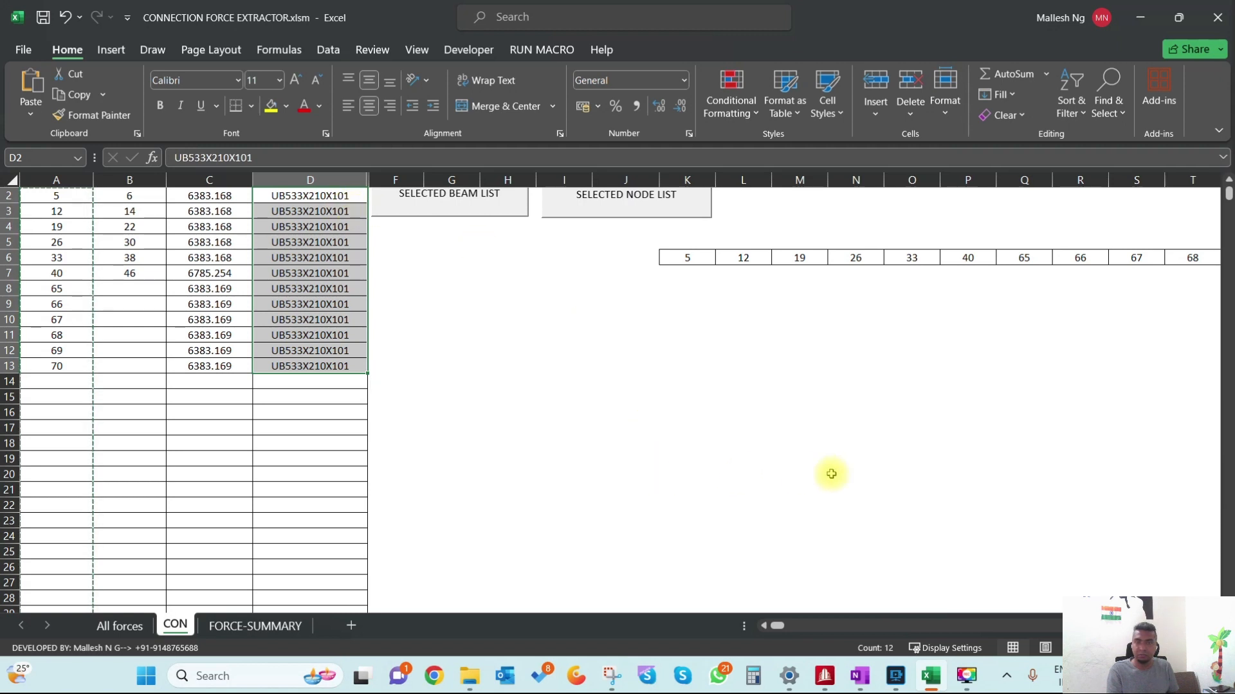
{"action": "mouse_move", "coordinate": [737, 587]}
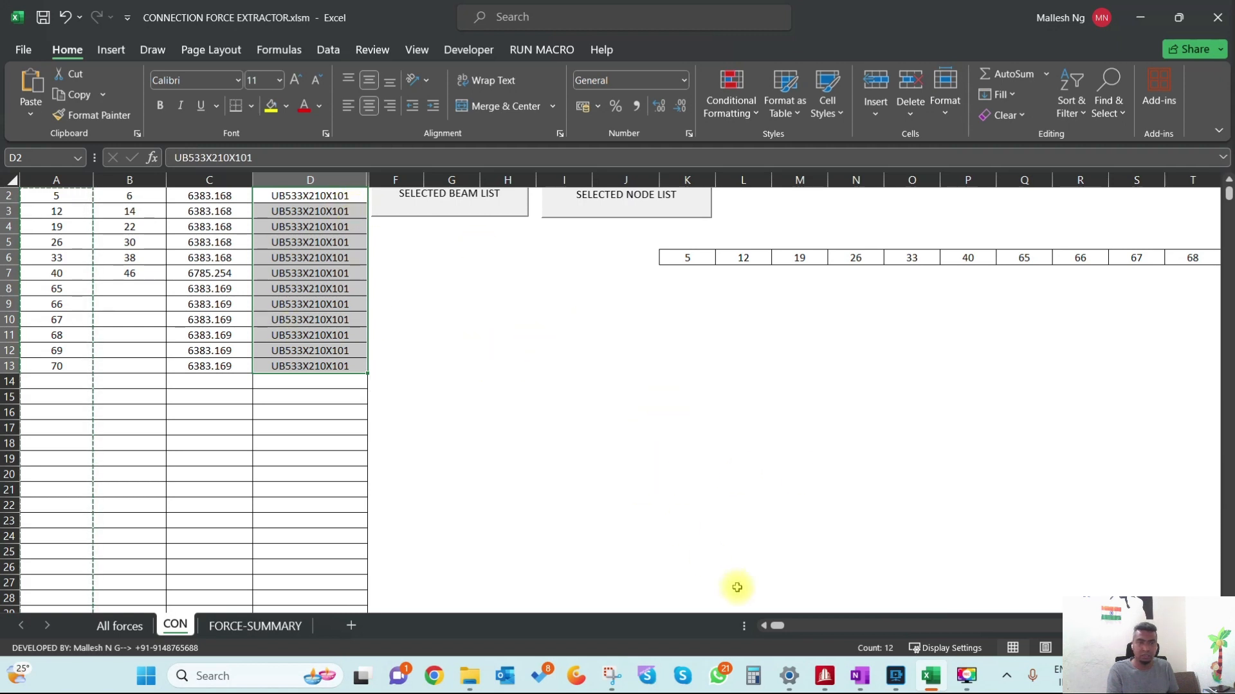
{"action": "left_click", "coordinate": [55, 195]}
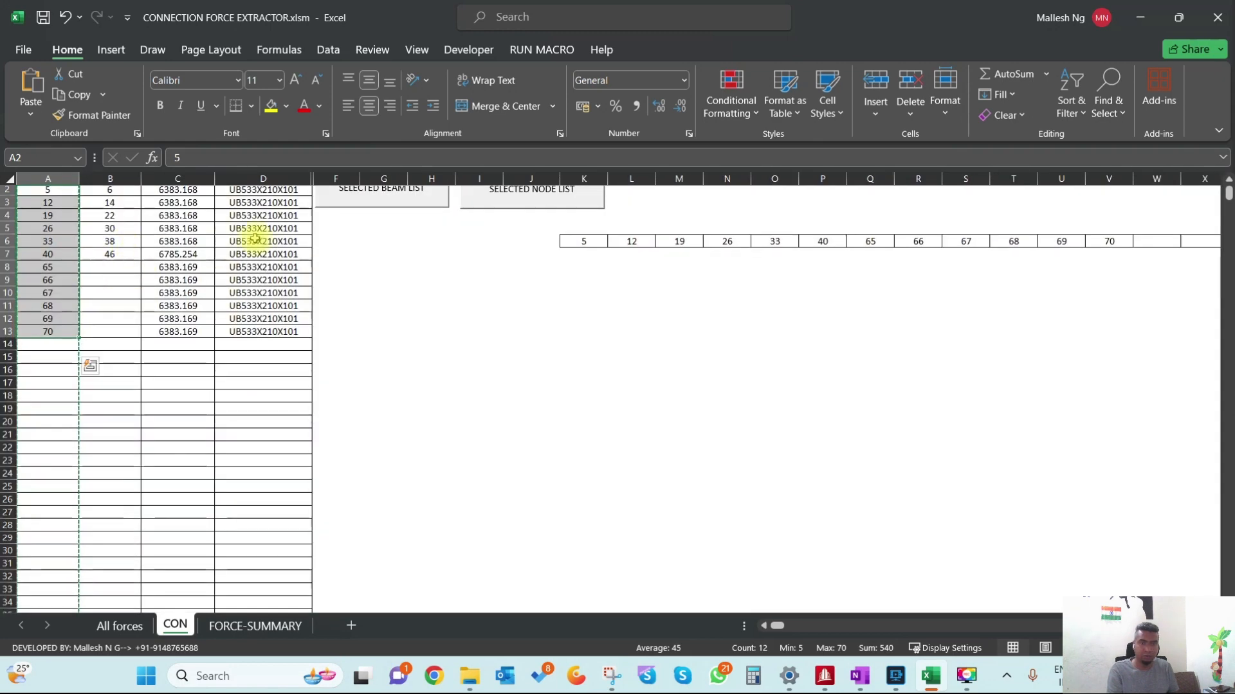
{"action": "left_click", "coordinate": [119, 625]}
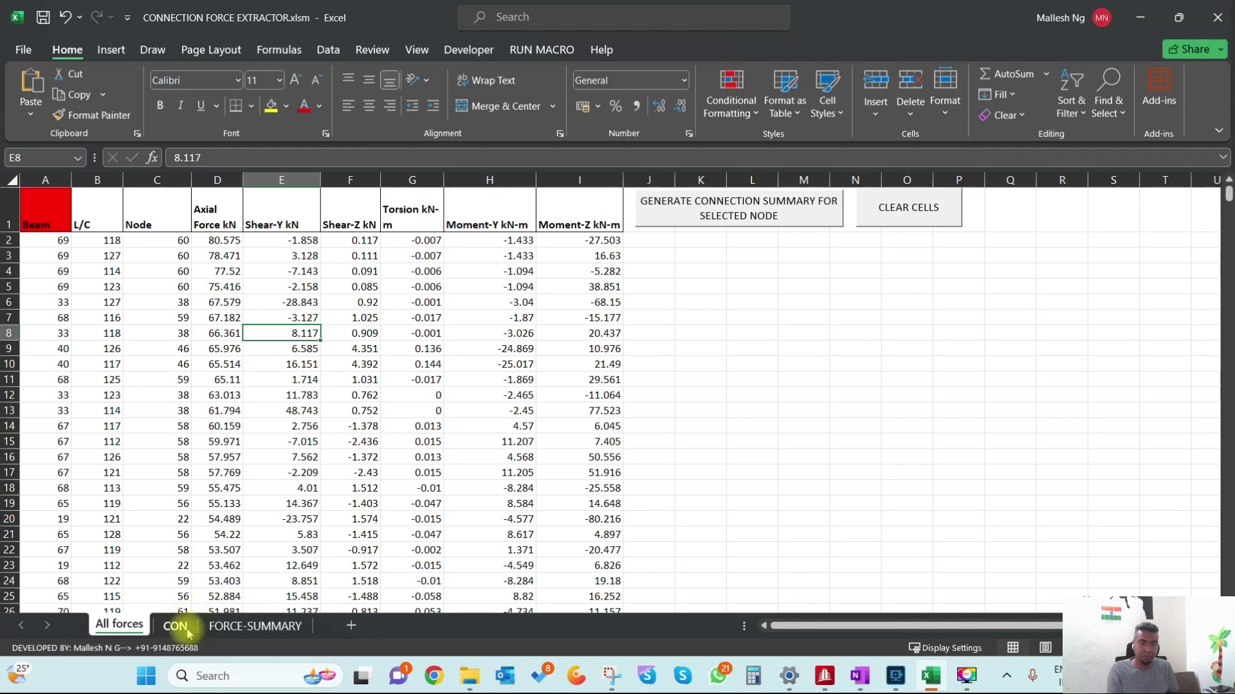
{"action": "left_click", "coordinate": [175, 625]}
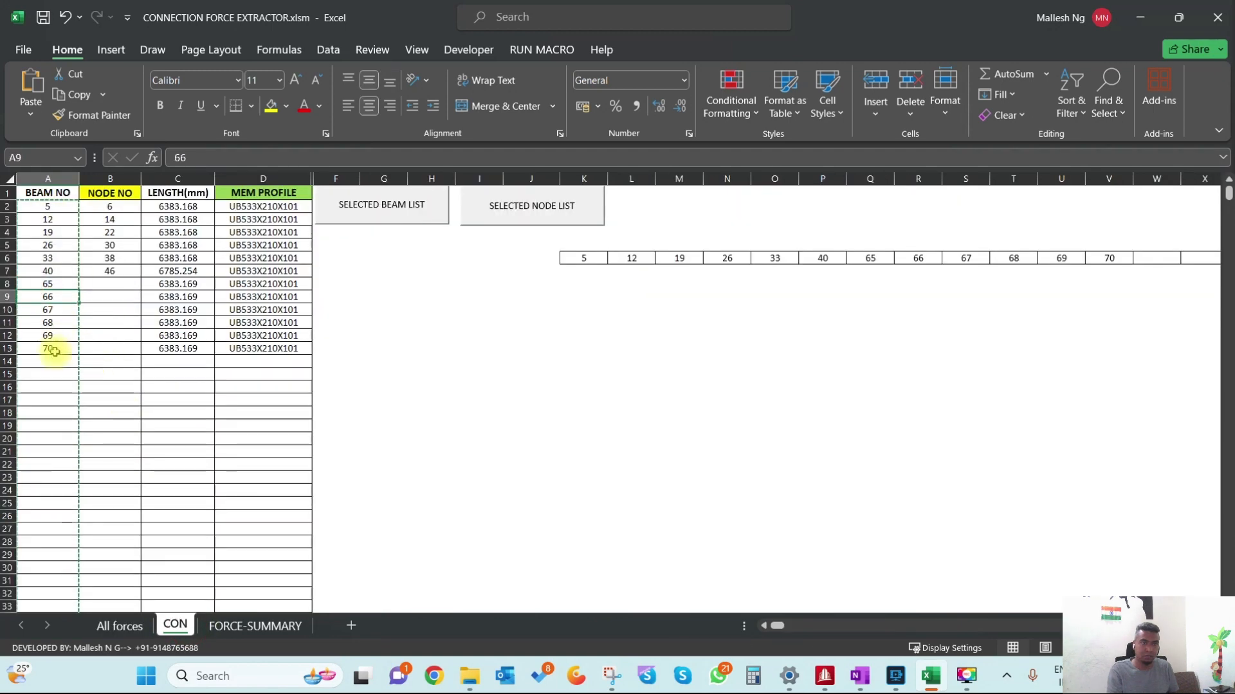
{"action": "left_click", "coordinate": [47, 348]}
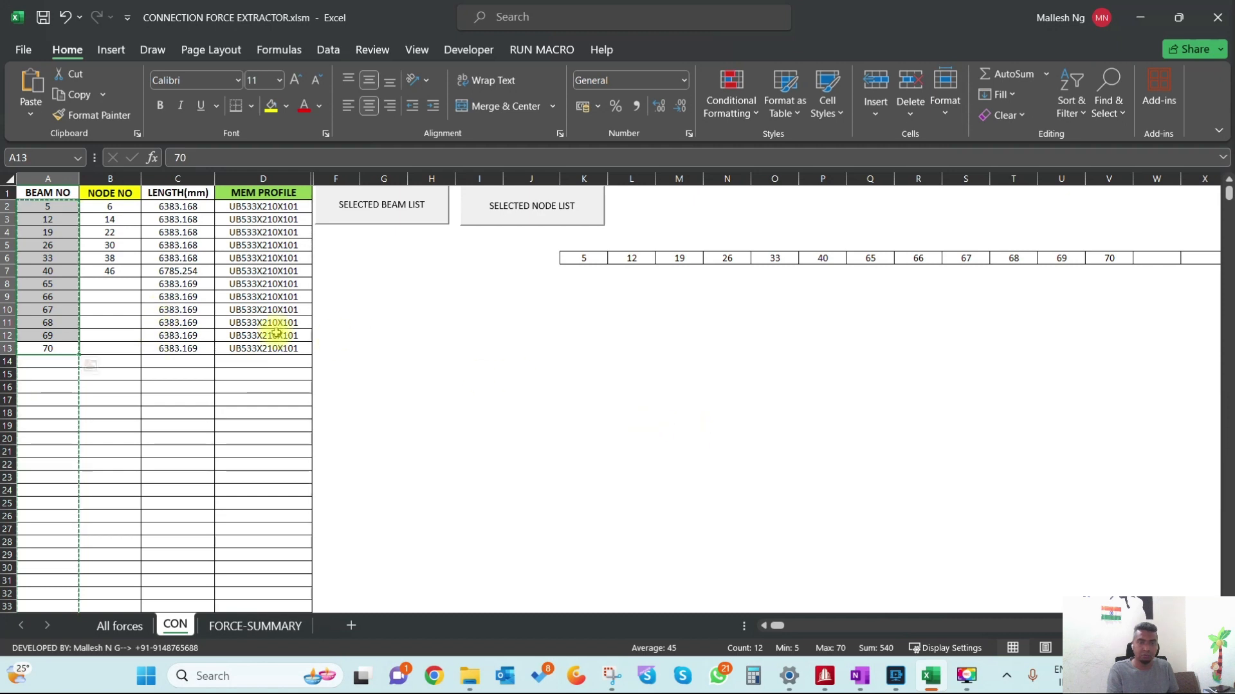
{"action": "left_click_drag", "start_coordinate": [109, 206], "coordinate": [110, 271]}
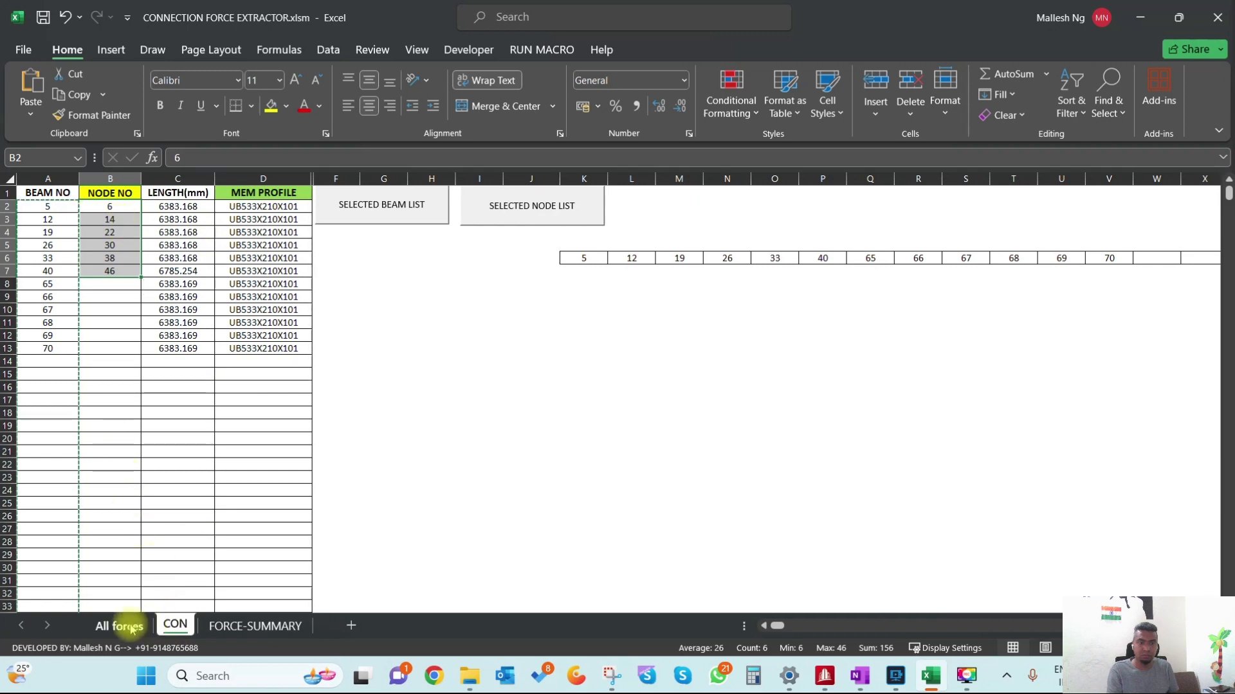
Step: Check empty cells beside the force table and the CON node list, ending on All forces
{"action": "left_click", "coordinate": [118, 625]}
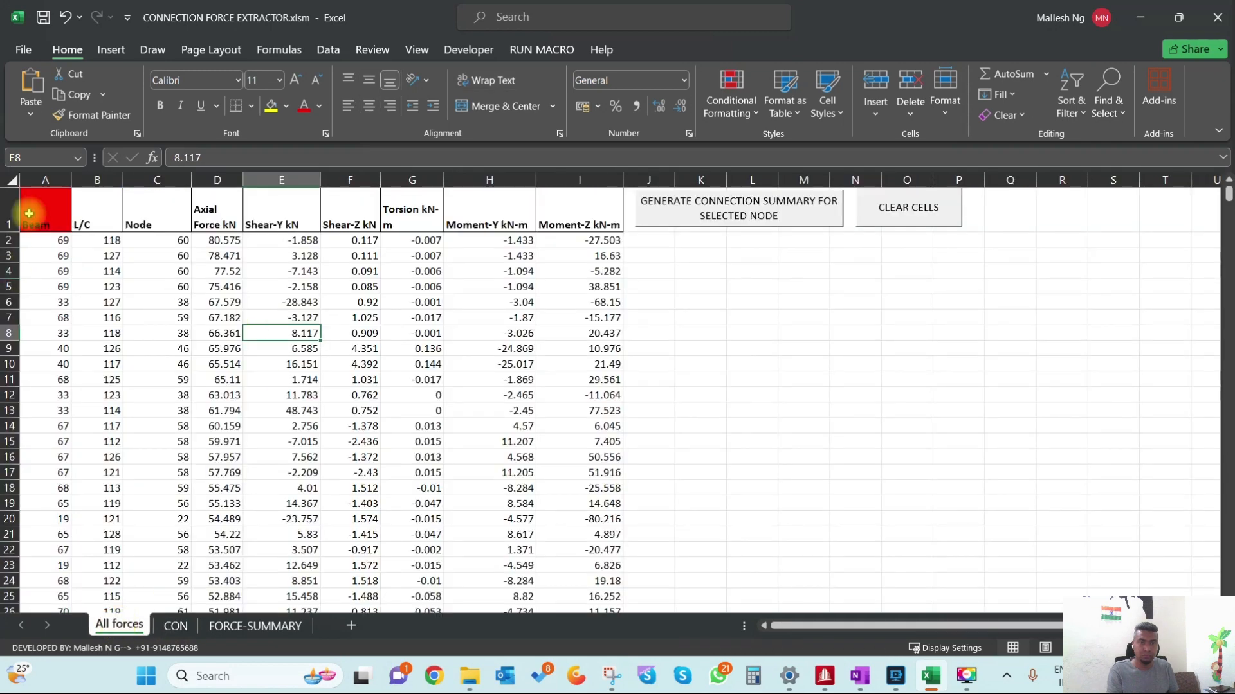
{"action": "left_click", "coordinate": [751, 334]}
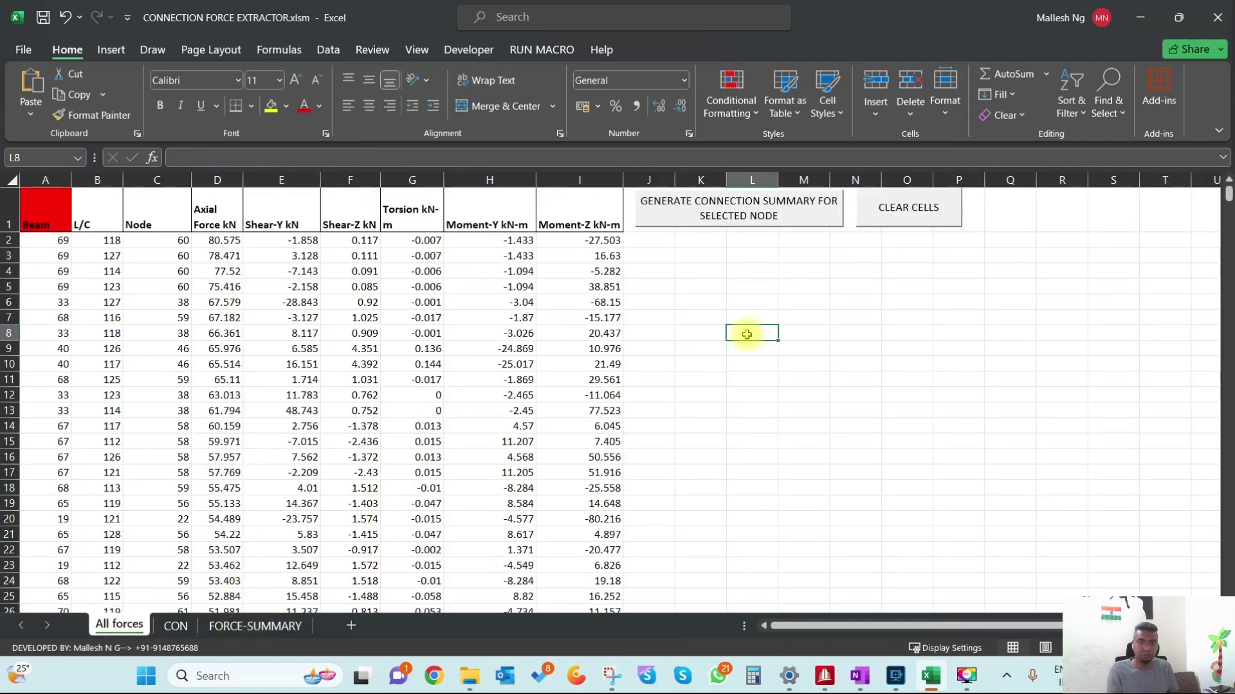
{"action": "mouse_move", "coordinate": [690, 214]}
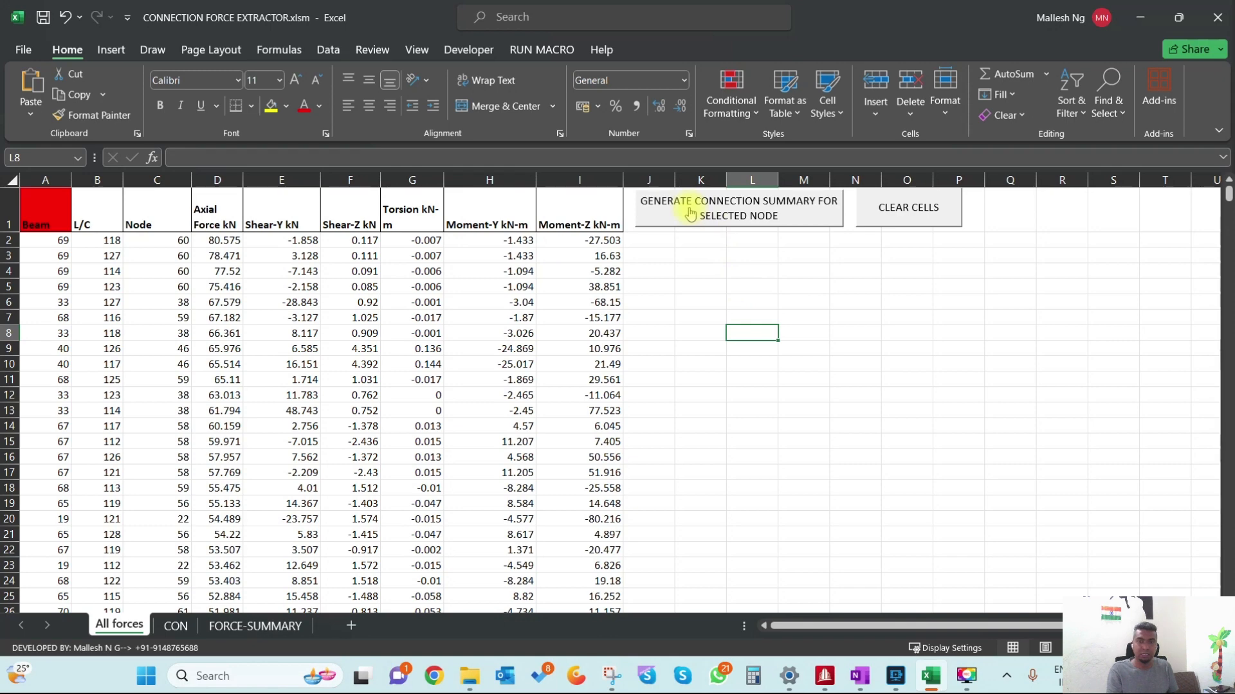
{"action": "left_click", "coordinate": [699, 271]}
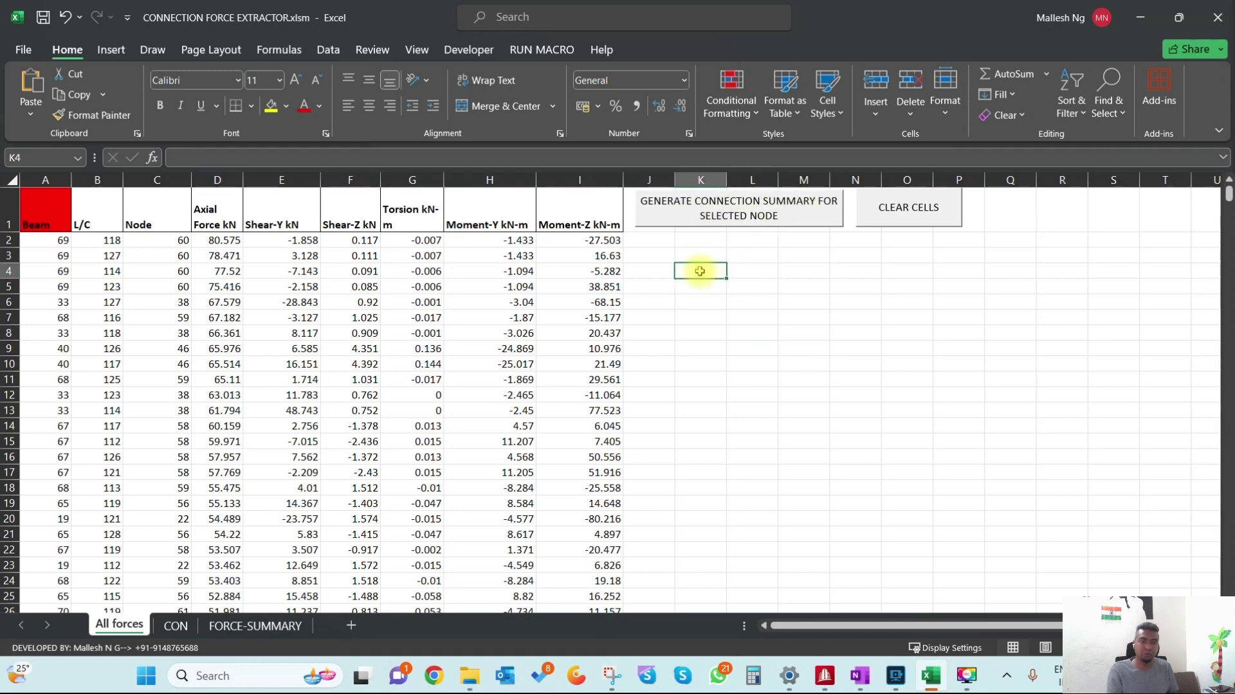
{"action": "left_click", "coordinate": [175, 625]}
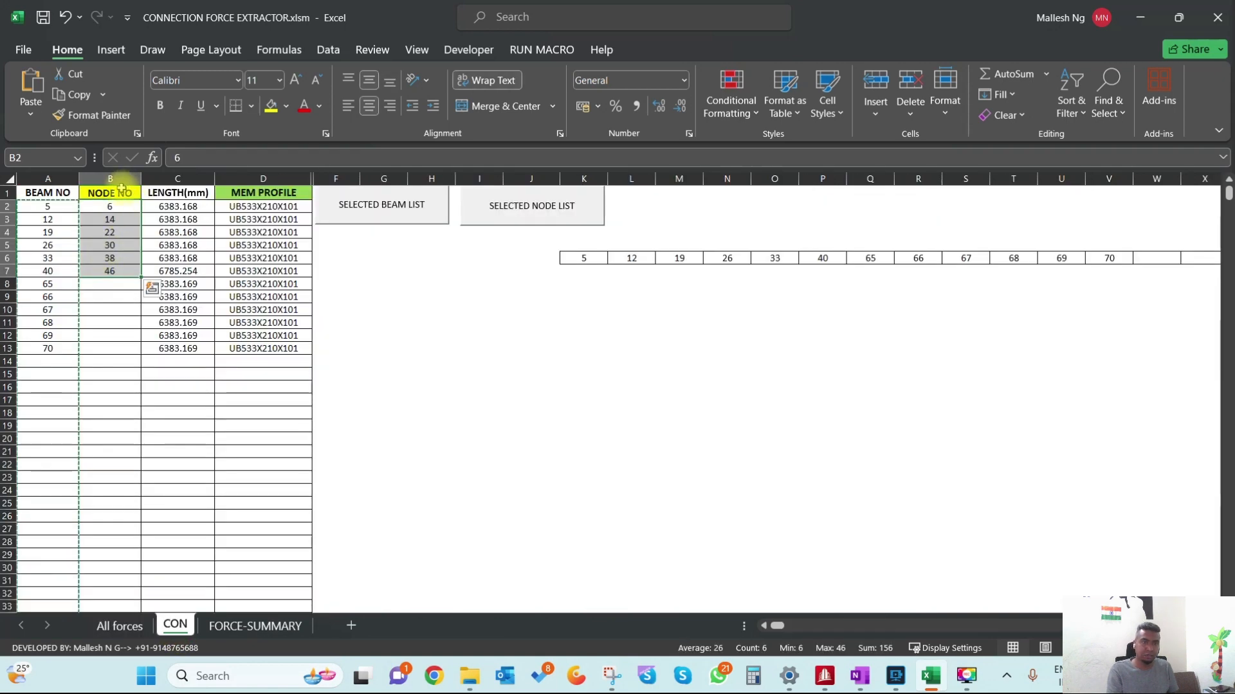
{"action": "left_click", "coordinate": [119, 626]}
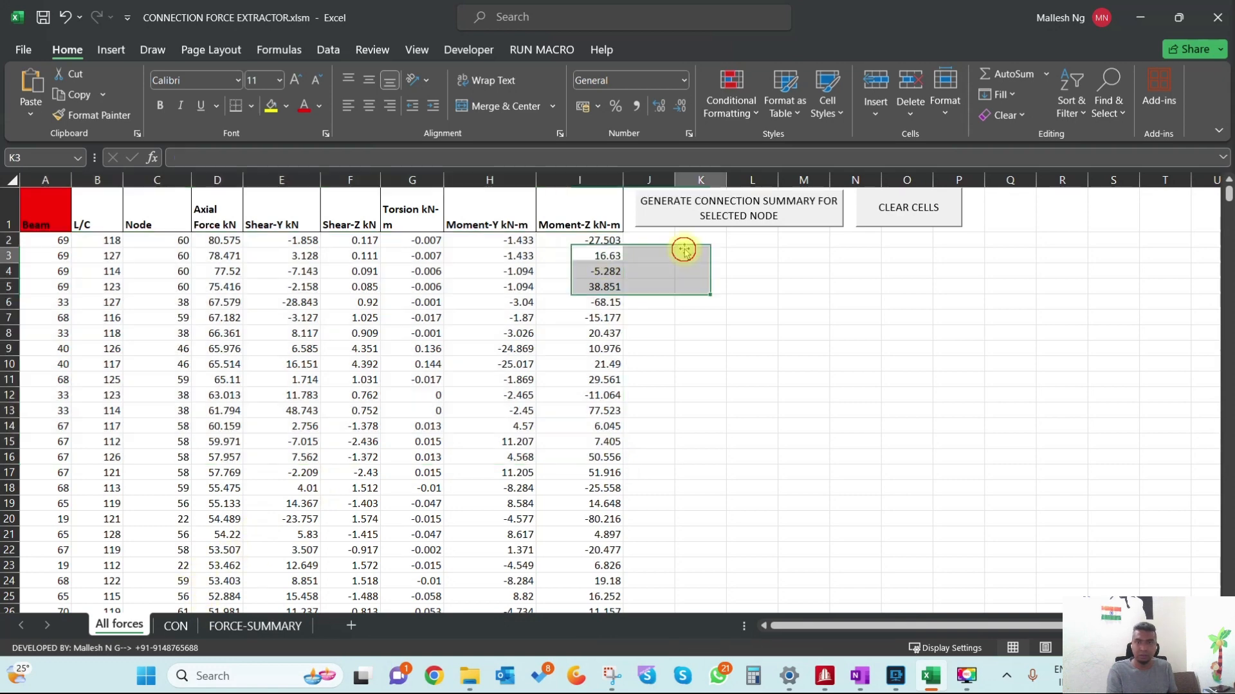
Step: Generate the connection summary for the selected nodes and scroll through the FORCE-SUMMARY results
{"action": "left_click", "coordinate": [736, 207]}
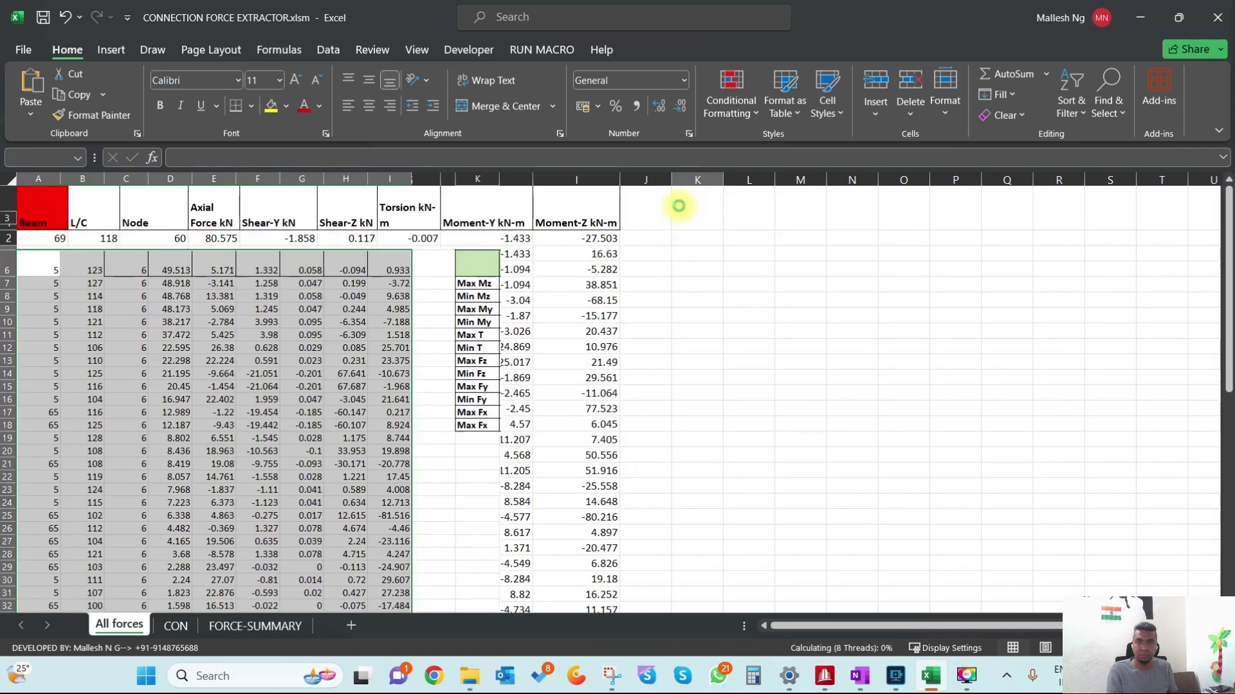
{"action": "scroll", "scroll_direction": "down", "scroll_amount": 3}
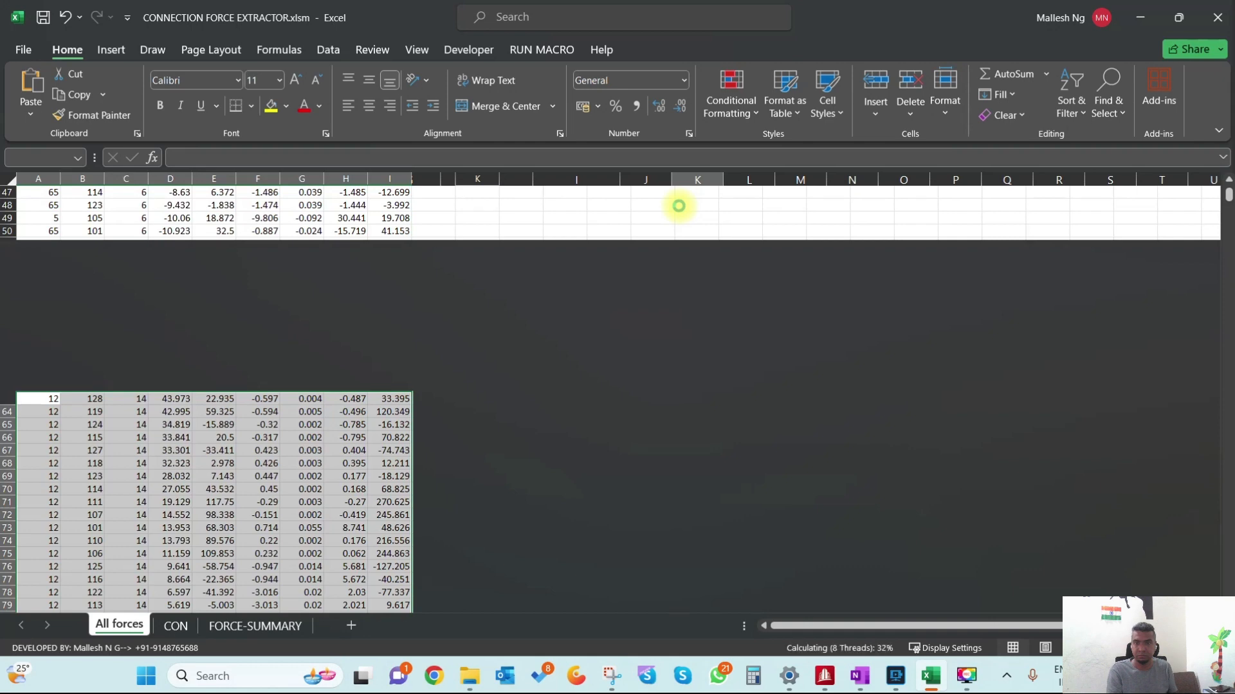
{"action": "scroll", "scroll_direction": "down", "scroll_amount": 3}
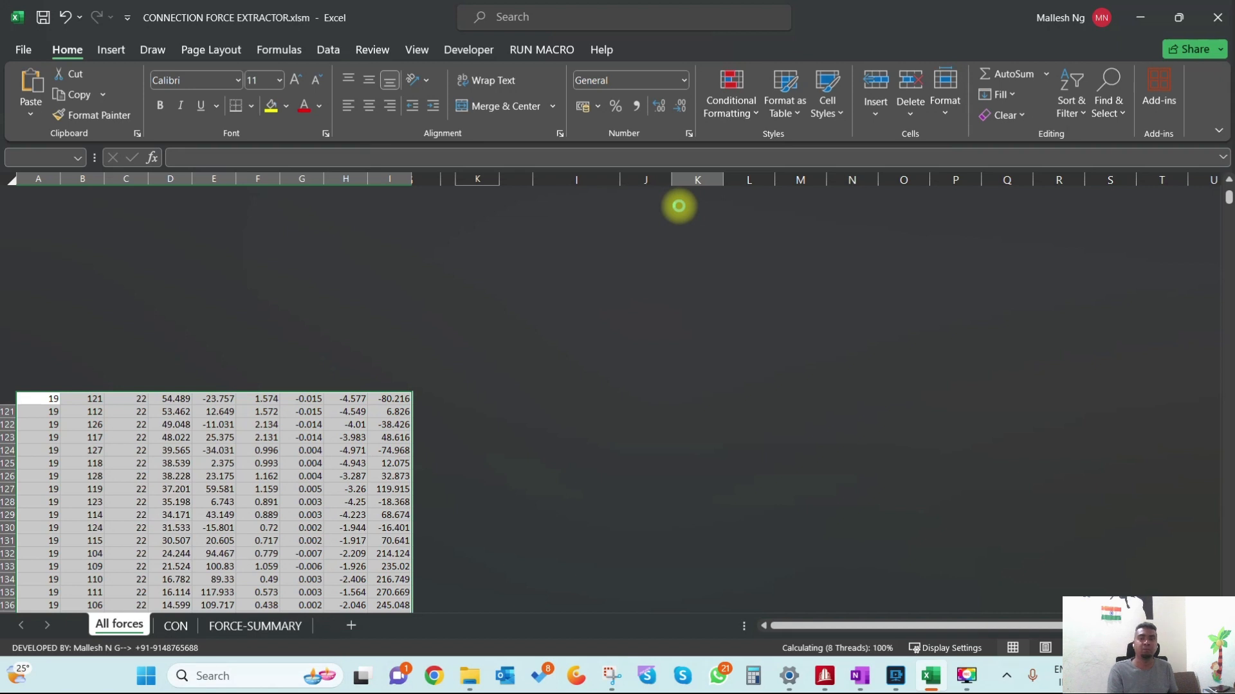
{"action": "scroll", "scroll_direction": "down", "scroll_amount": 3}
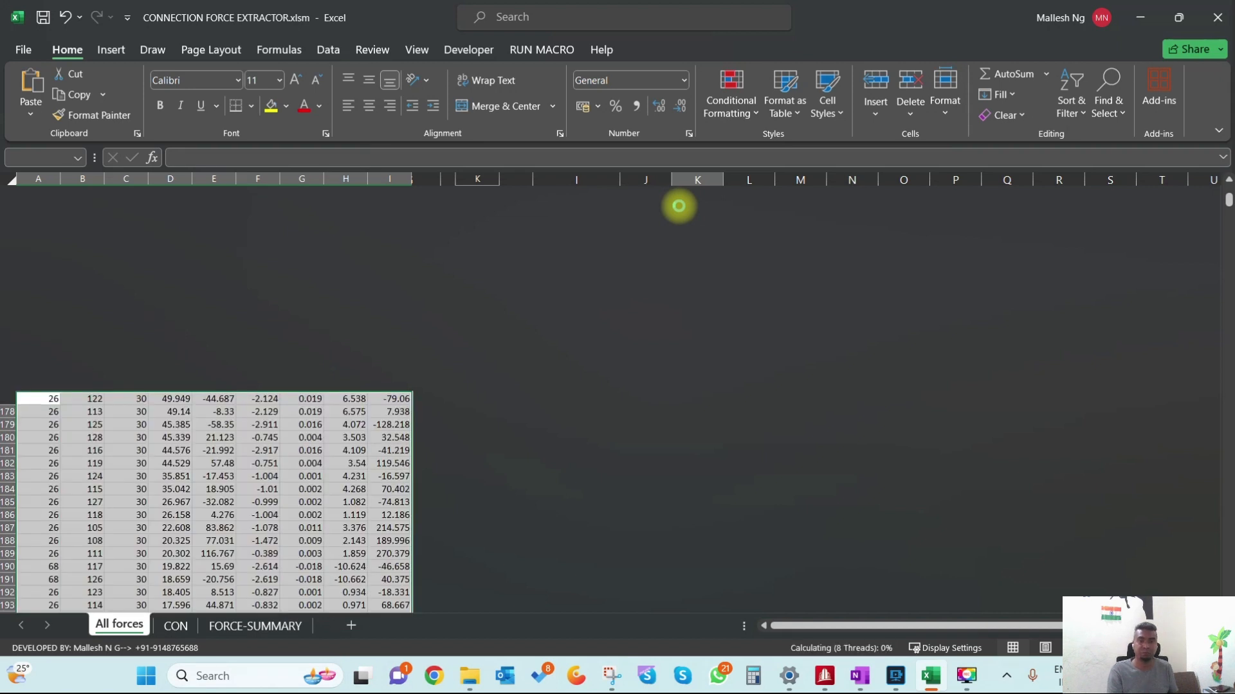
{"action": "scroll", "scroll_direction": "down", "scroll_amount": 3}
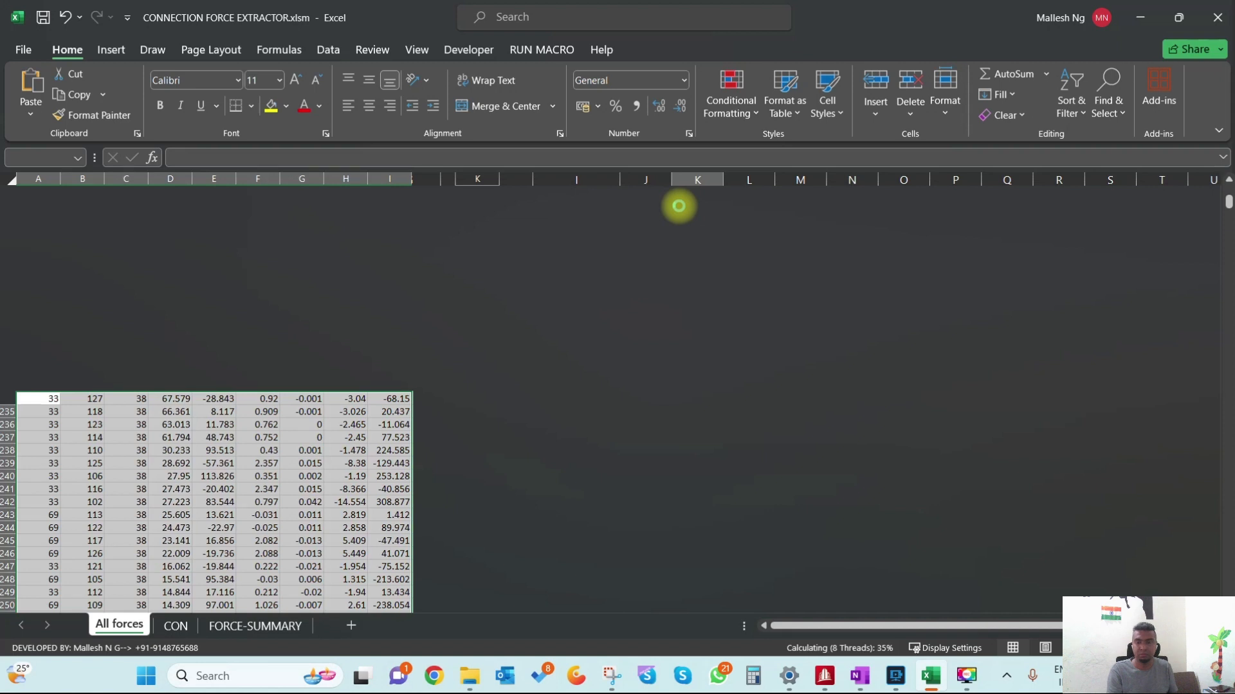
{"action": "scroll", "scroll_direction": "down", "scroll_amount": 3}
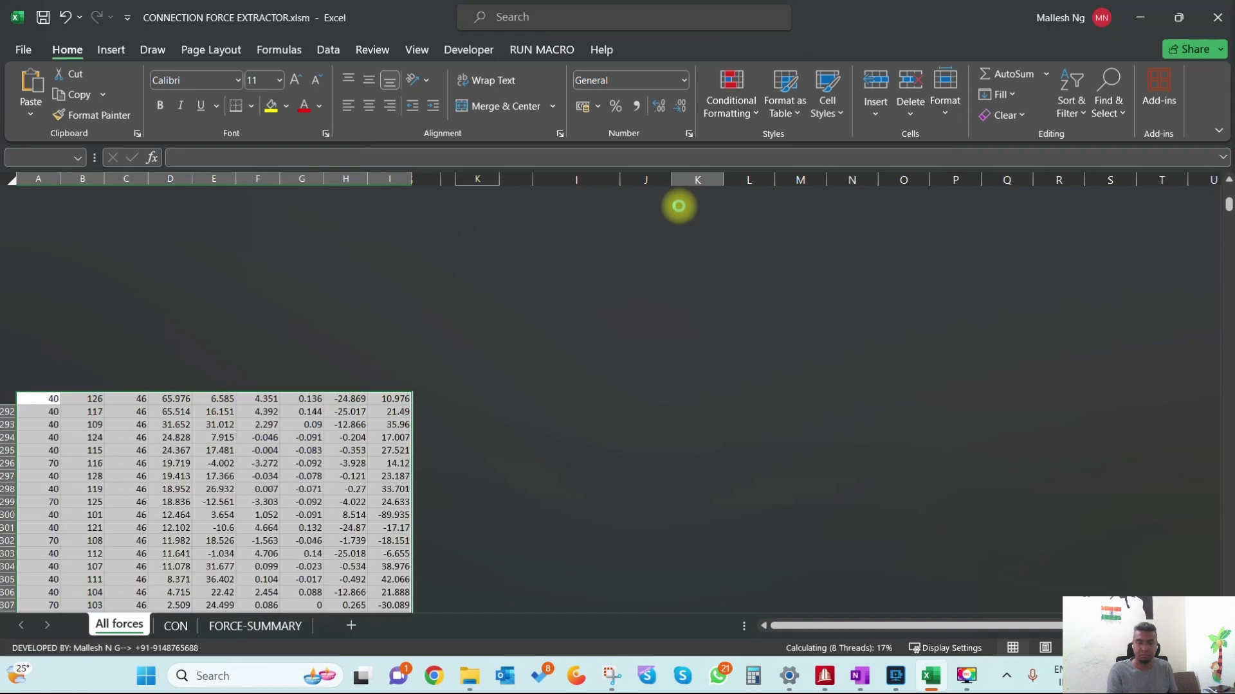
{"action": "scroll", "scroll_direction": "down", "scroll_amount": 3}
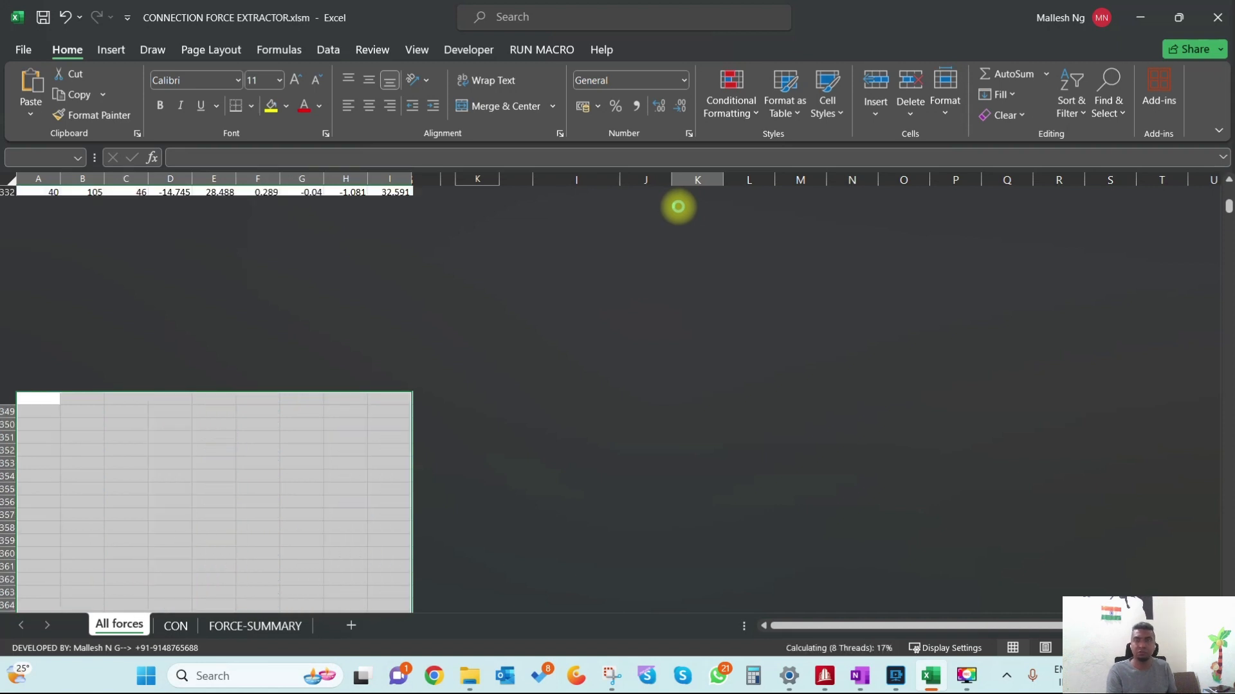
{"action": "mouse_move", "coordinate": [587, 400]}
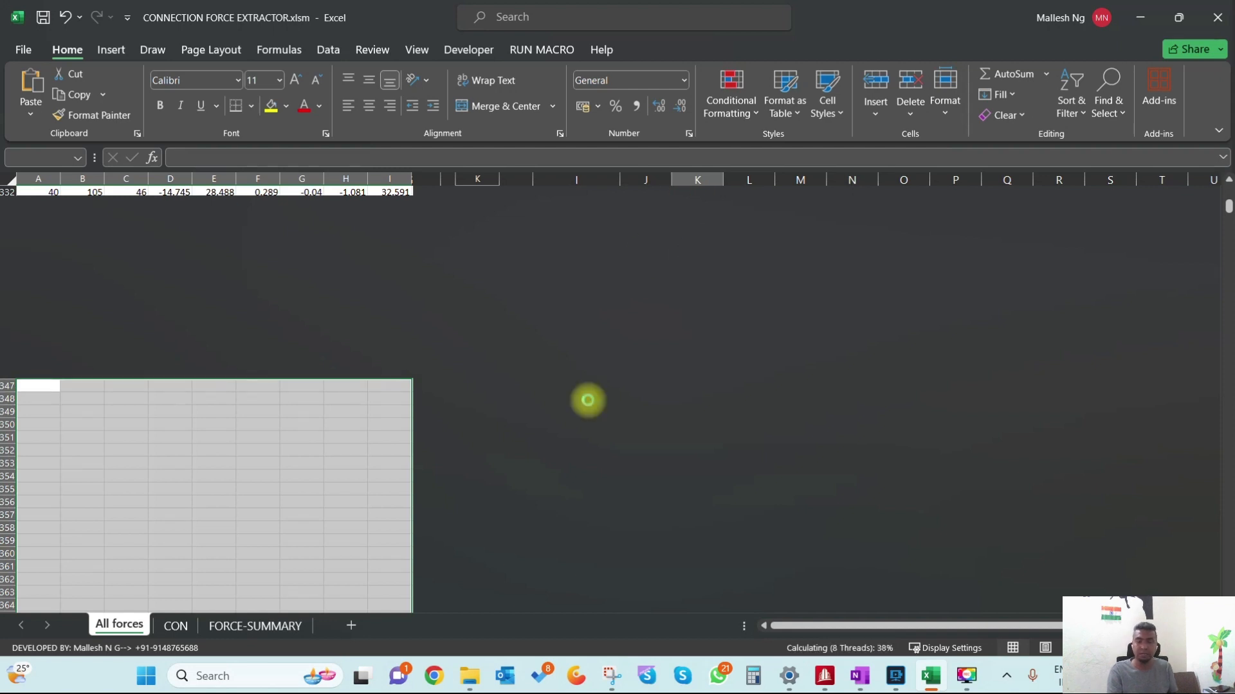
{"action": "scroll", "scroll_direction": "up", "scroll_amount": 3}
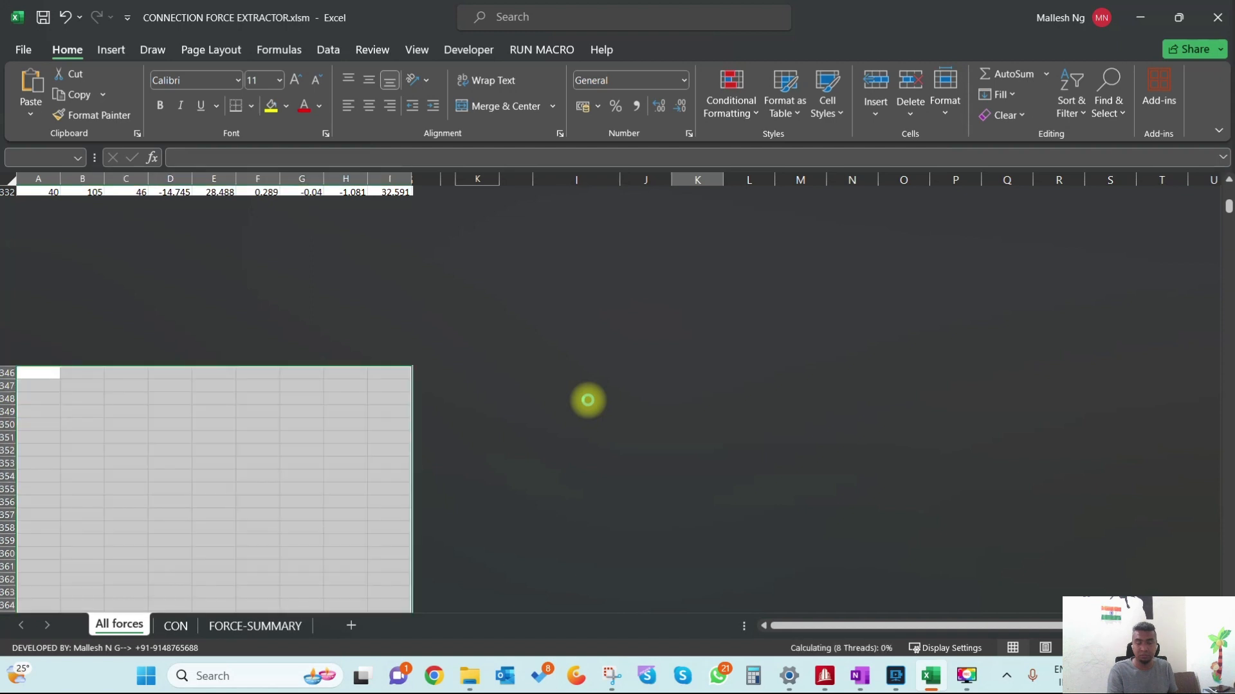
{"action": "mouse_move", "coordinate": [578, 405]}
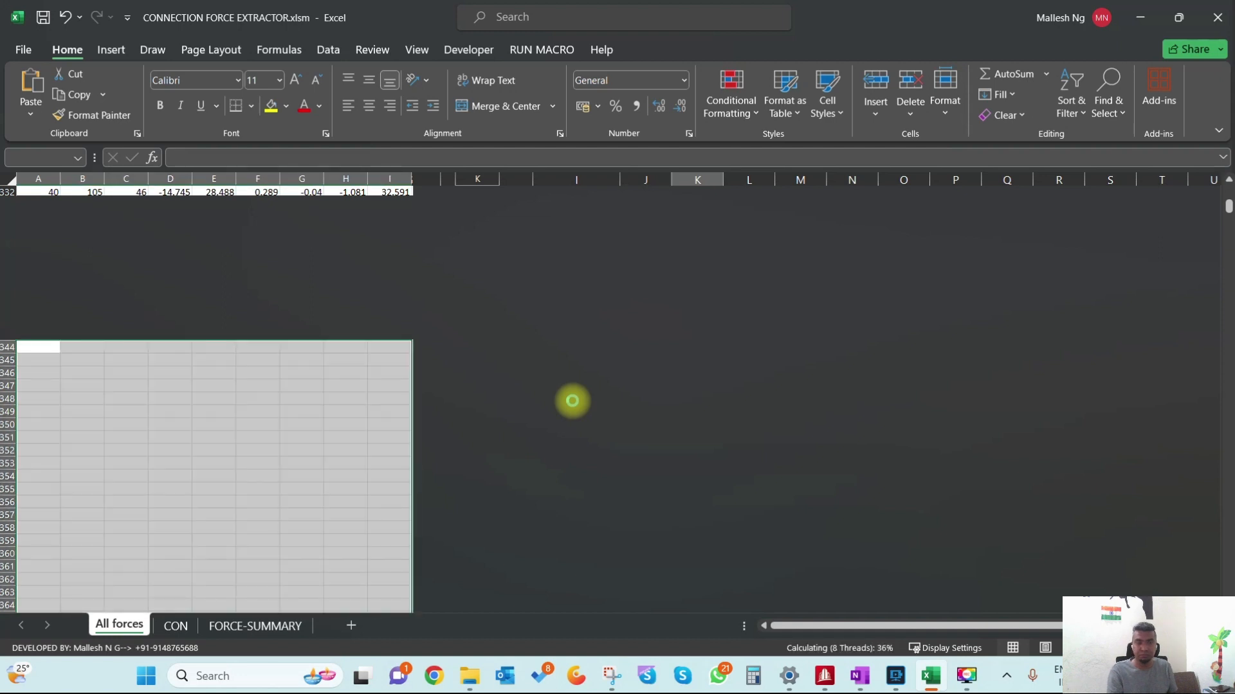
{"action": "scroll", "scroll_direction": "up", "scroll_amount": 3}
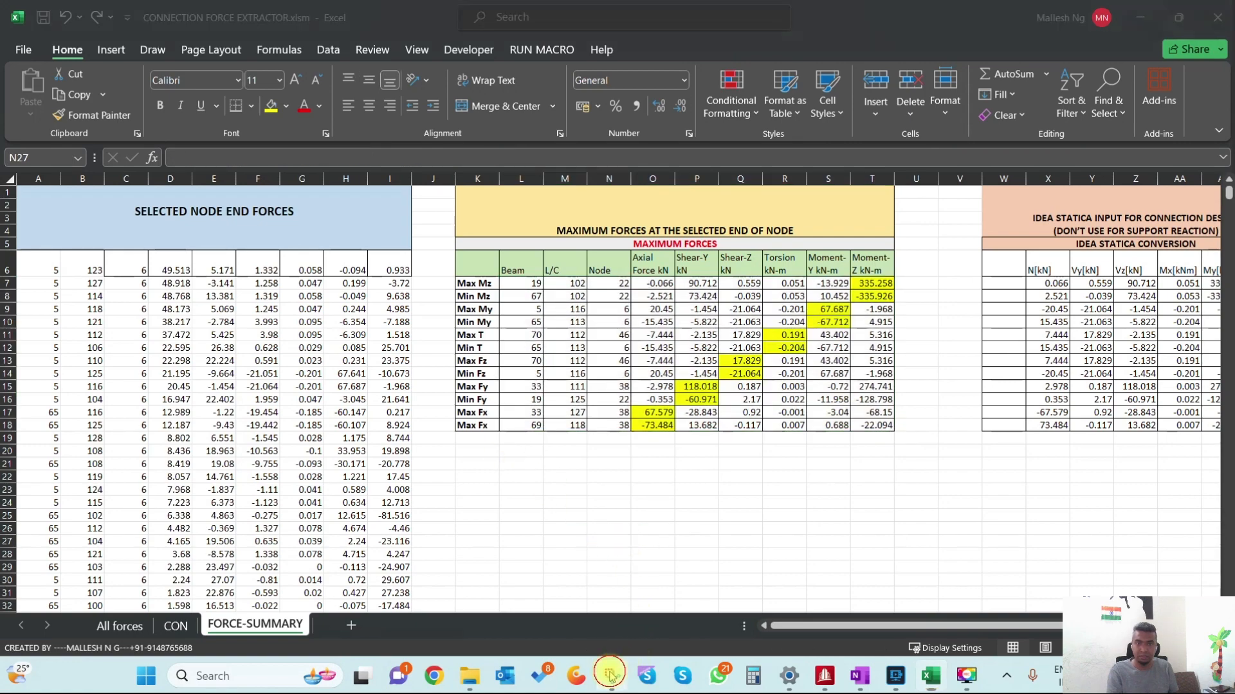
Step: Snip and copy the MAXIMUM FORCES table, then bring up the OneNote comparison page
{"action": "left_click", "coordinate": [610, 676]}
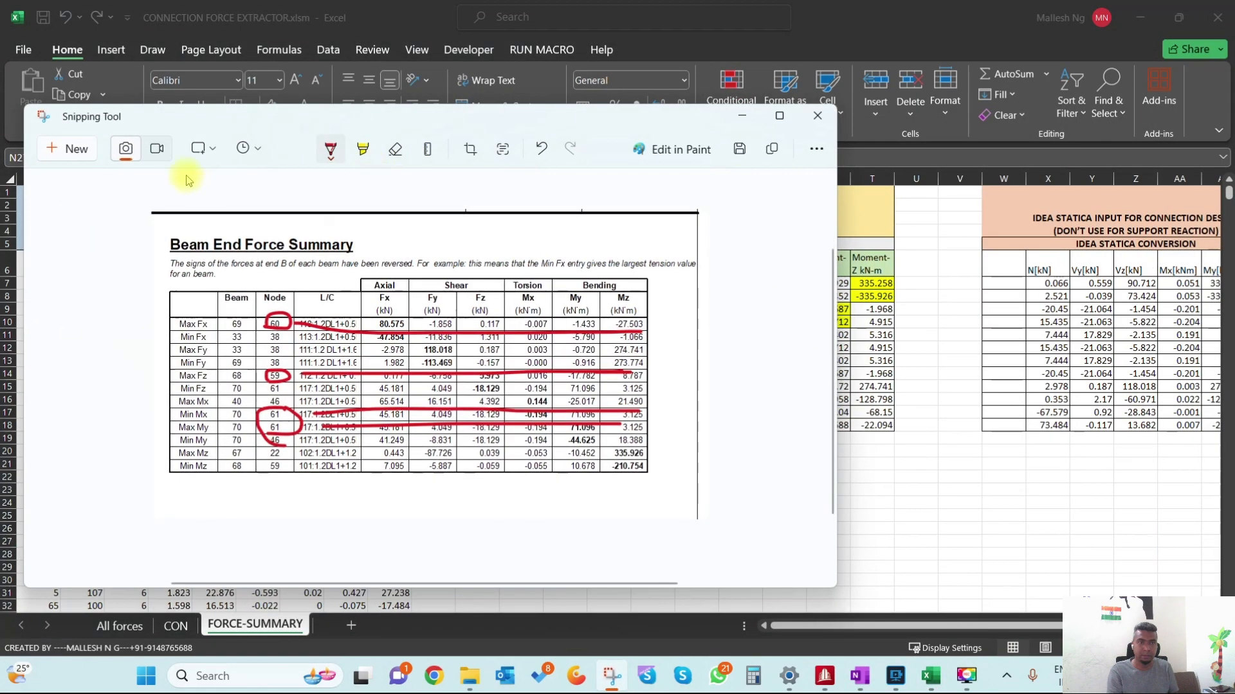
{"action": "left_click", "coordinate": [816, 116]}
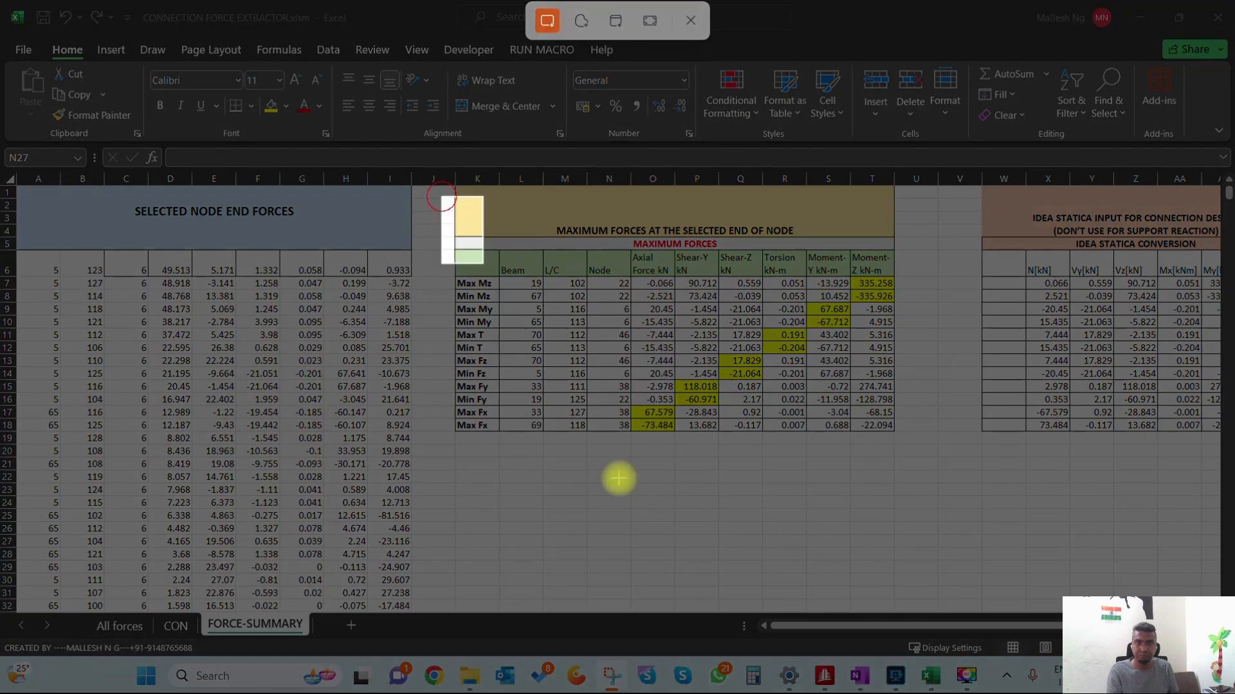
{"action": "left_click", "coordinate": [688, 21]}
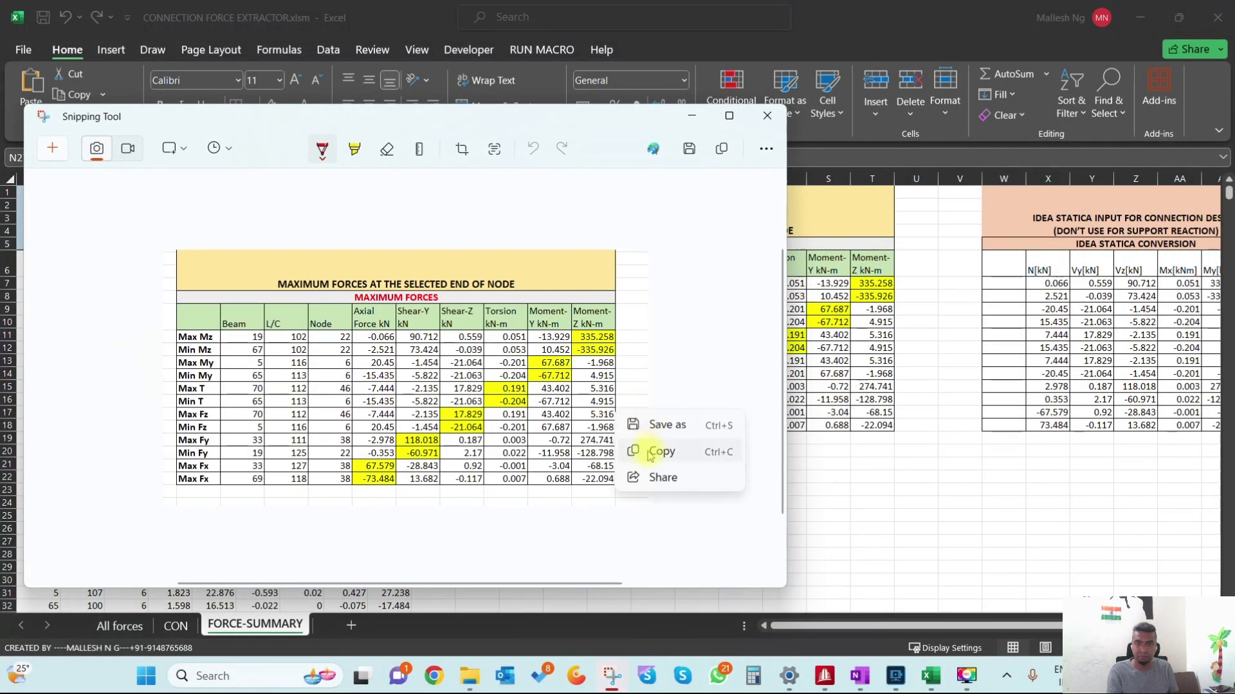
{"action": "left_click", "coordinate": [662, 451]}
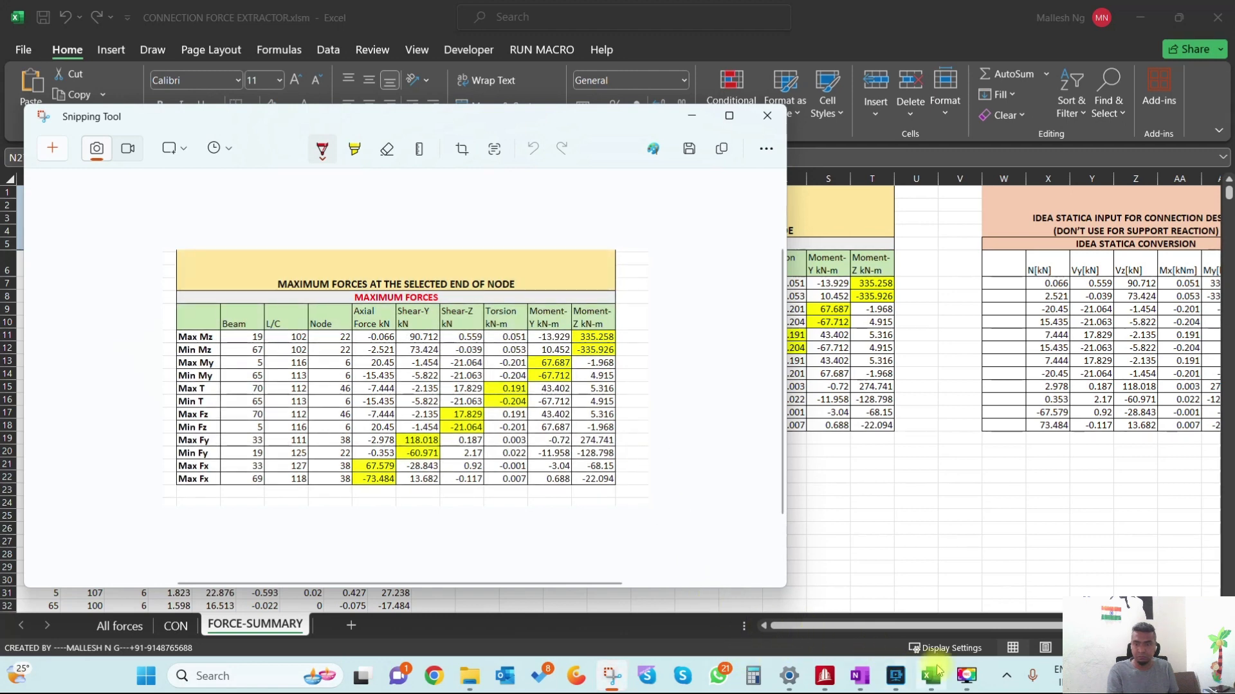
{"action": "left_click", "coordinate": [857, 676]}
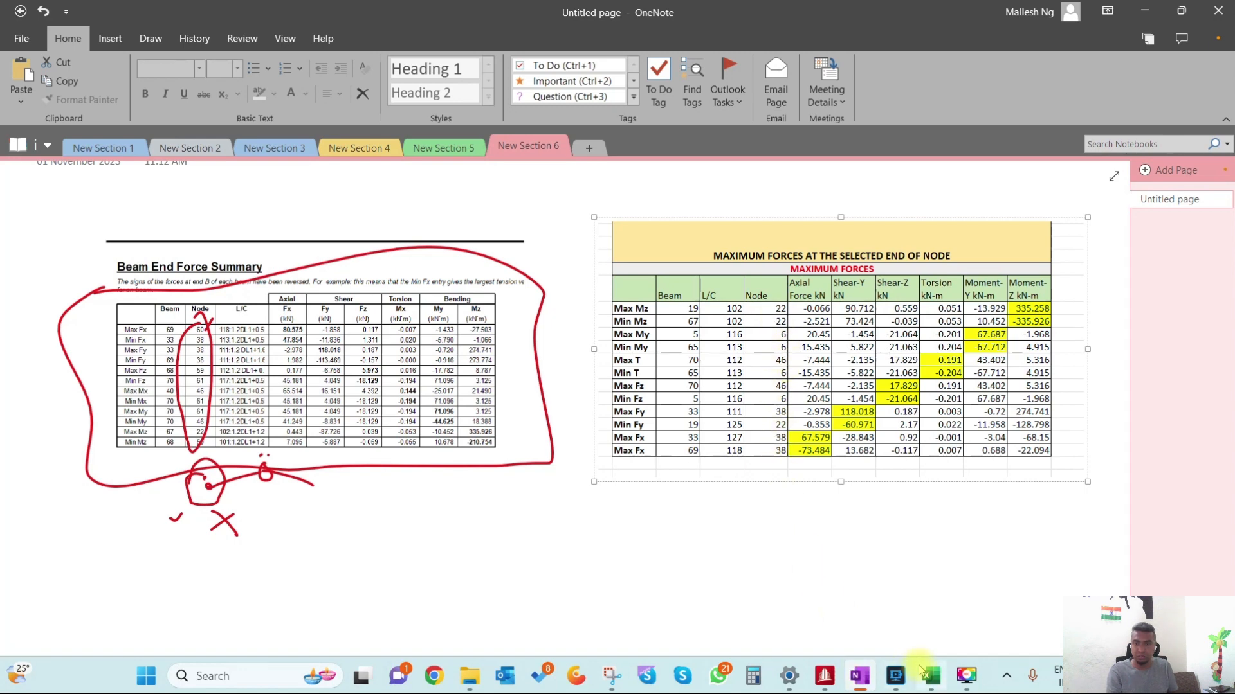
Step: Compare Excel's CON node list with the OneNote force tables, ending back in OneNote
{"action": "left_click", "coordinate": [928, 676]}
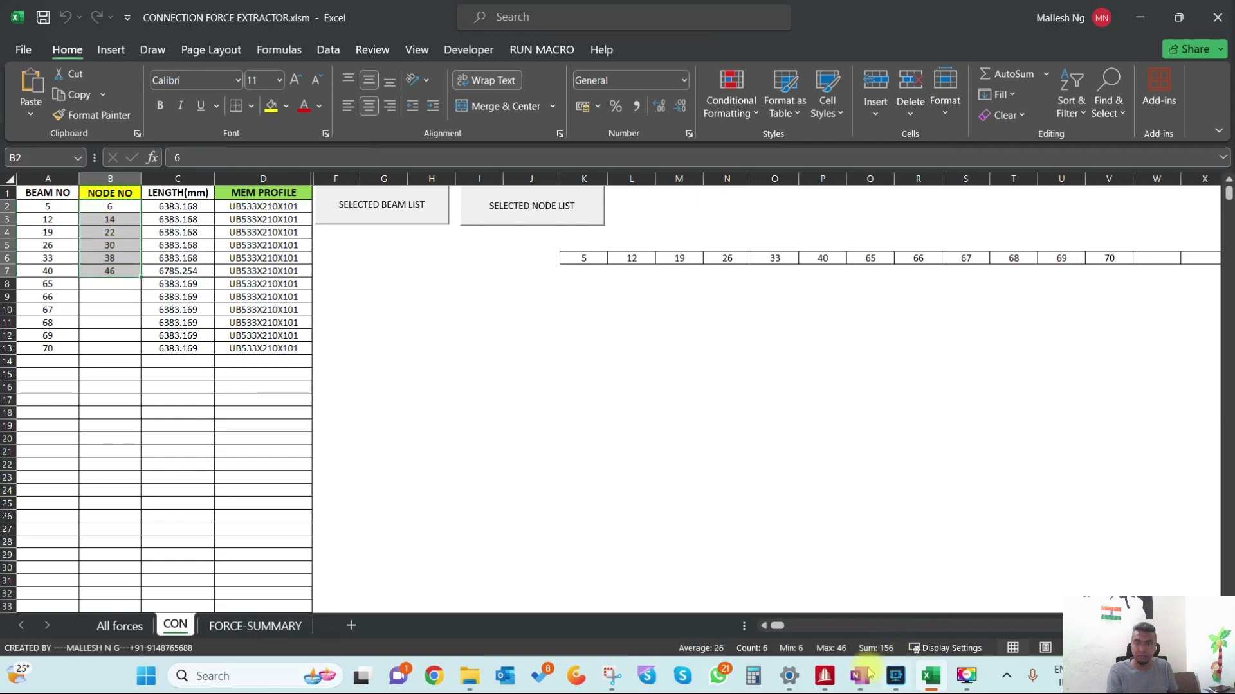
{"action": "left_click", "coordinate": [822, 676]}
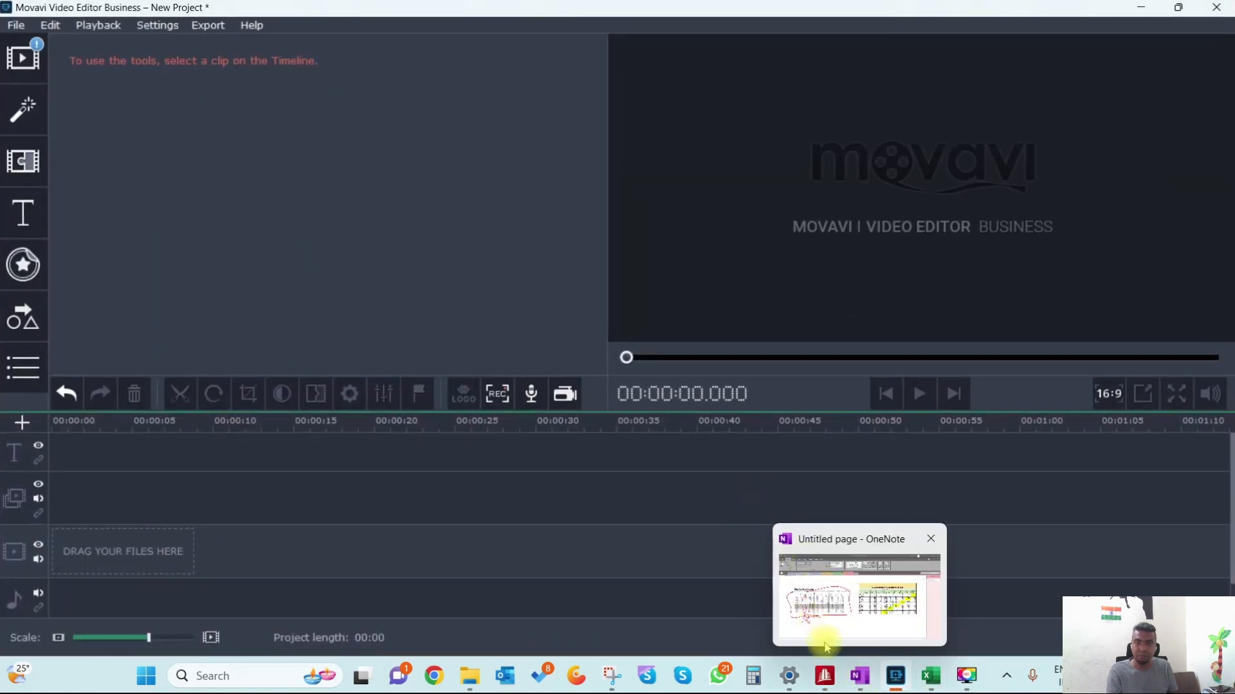
{"action": "left_click", "coordinate": [929, 676]}
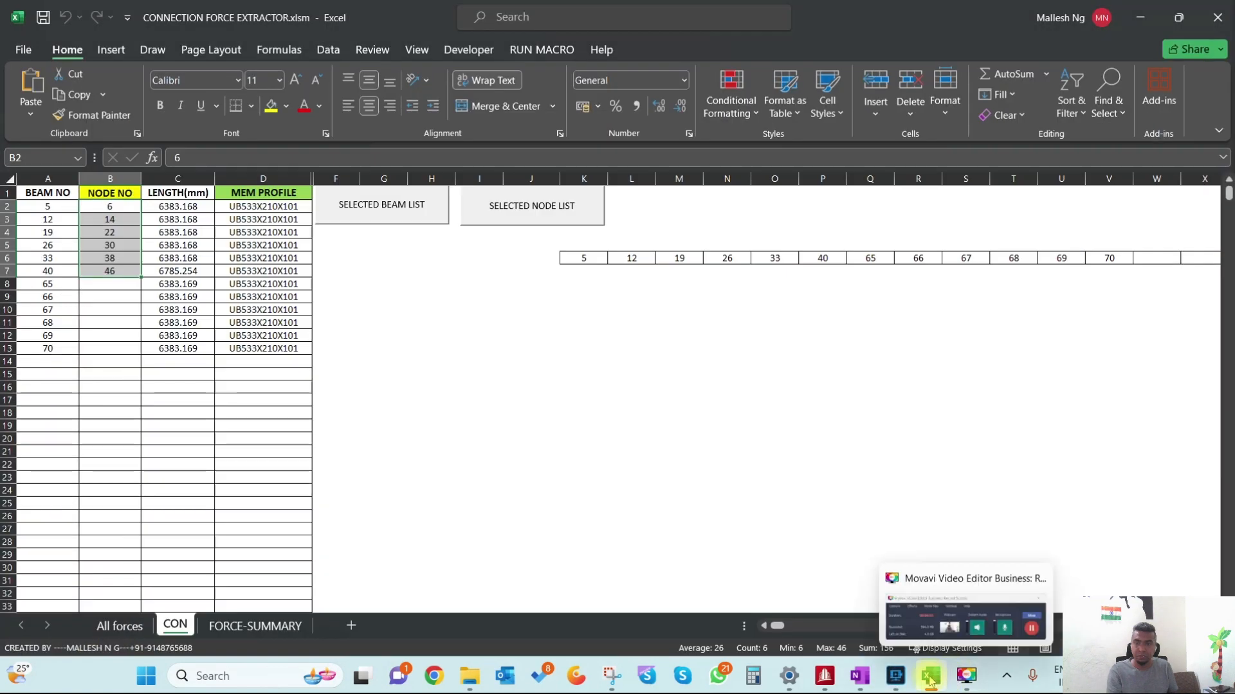
{"action": "left_click", "coordinate": [857, 676]}
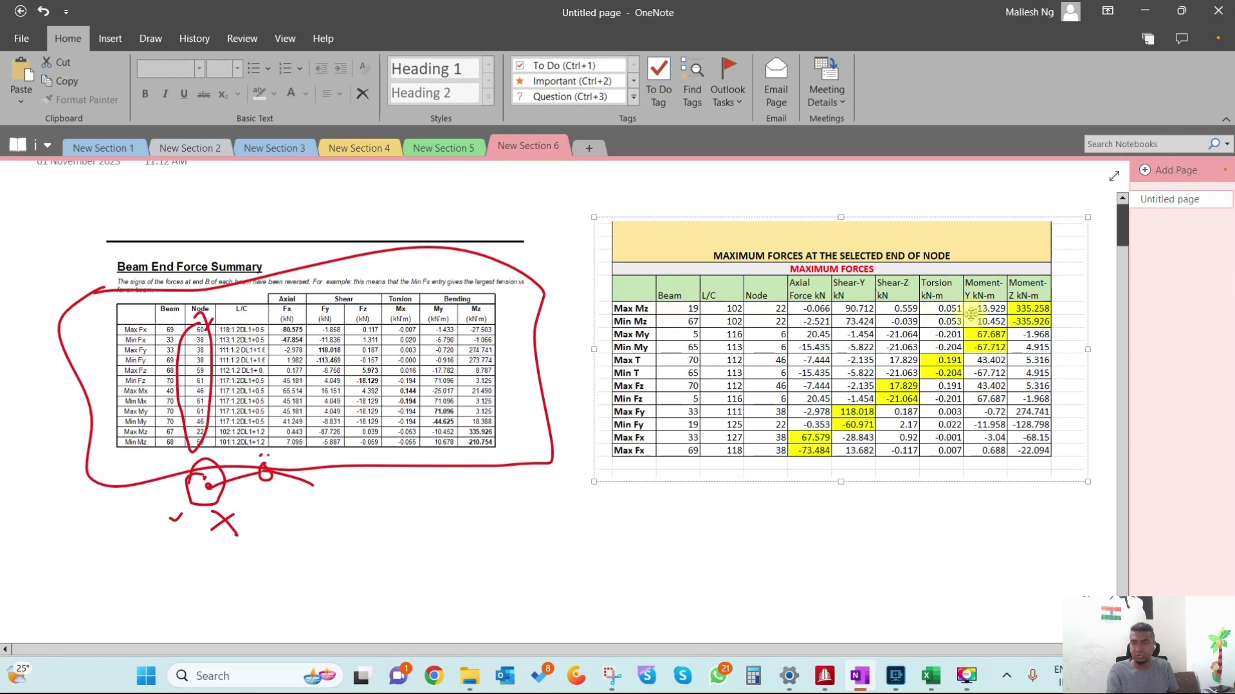
{"action": "mouse_move", "coordinate": [902, 449]}
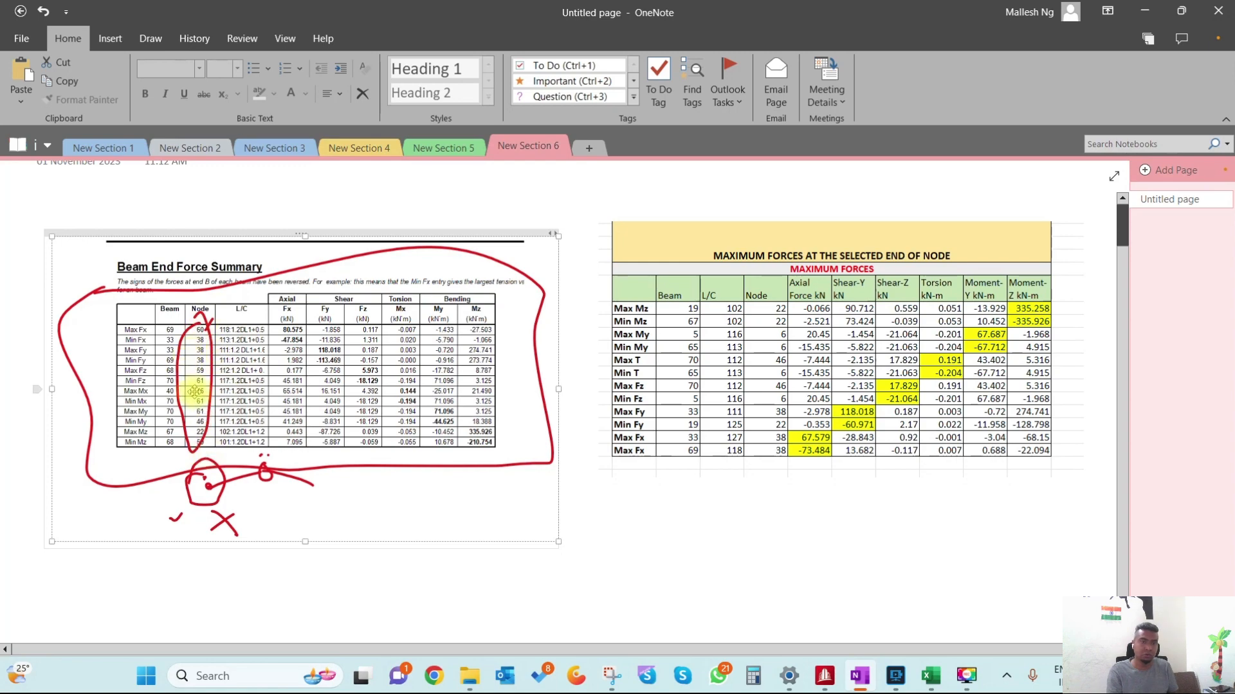
{"action": "mouse_move", "coordinate": [824, 676]}
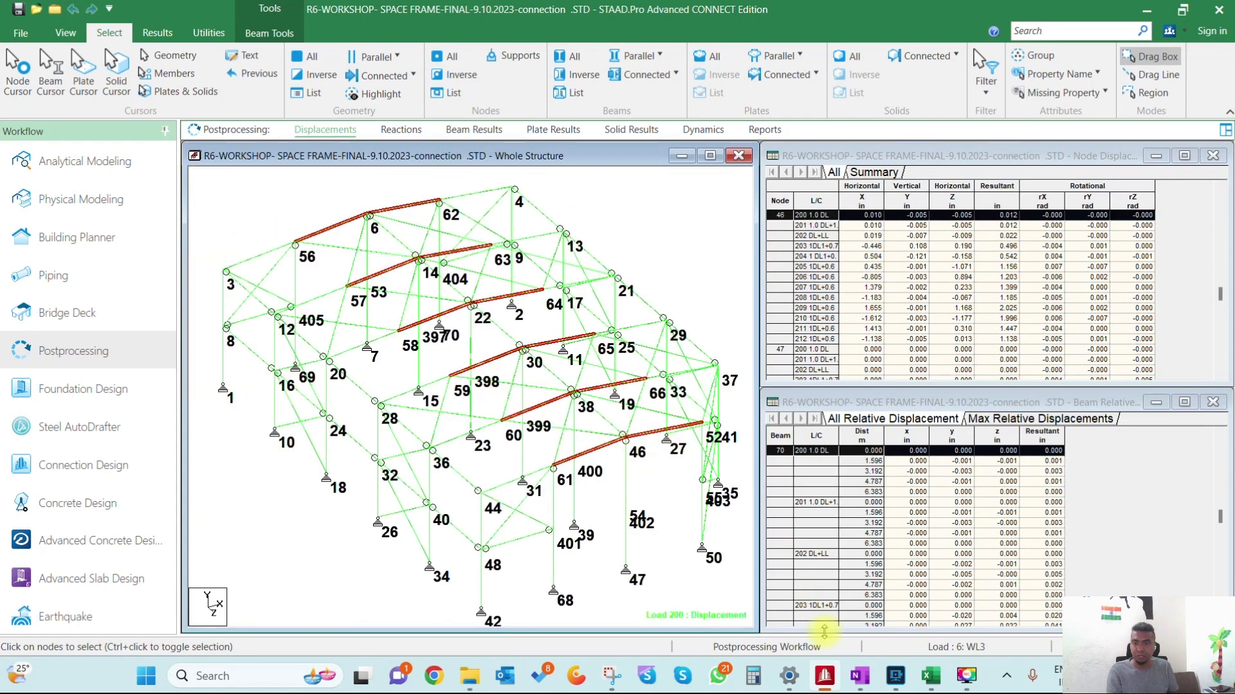
Step: Glance at the Excel CON sheet, then maximize STAAD's Whole Structure view
{"action": "left_click", "coordinate": [930, 676]}
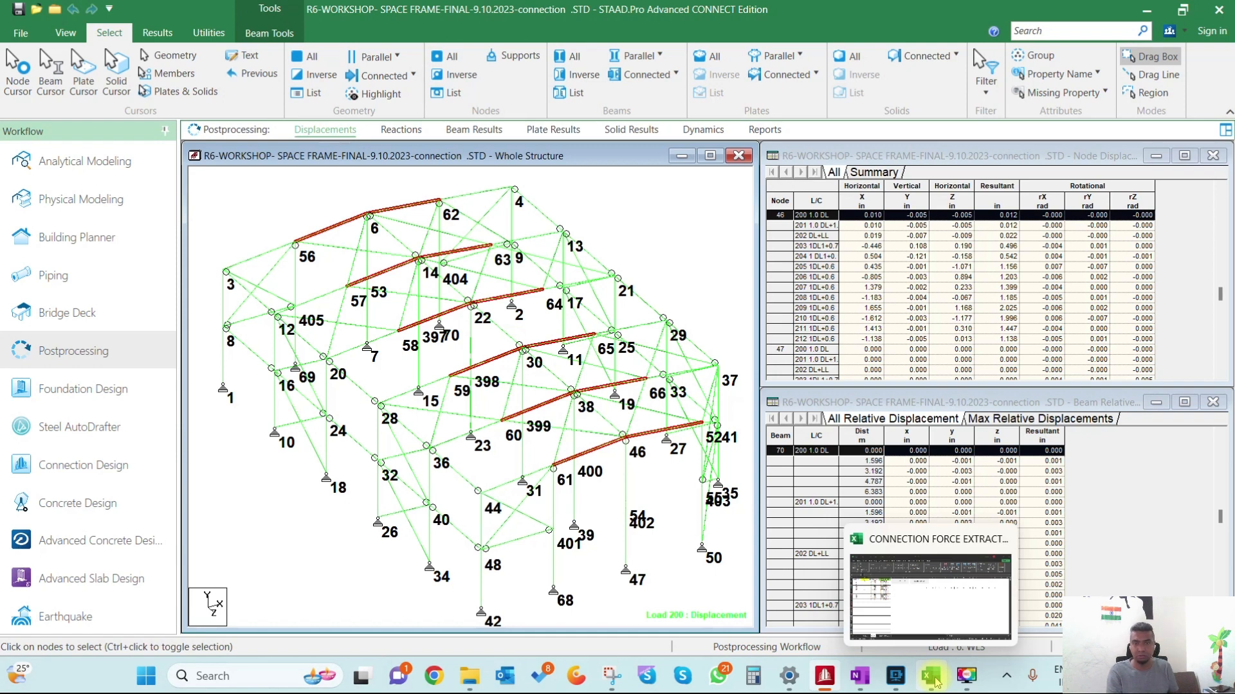
{"action": "left_click", "coordinate": [930, 676]}
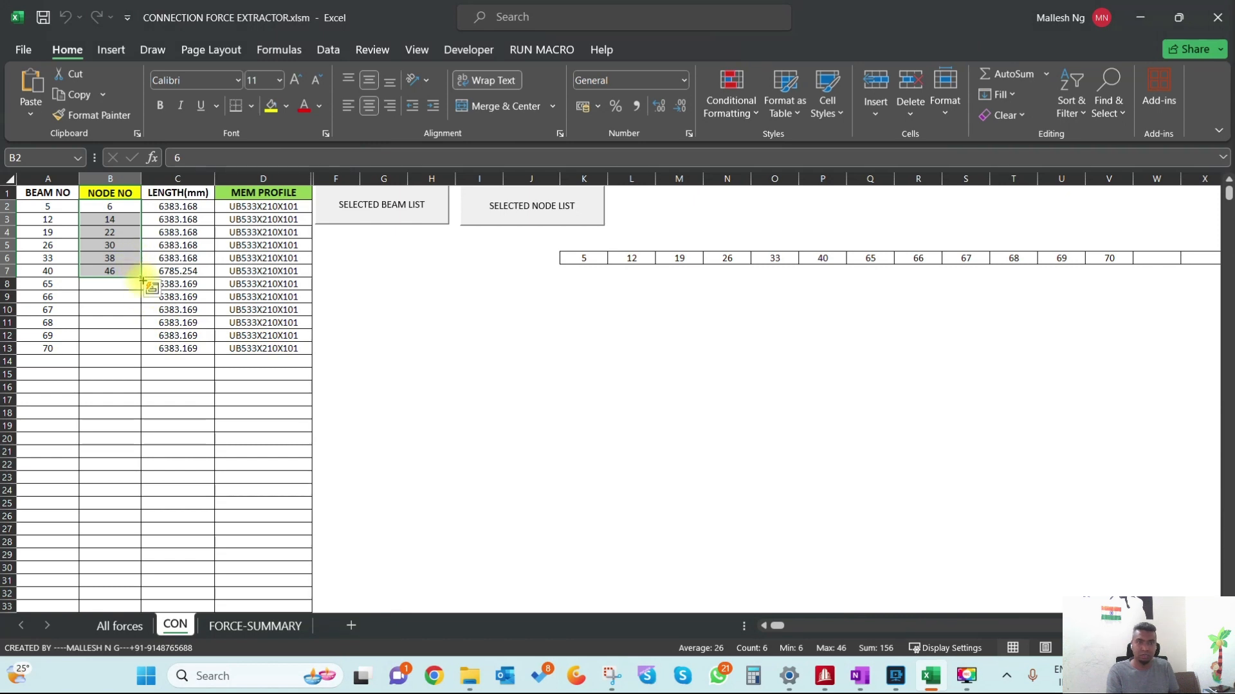
{"action": "mouse_move", "coordinate": [119, 347]}
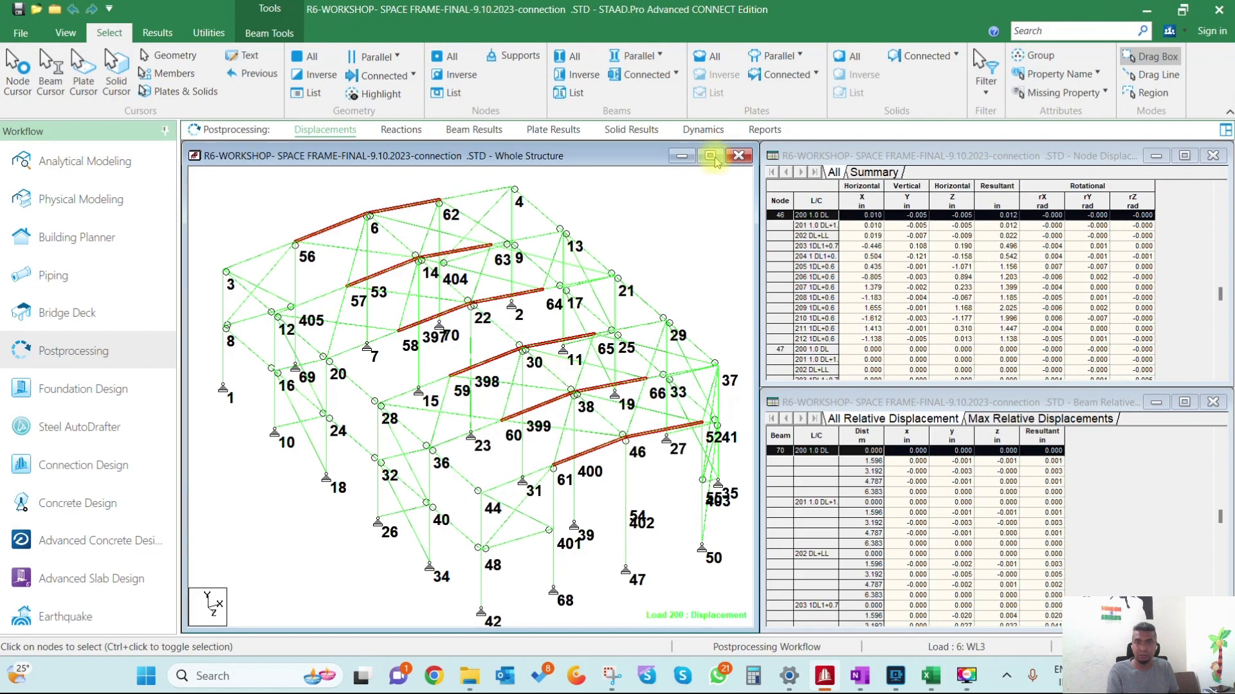
{"action": "left_click", "coordinate": [709, 155]}
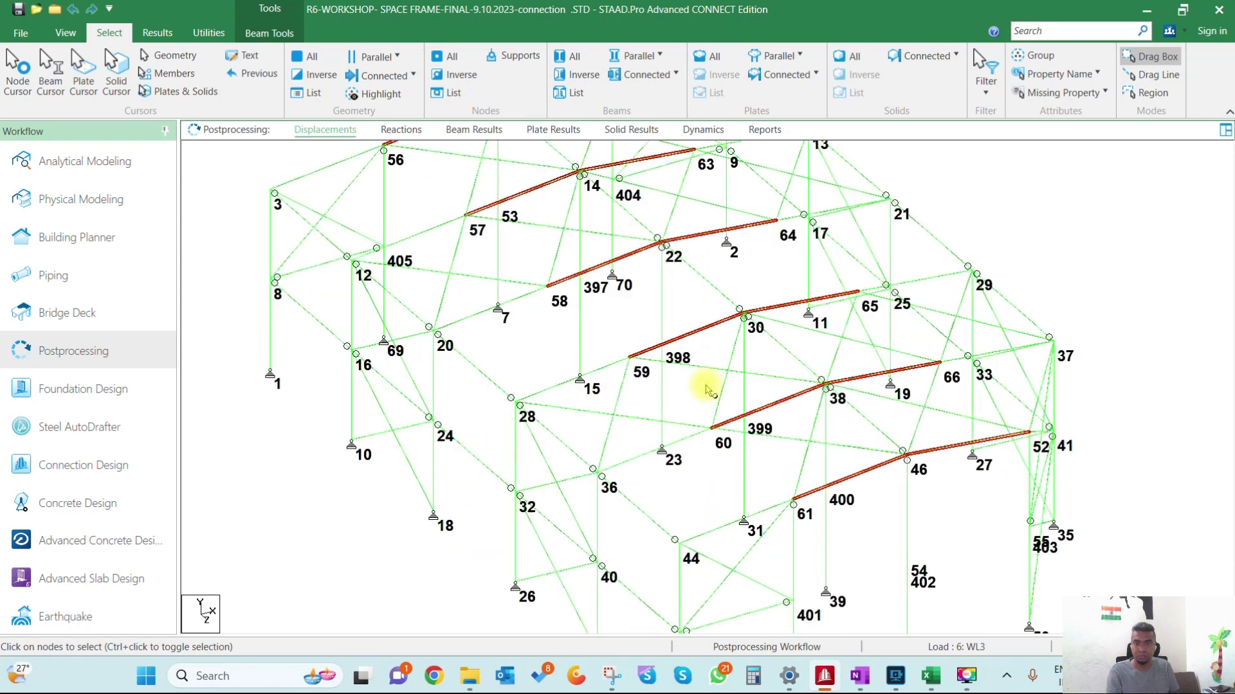
{"action": "mouse_move", "coordinate": [846, 532]}
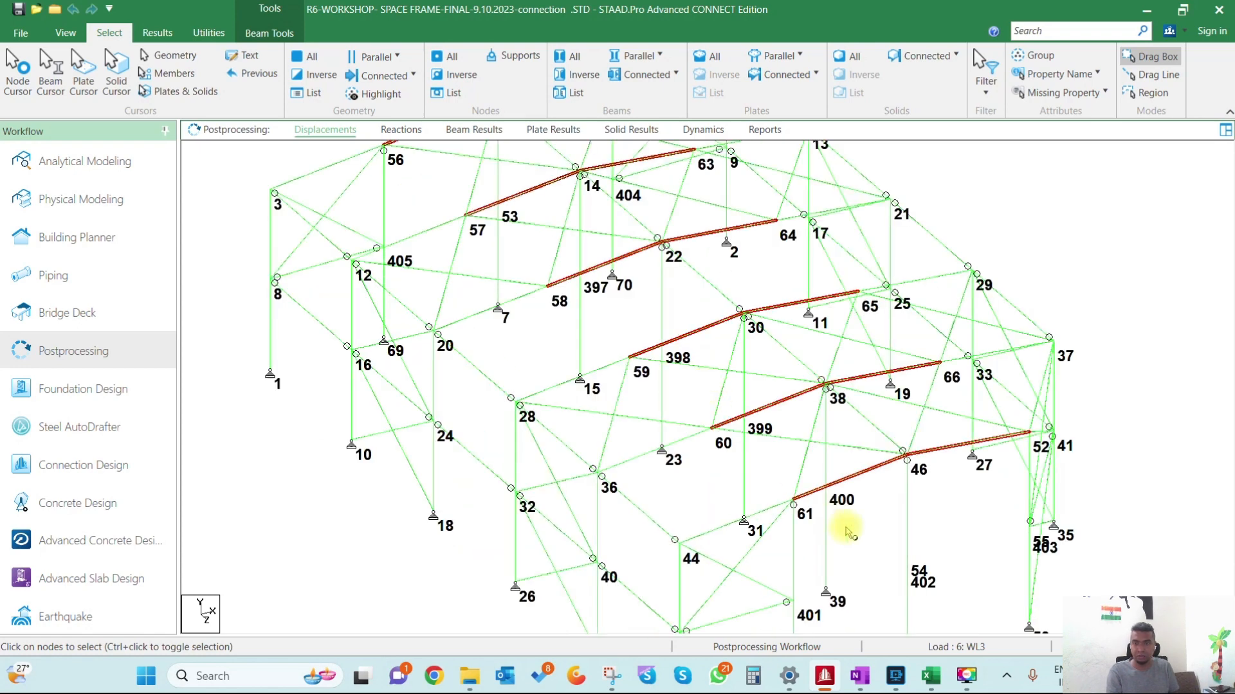
{"action": "mouse_move", "coordinate": [802, 455]}
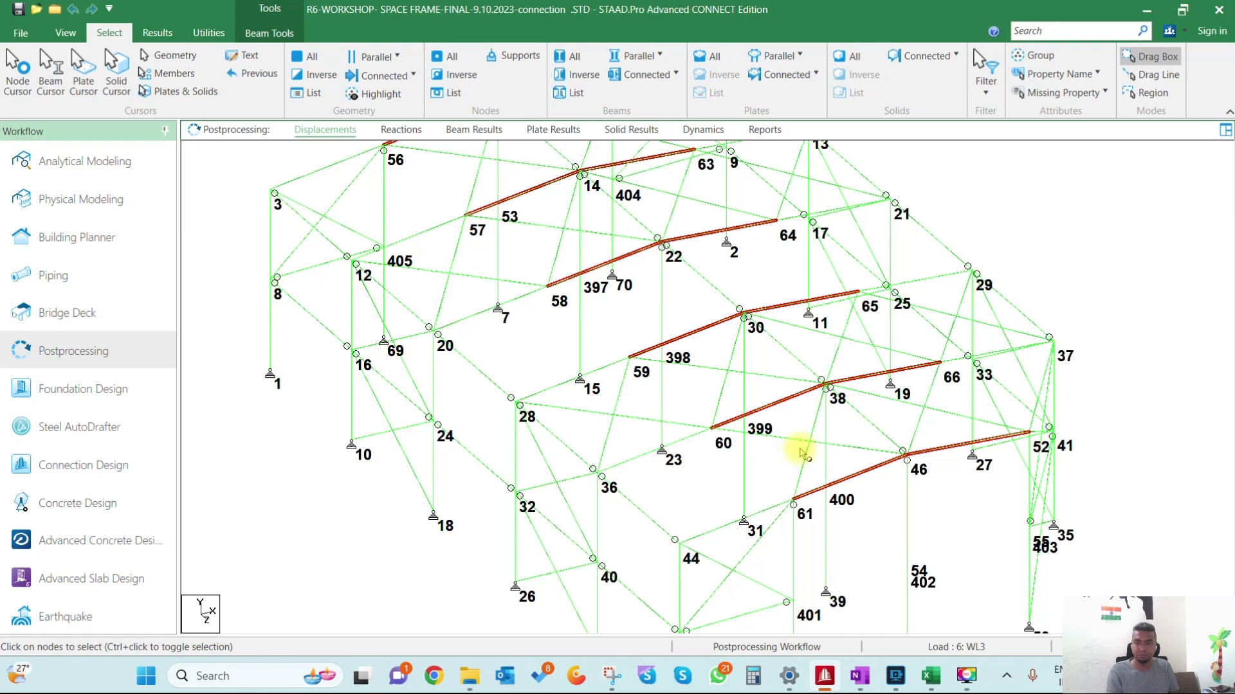